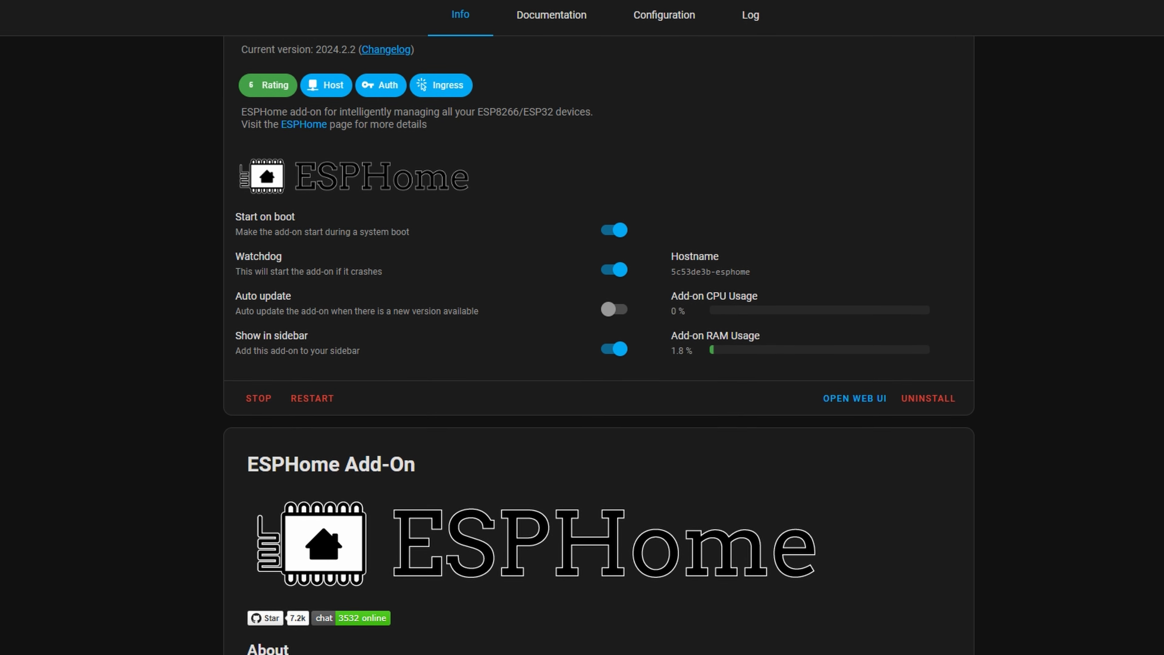
Scroll through the Teams webhook docs and Slack's incoming-webhooks guide down to posting a message to the webhook URL.
scroll(down, 3)
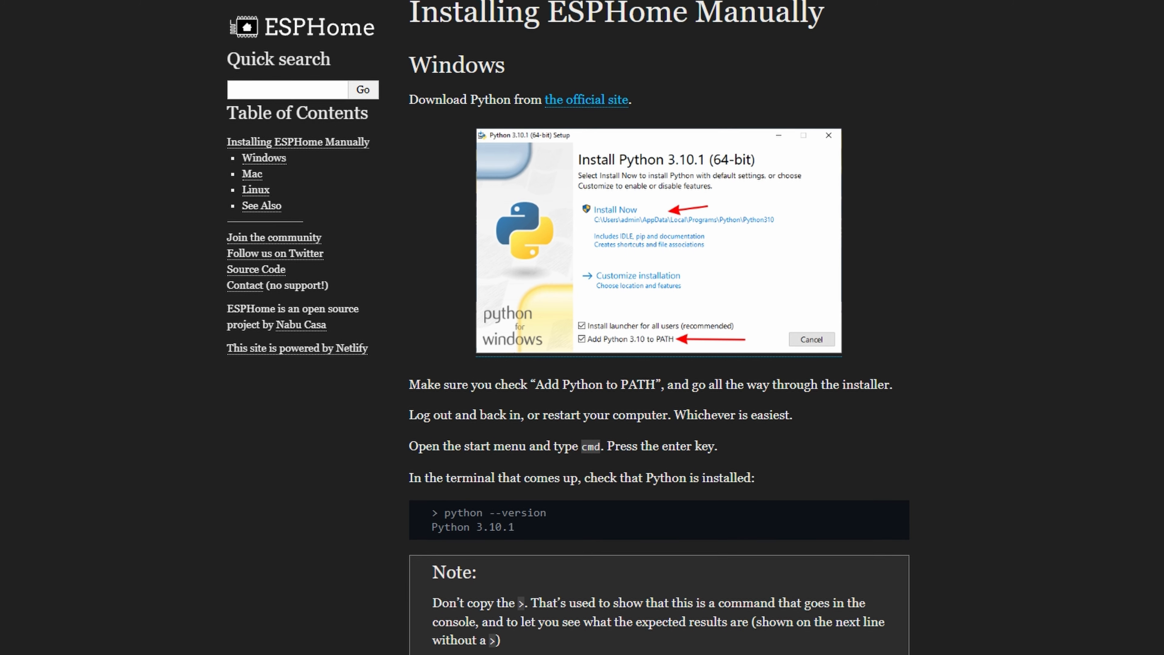
scroll(down, 3)
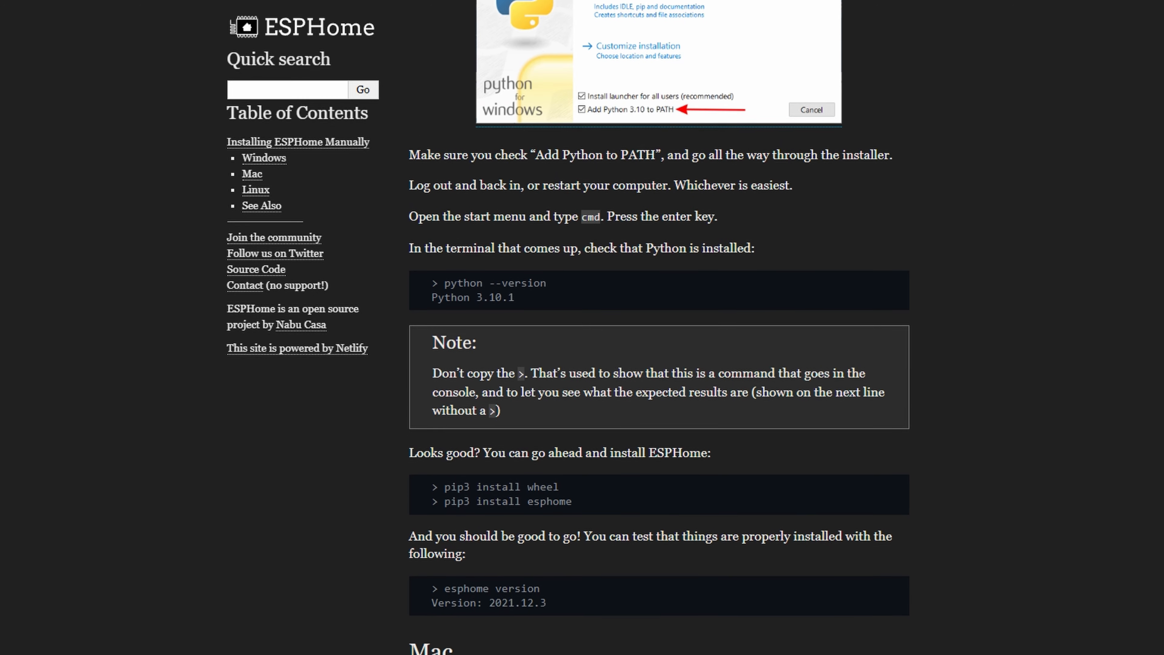
scroll(down, 3)
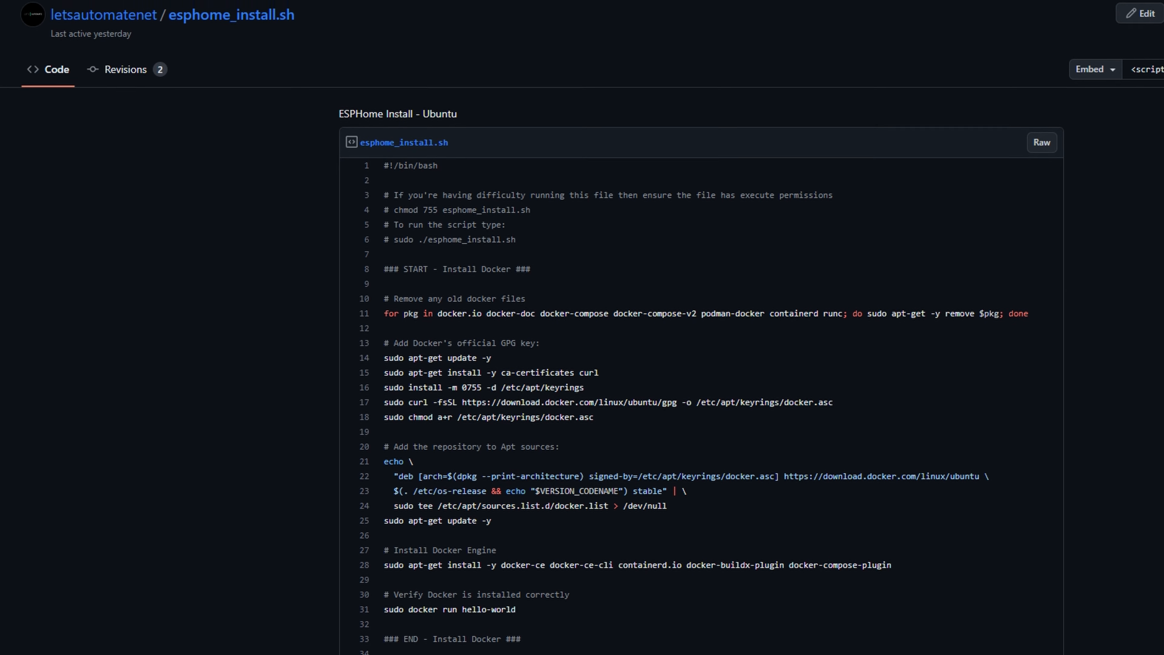
scroll(down, 3)
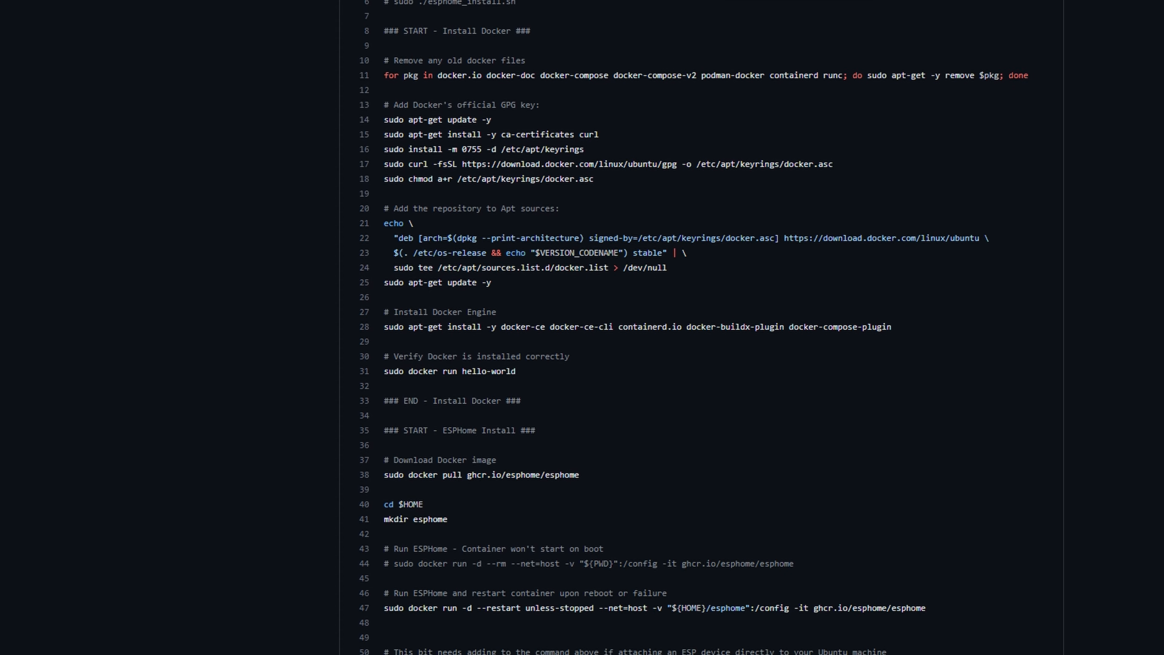
scroll(down, 3)
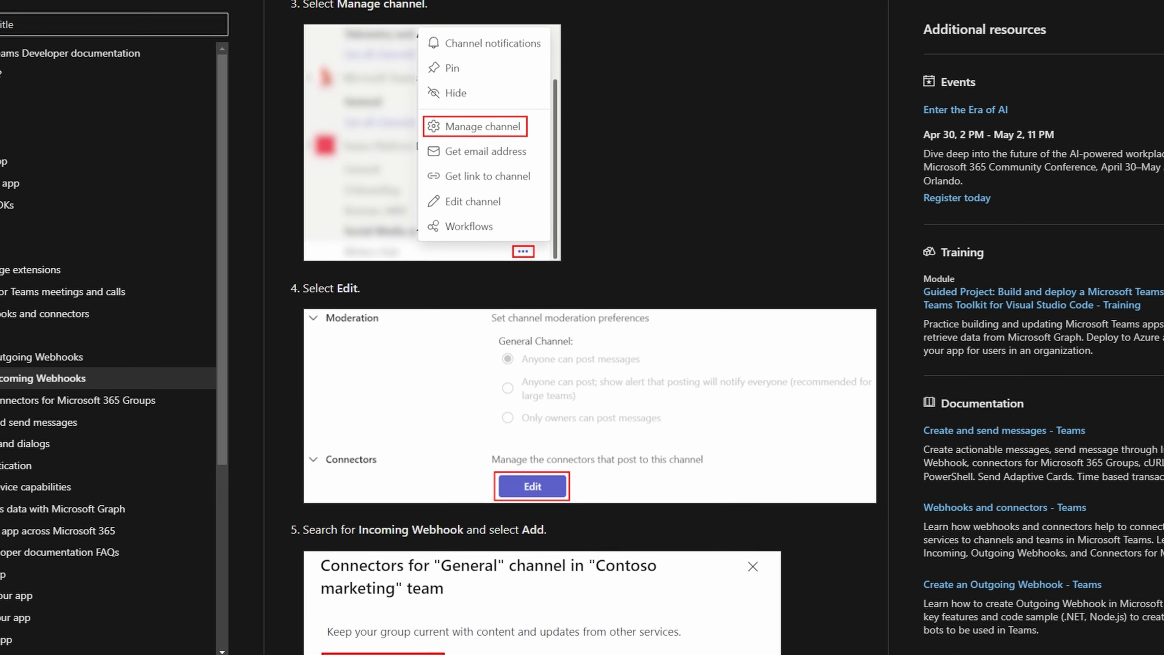
scroll(down, 3)
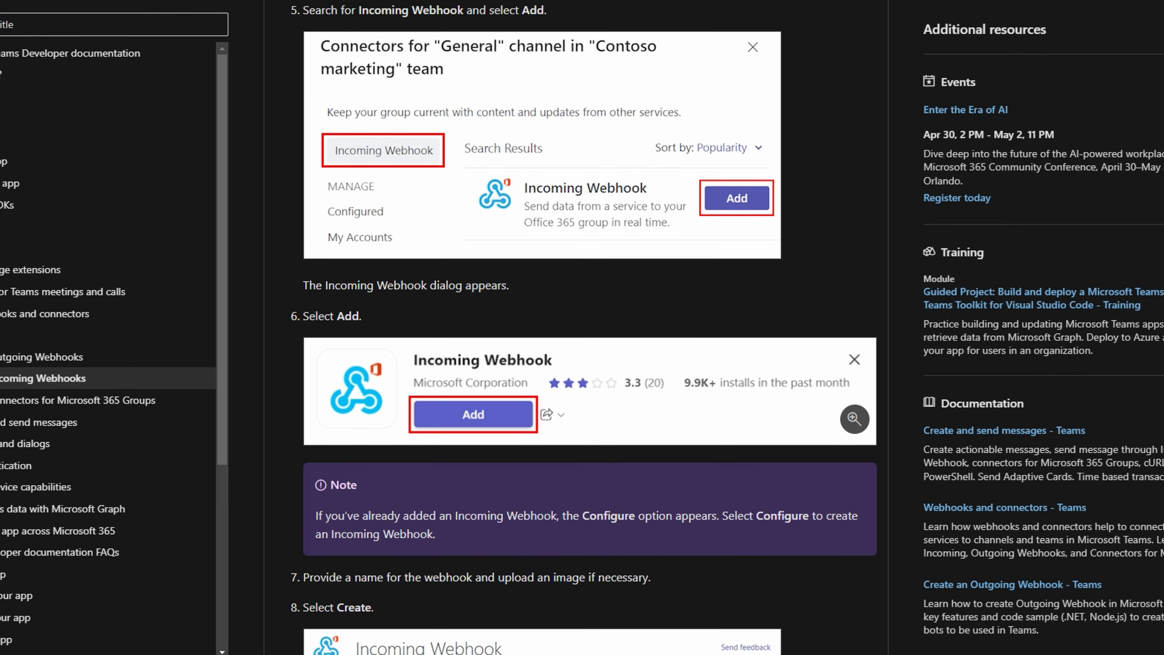
scroll(down, 3)
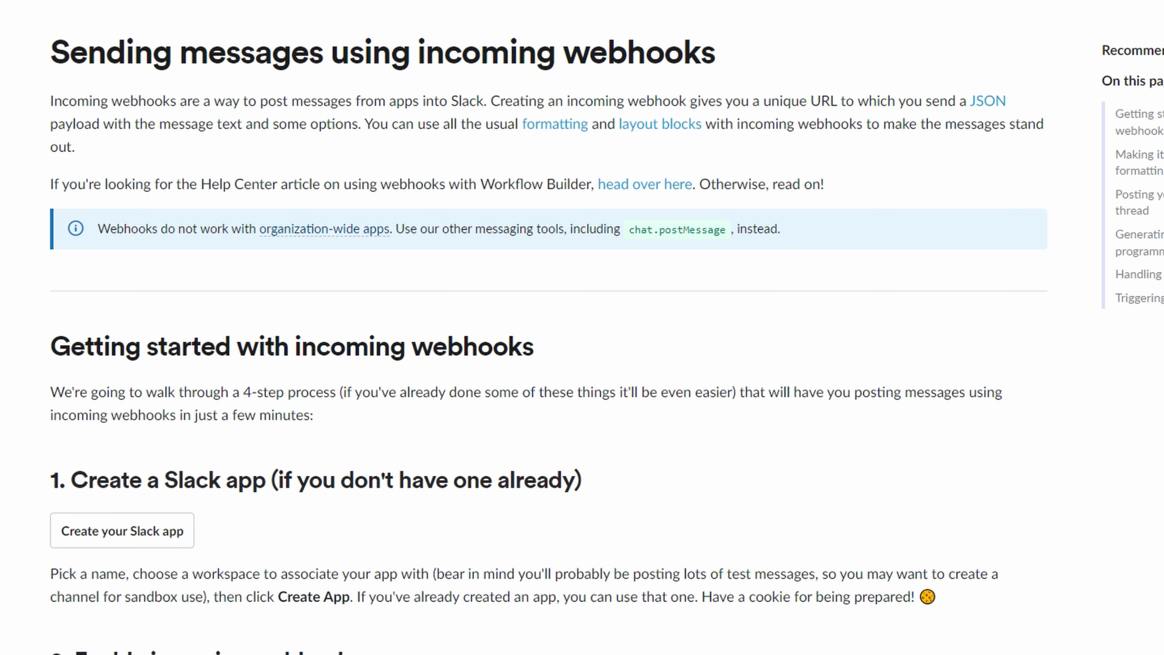
scroll(down, 3)
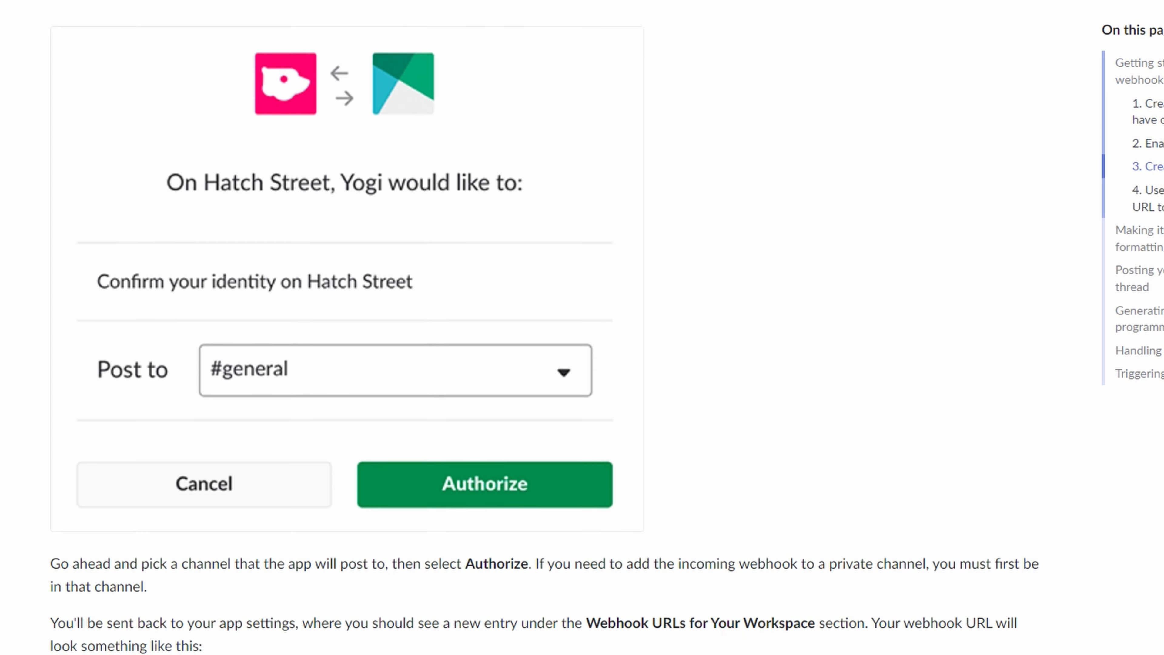
scroll(down, 3)
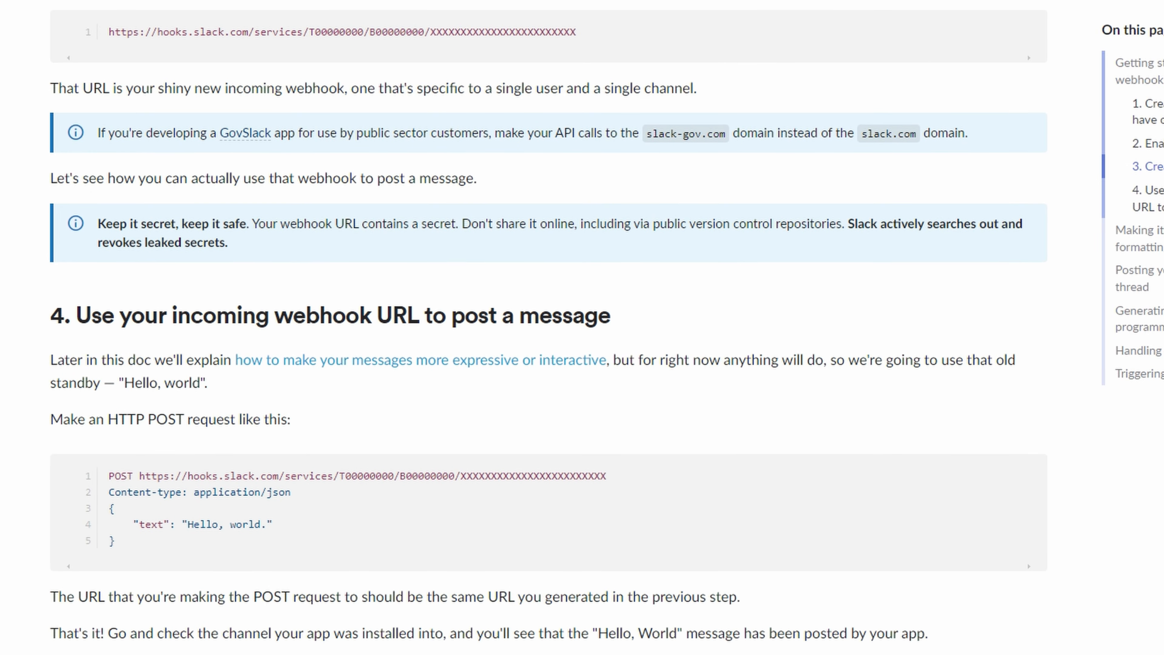
mouse_move(143, 542)
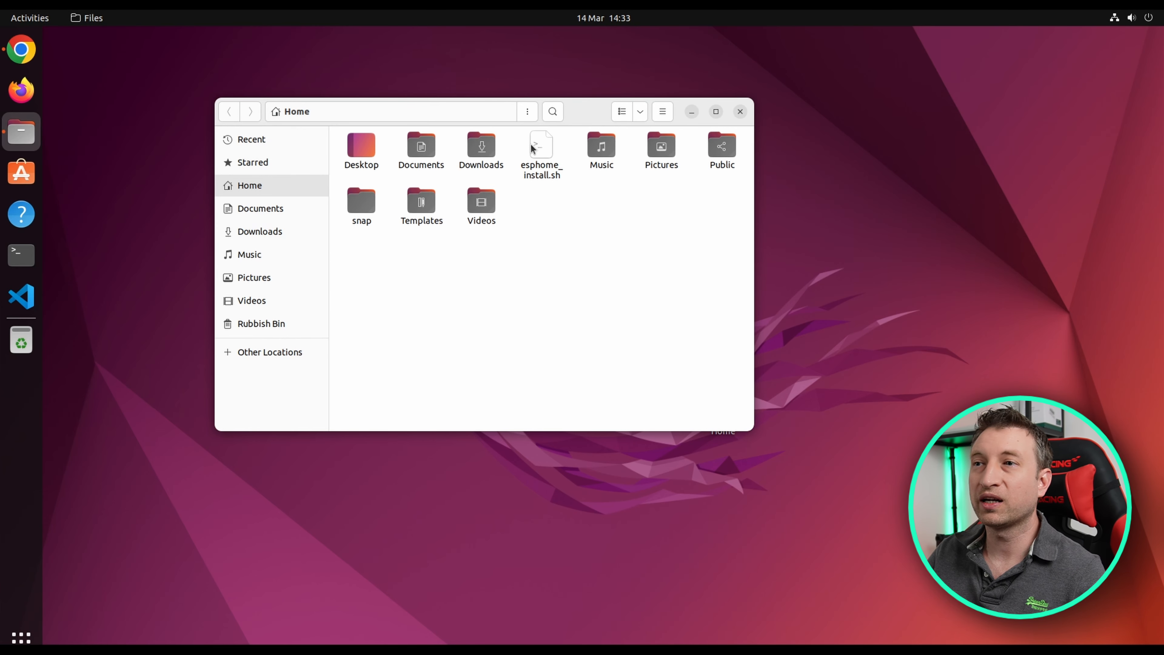
click(541, 148)
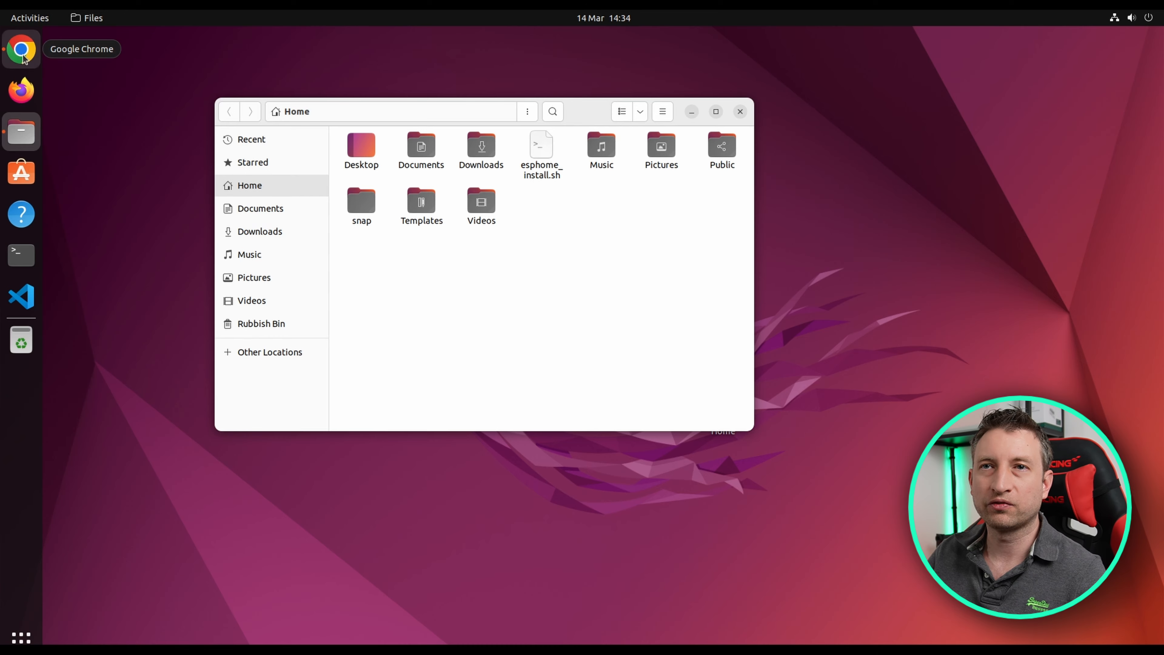
Bring the gist forward in Chrome and select its chmod 755 esphome_install.sh command.
click(21, 49)
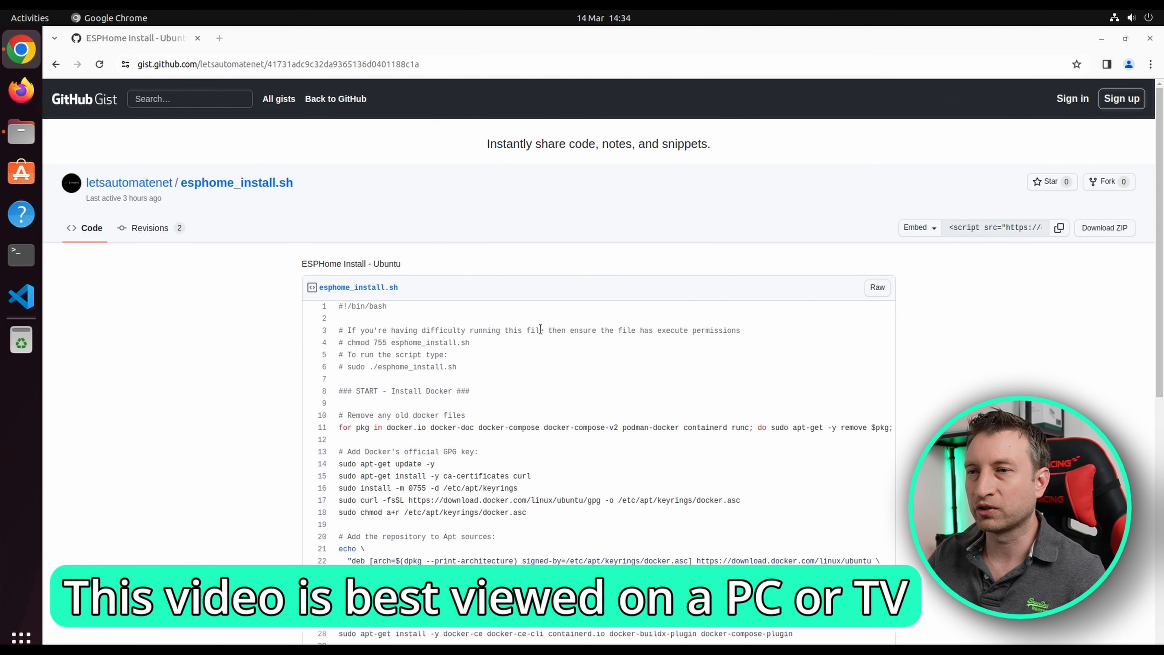
mouse_move(516, 396)
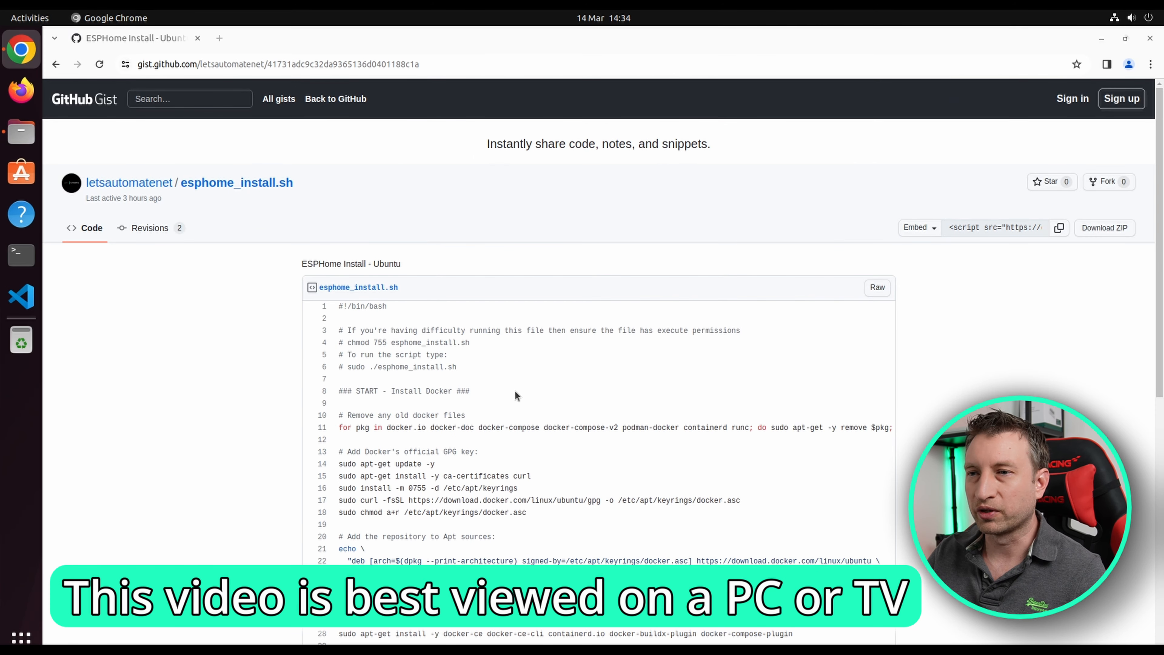
double_click(459, 342)
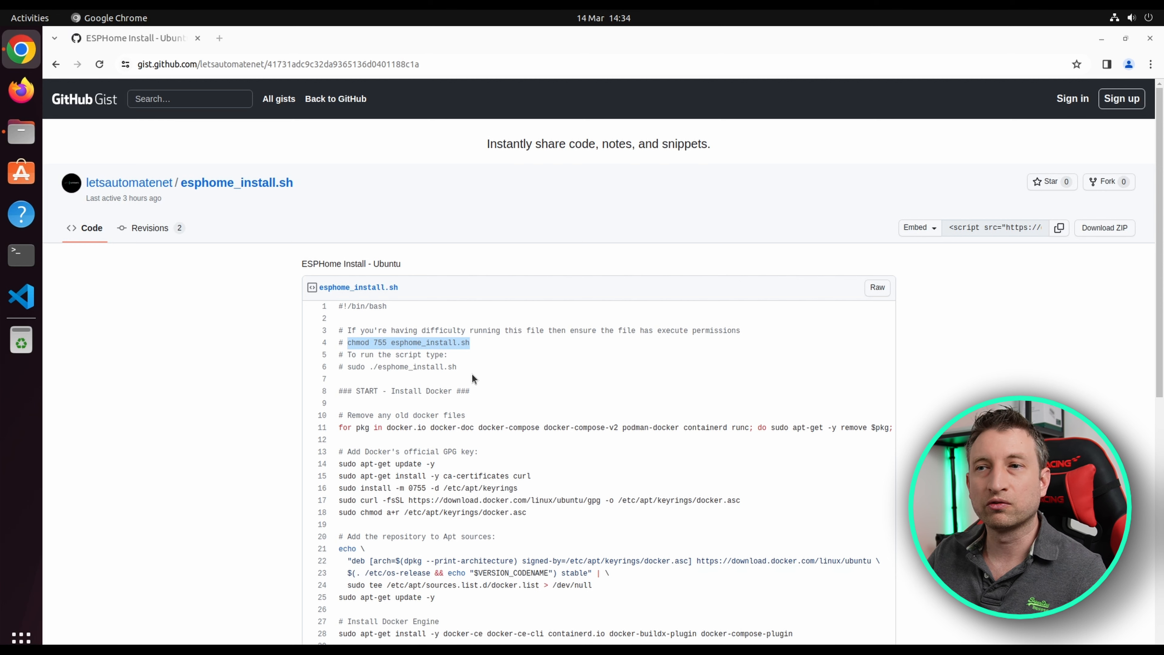
mouse_move(252, 333)
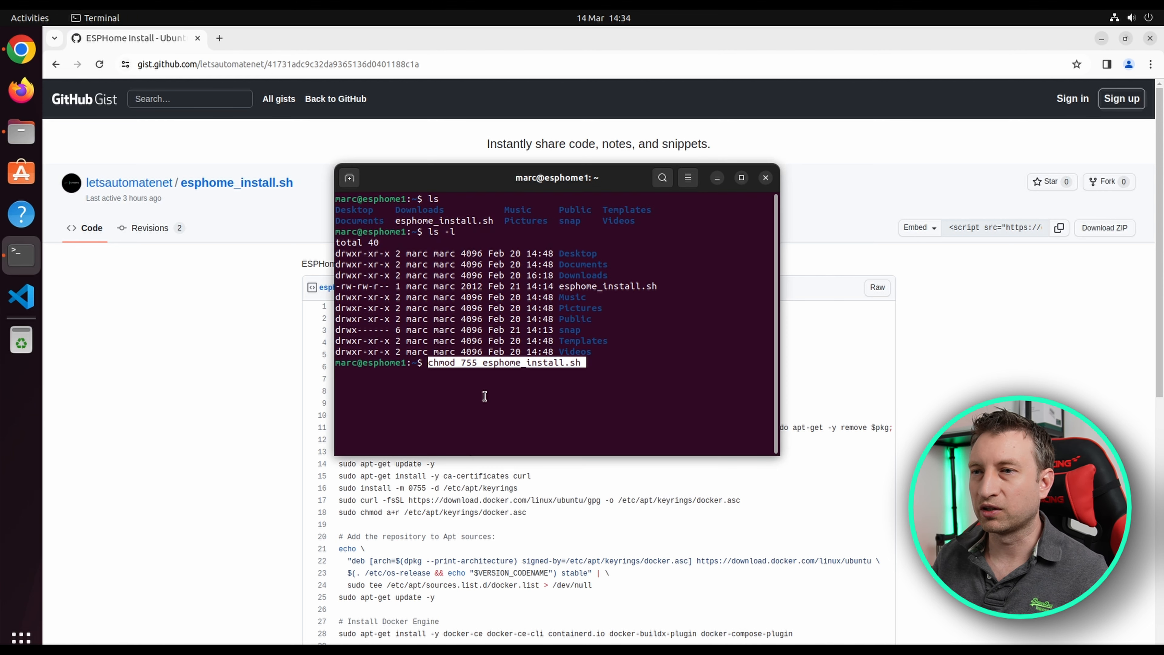
Run chmod 755 esphome_install.sh and list the files to confirm rwxr-xr-x permissions.
key(Return)
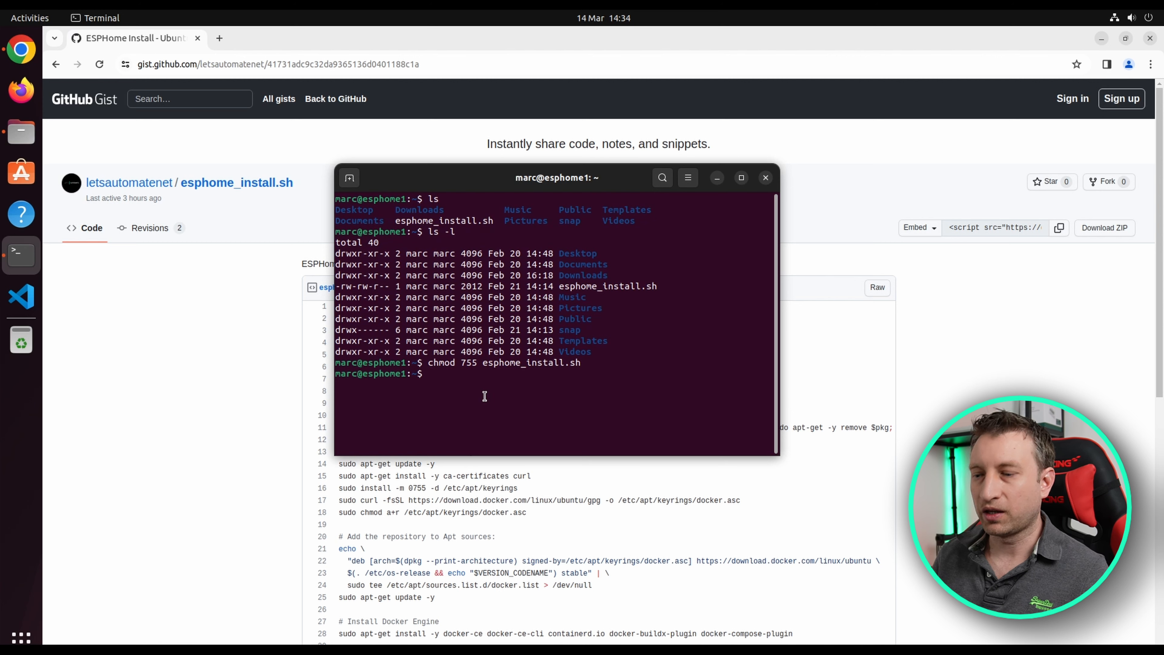
key(Return)
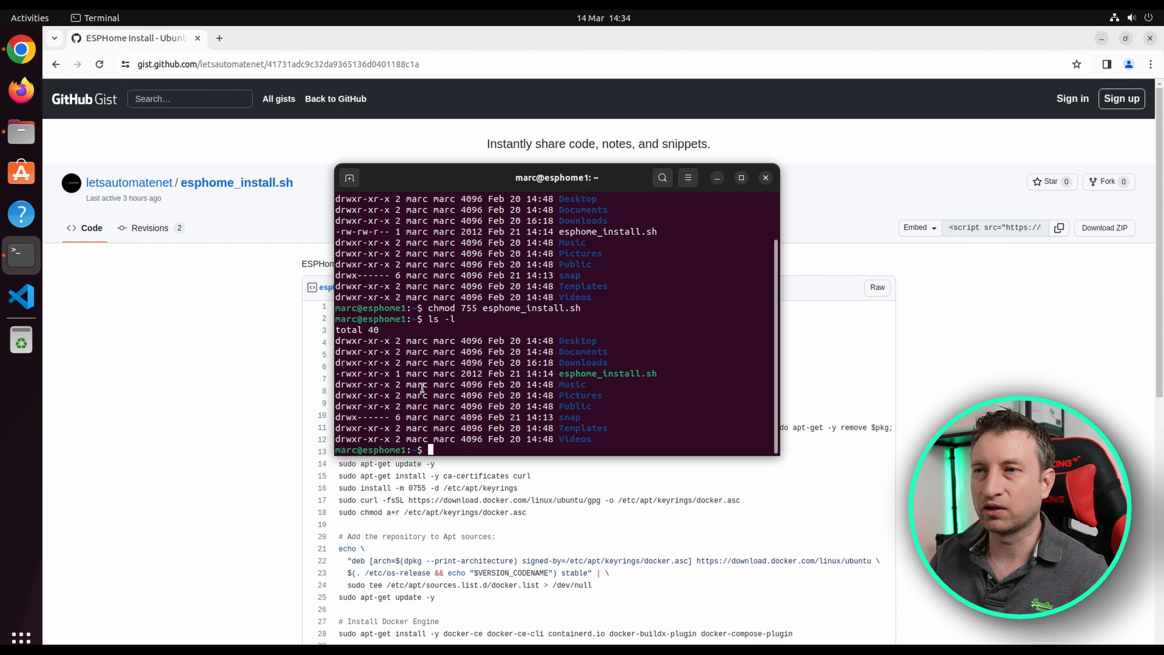
mouse_move(861, 390)
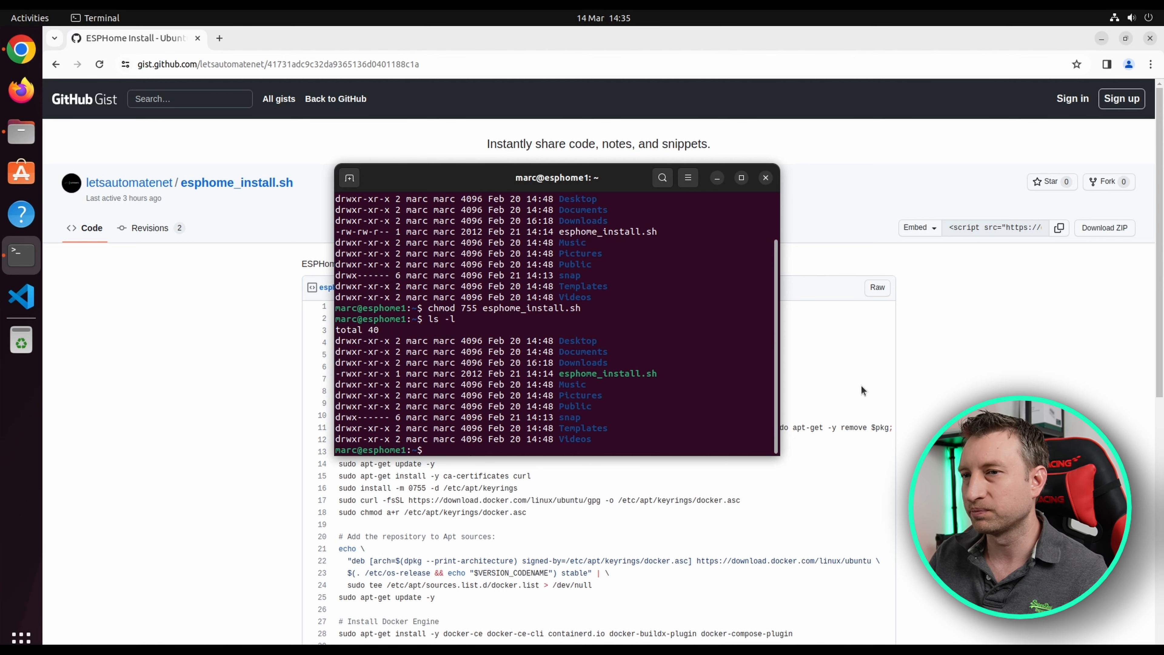
click(765, 177)
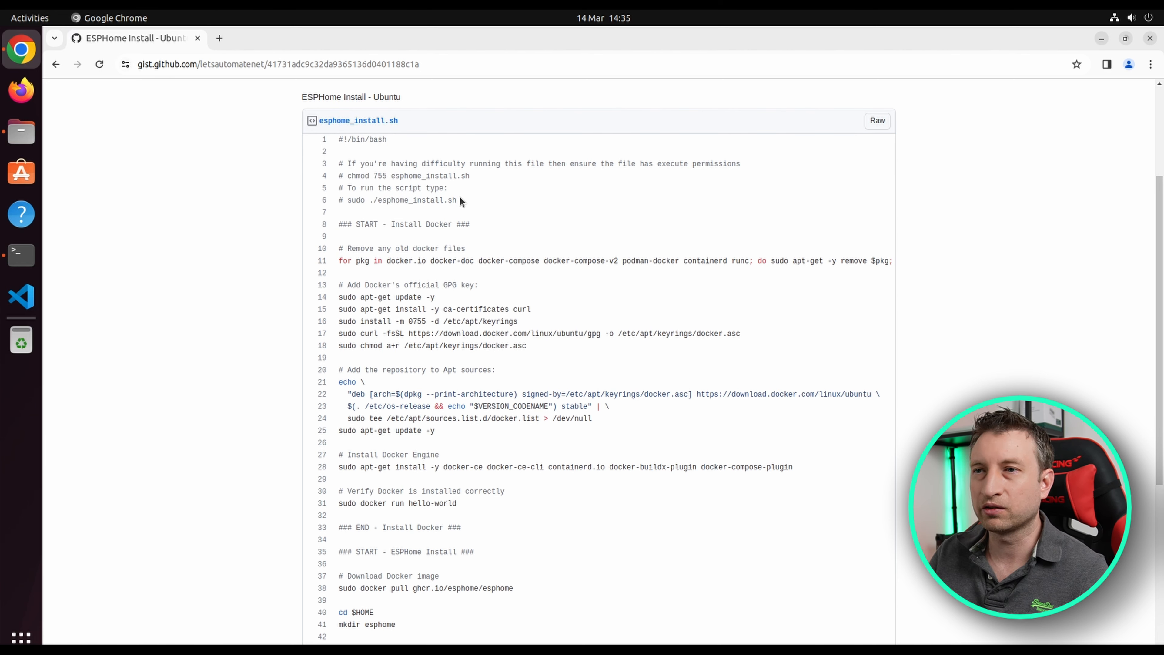
mouse_move(437, 234)
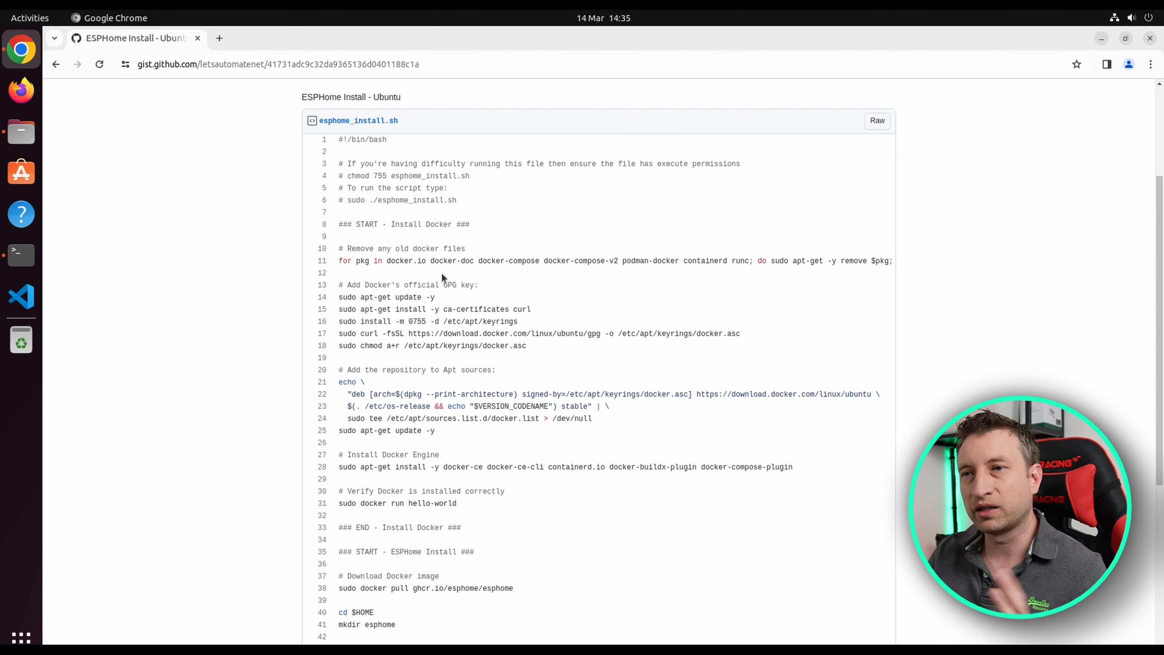
mouse_move(439, 274)
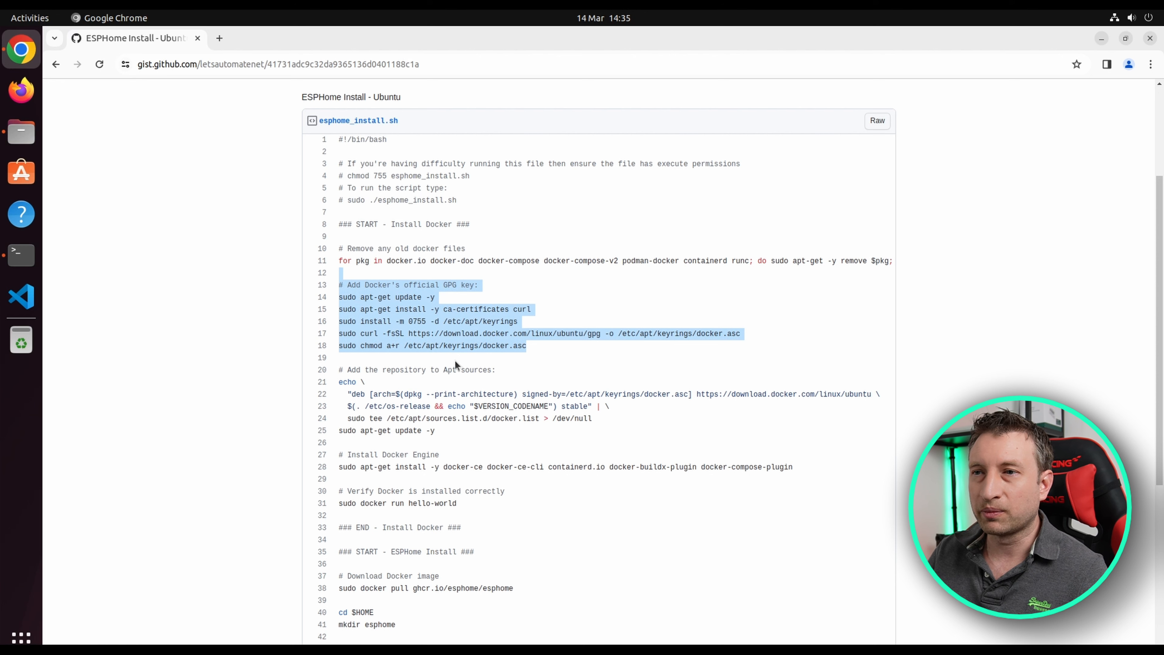
click(460, 364)
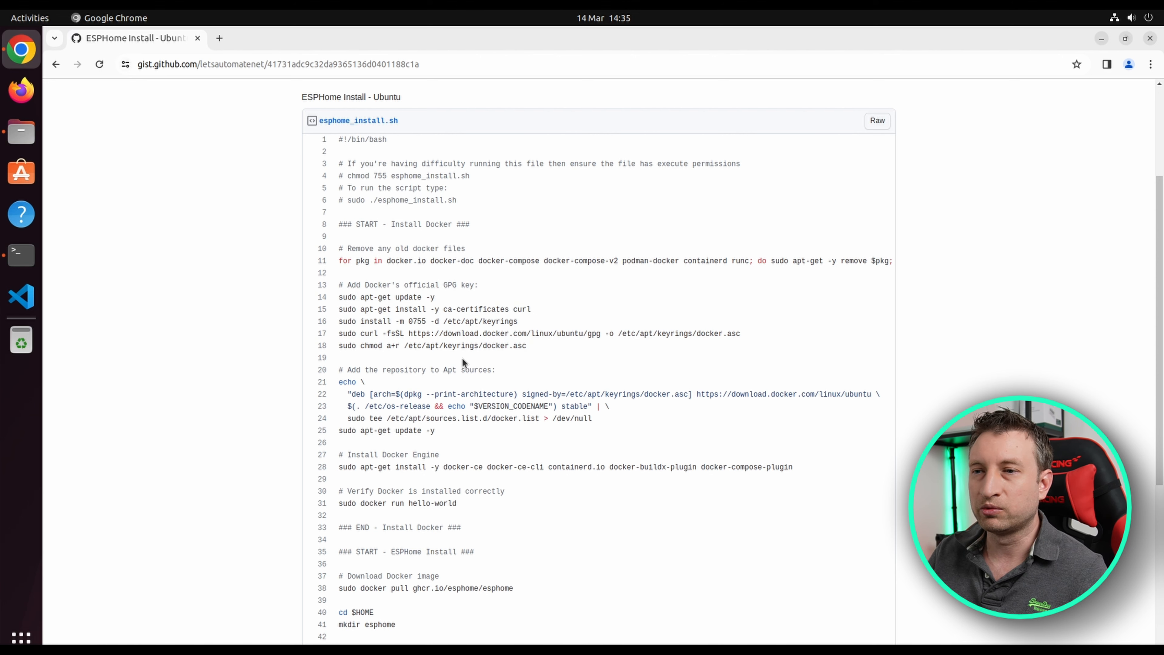
scroll(down, 3)
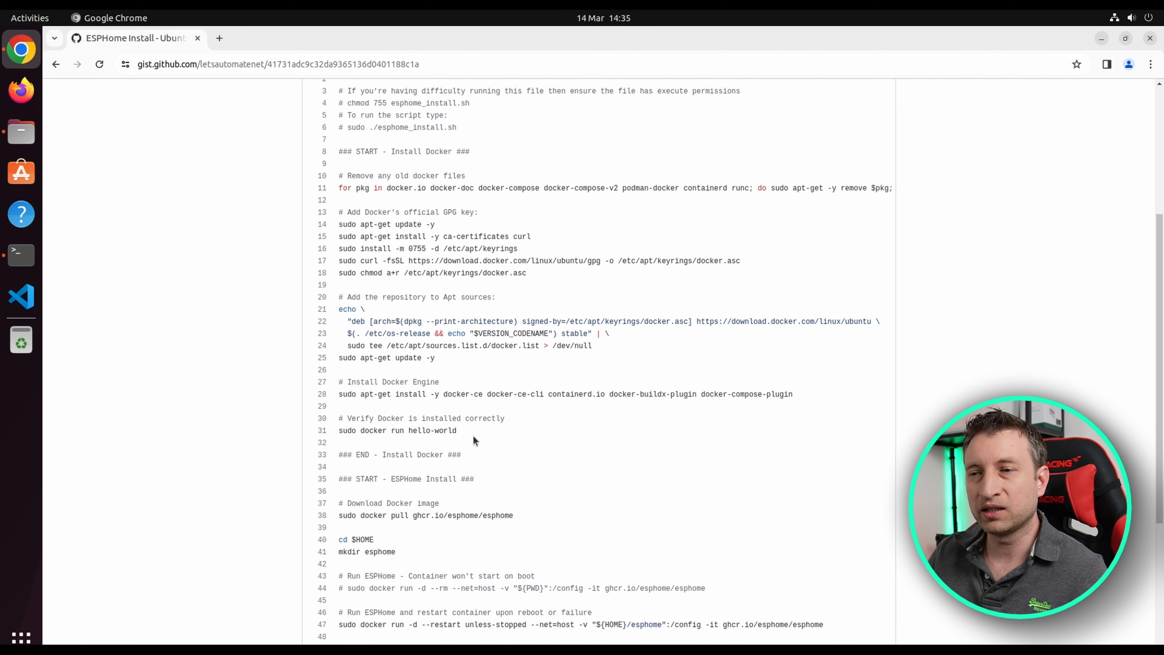
mouse_move(476, 454)
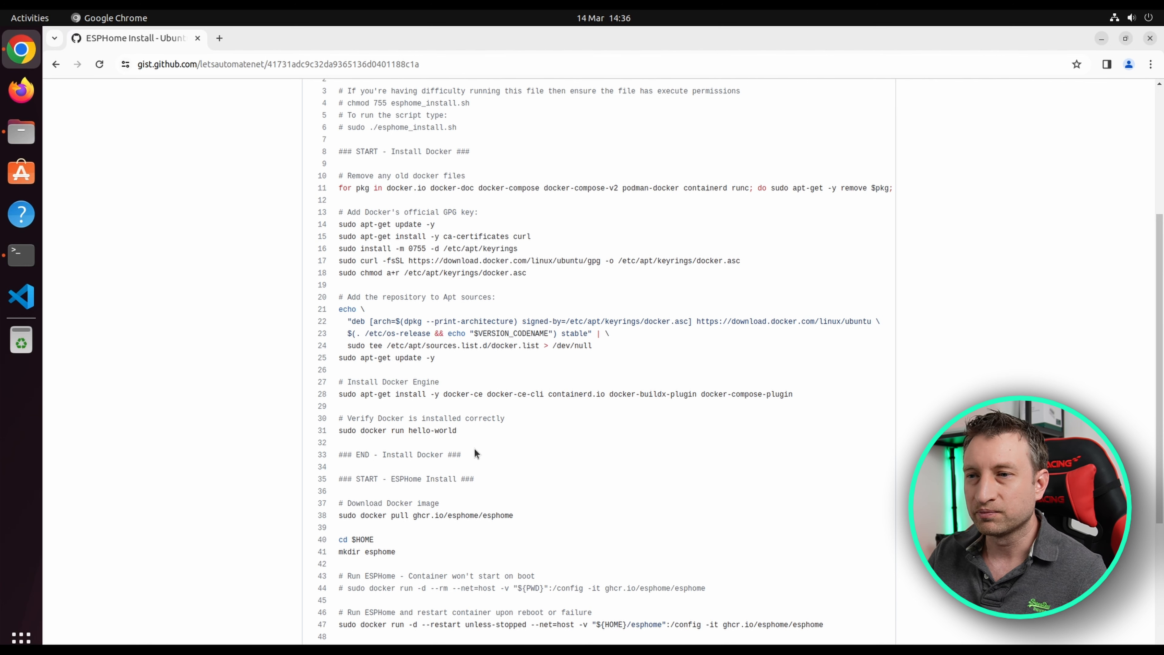
scroll(down, 3)
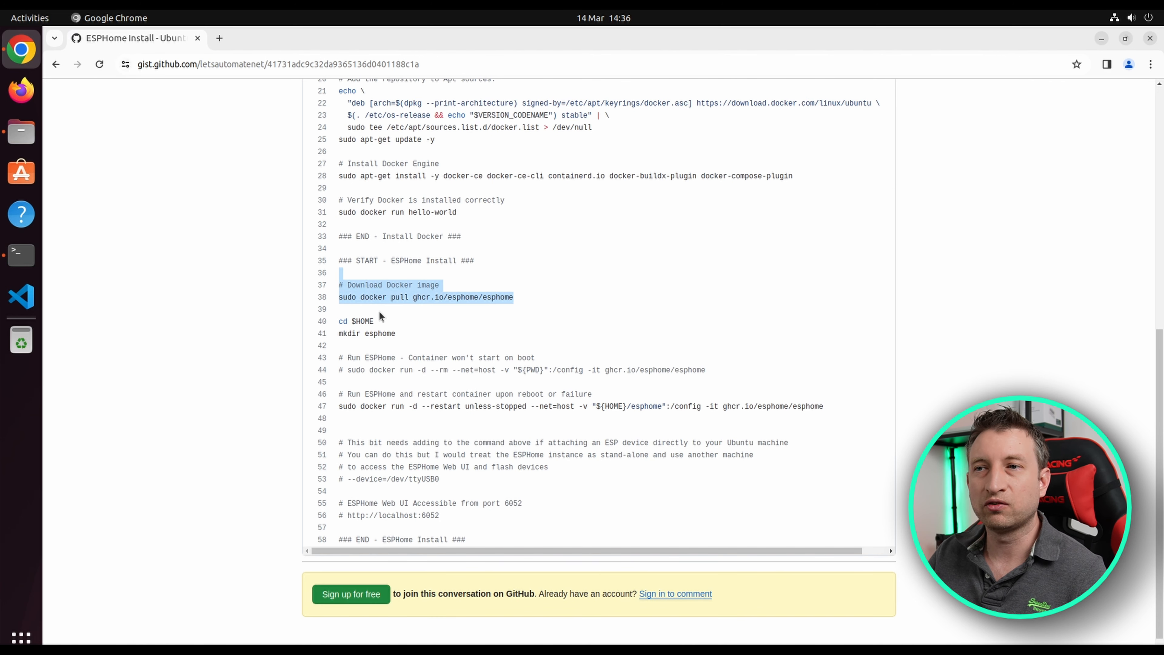
mouse_move(374, 317)
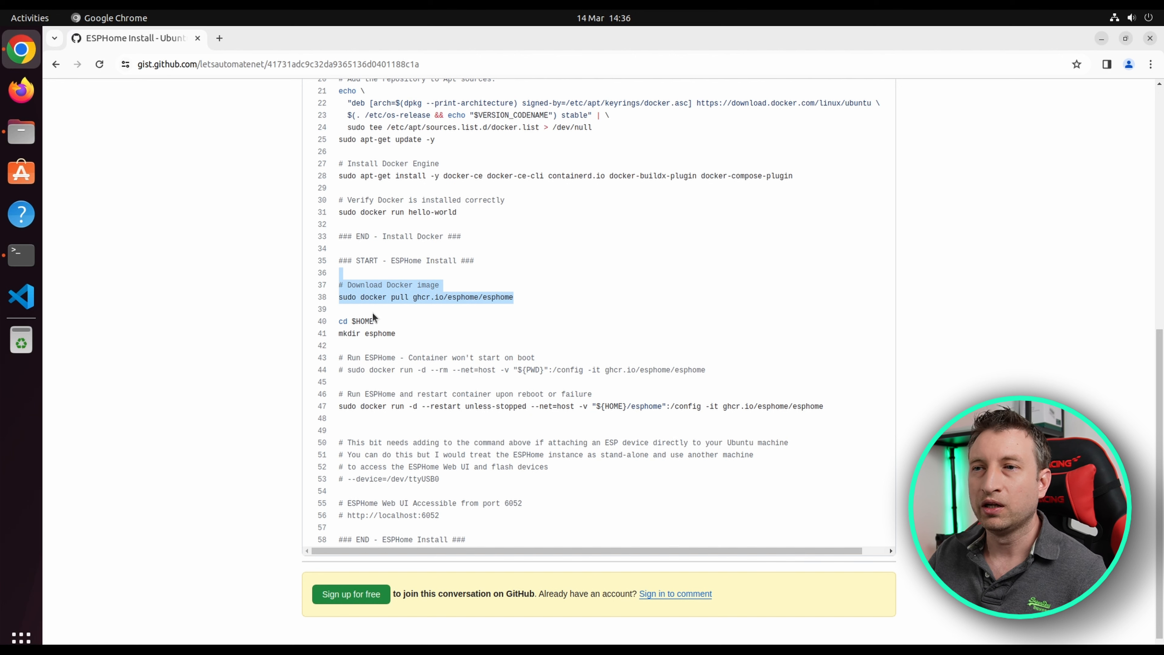
click(406, 350)
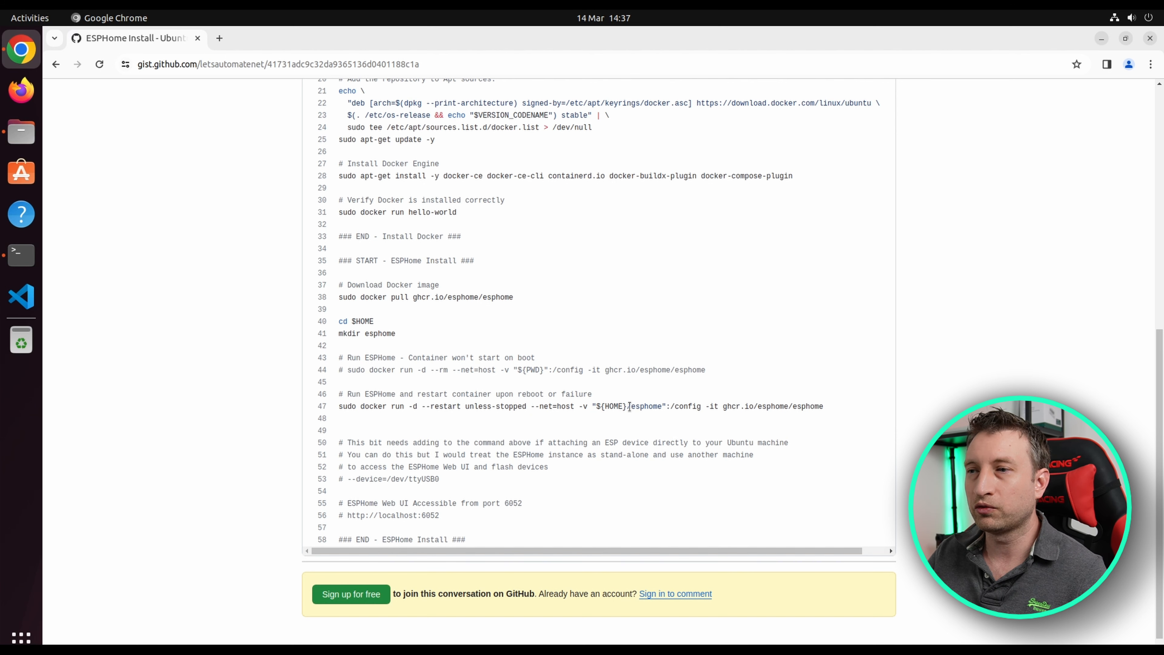
mouse_move(397, 342)
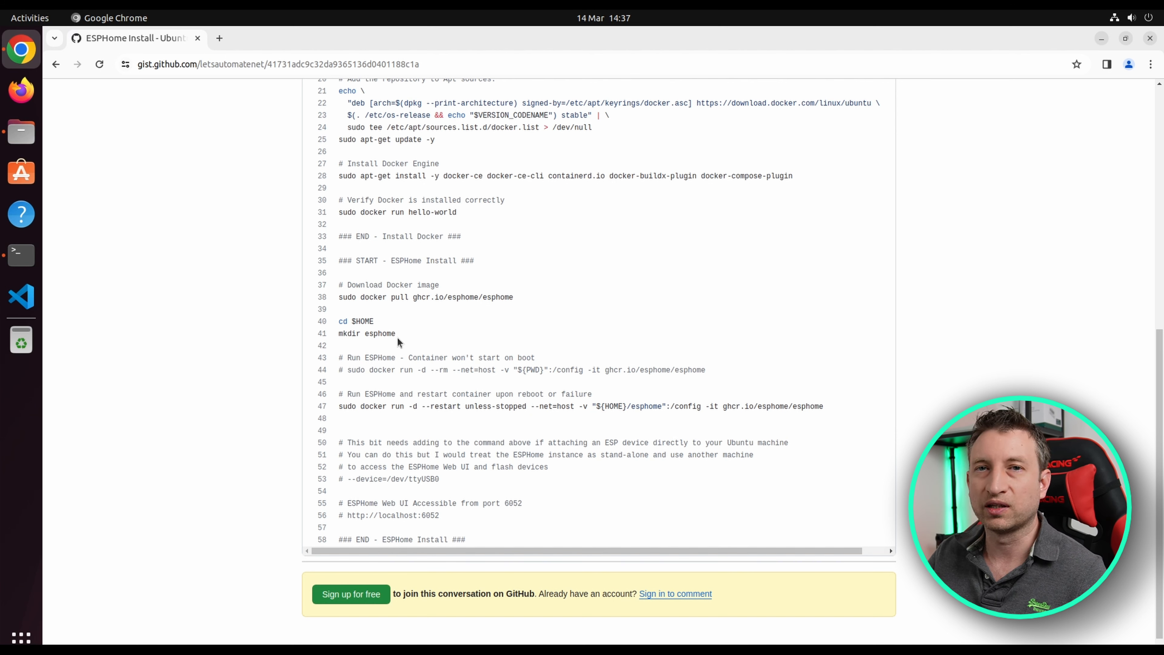
mouse_move(525, 355)
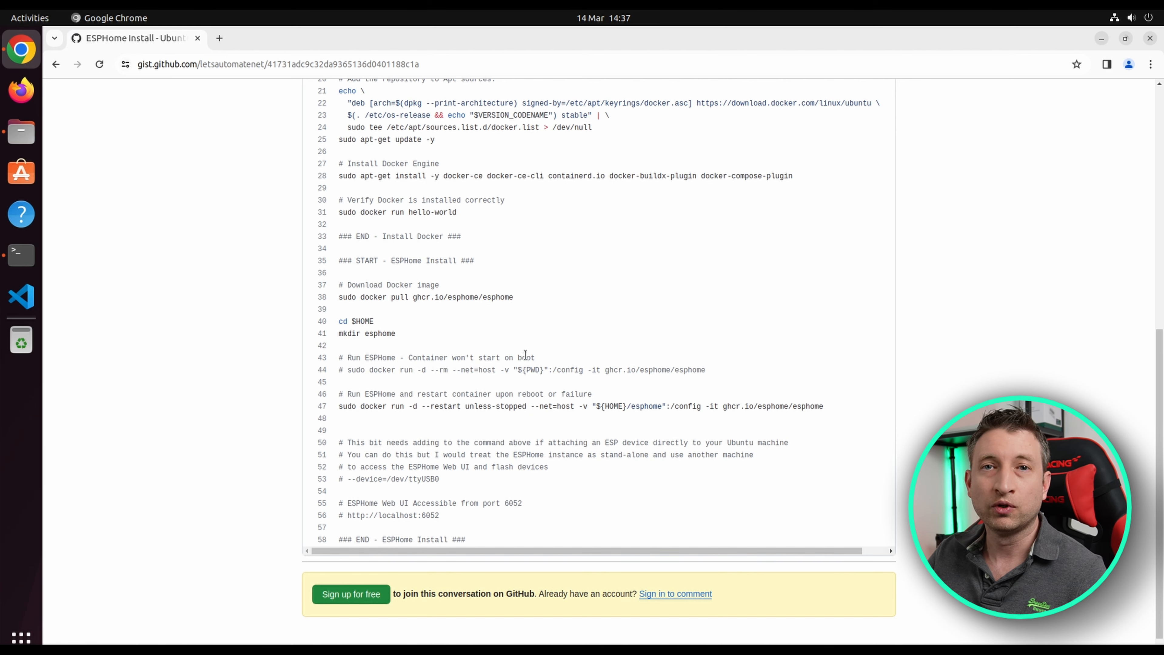
mouse_move(426, 501)
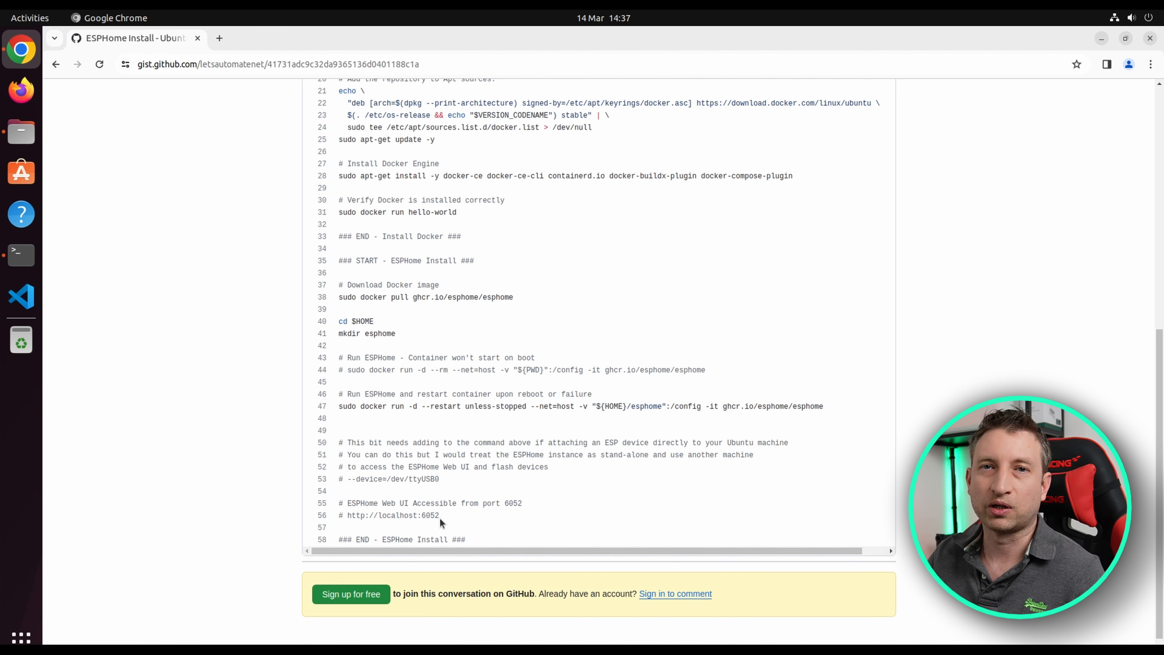
Run sudo ./esphome_install.sh with the sudo password and review the Docker and ESPHome pull output.
click(20, 256)
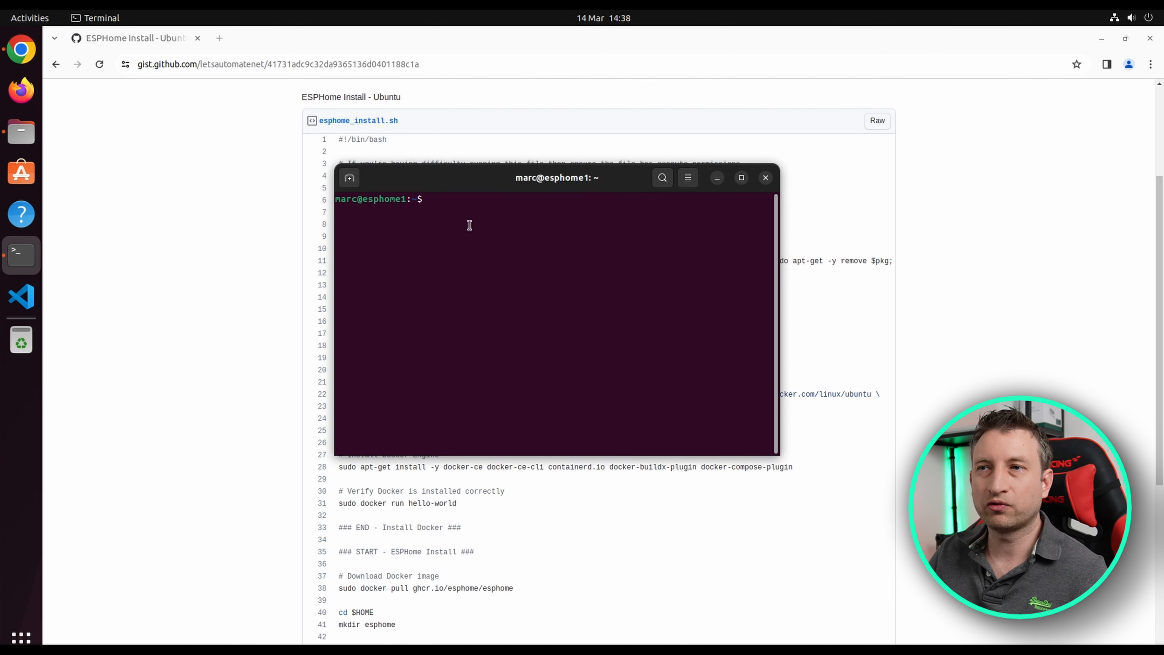
text(sudo ./esphome_install.sh)
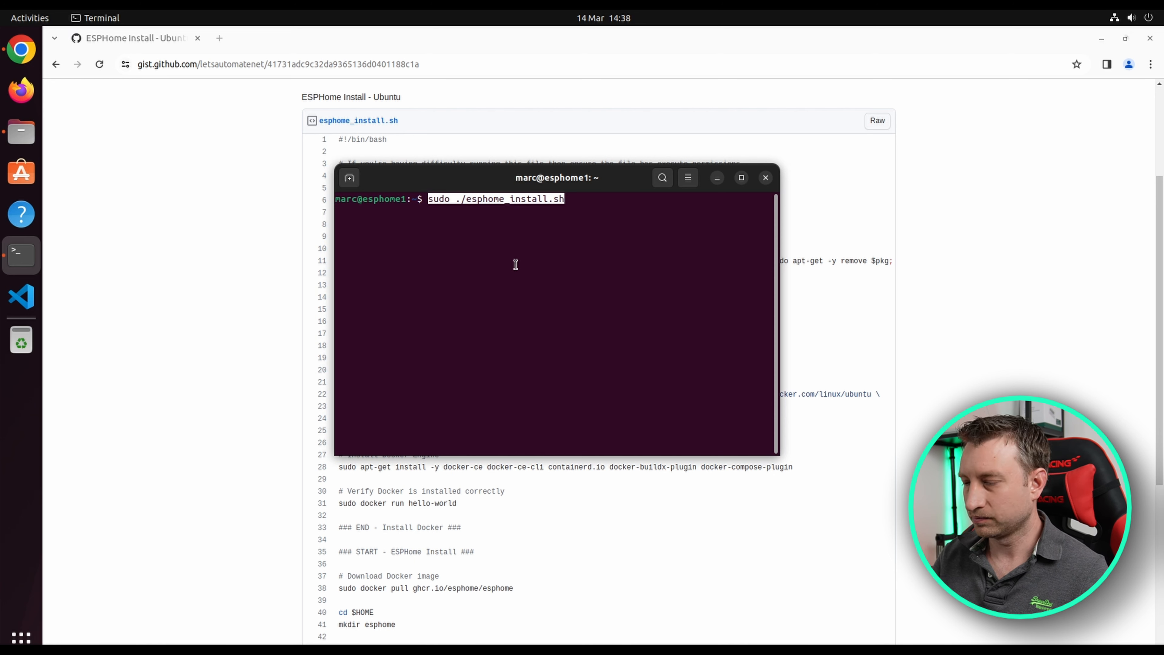
key(Return)
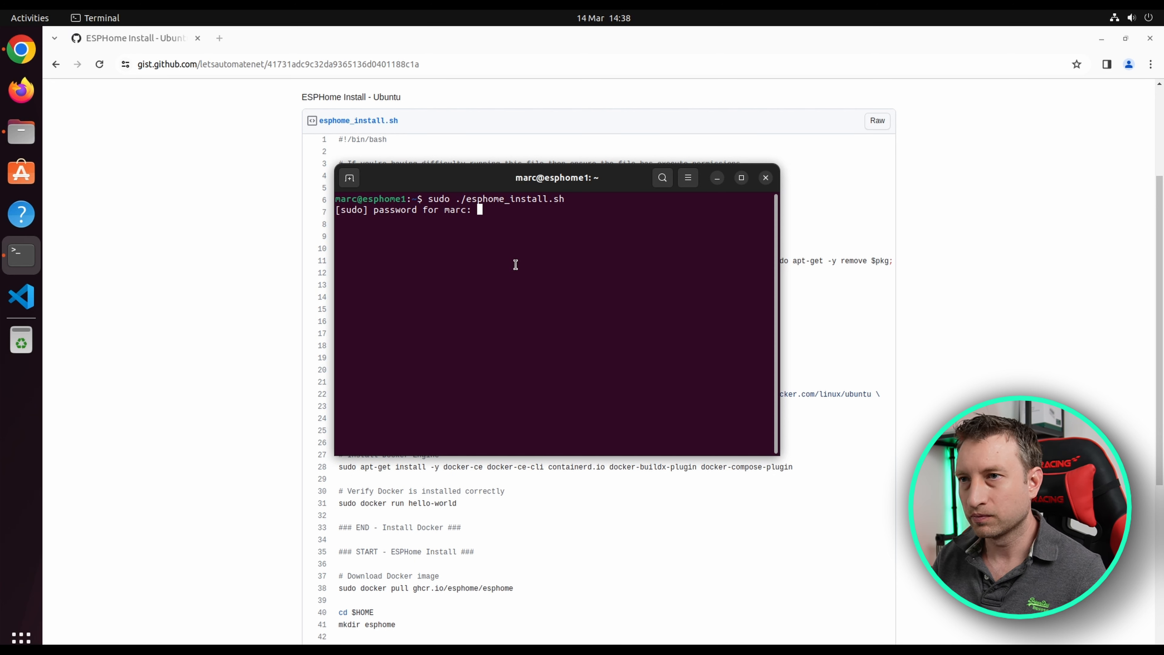
key(Return)
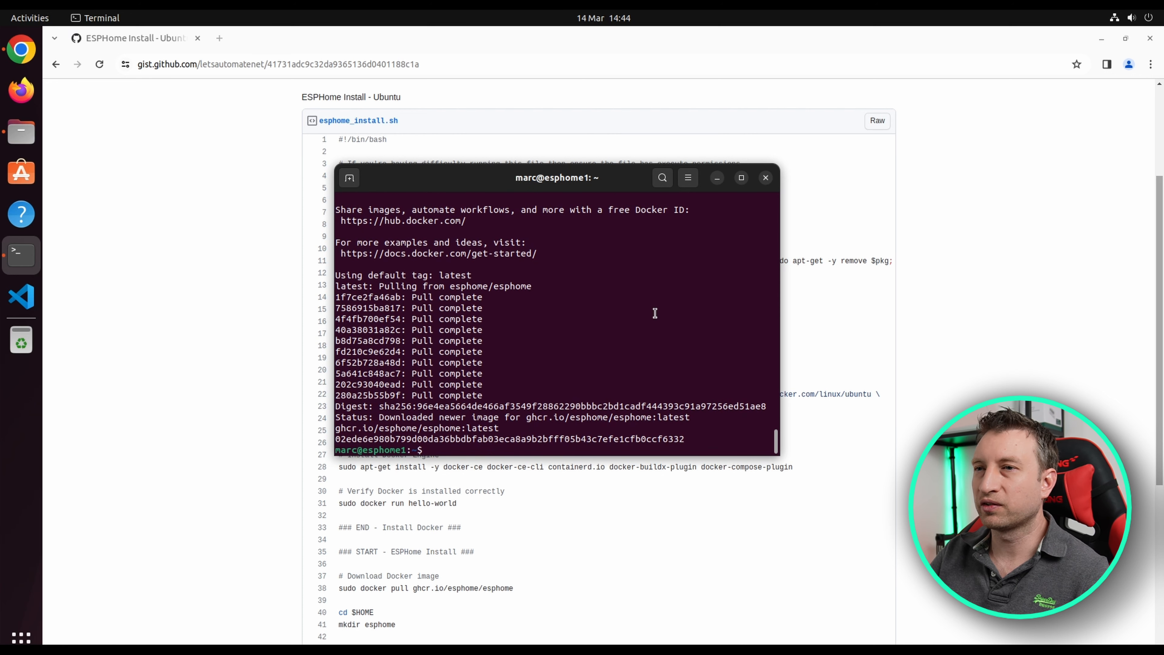
scroll(up, 3)
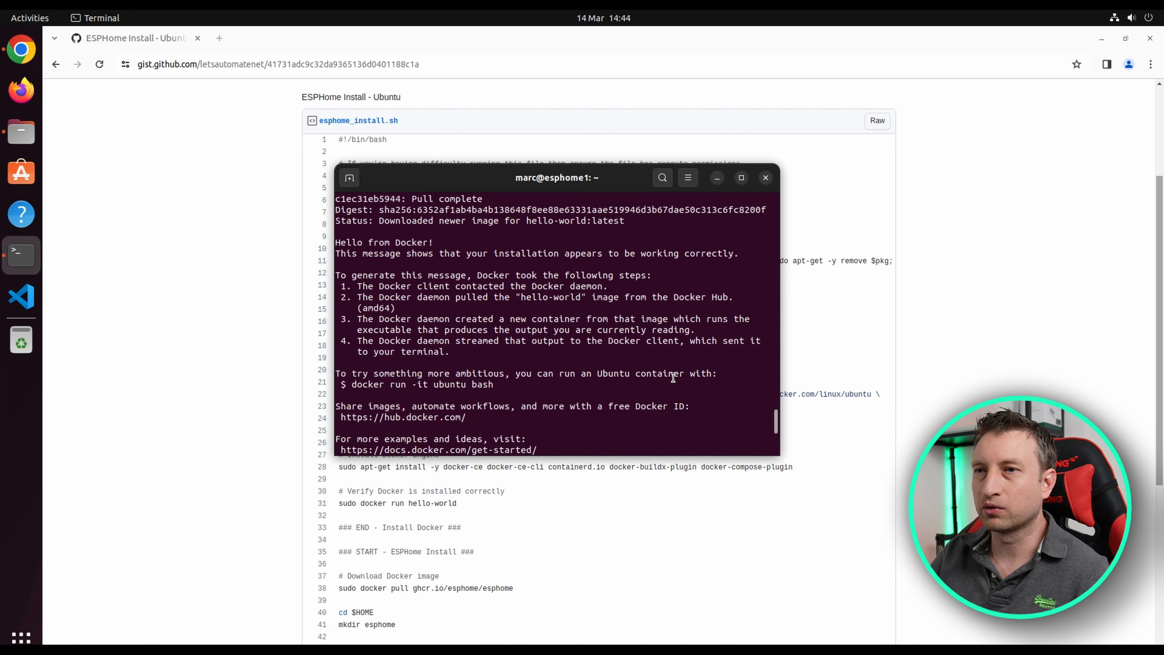
mouse_move(388, 243)
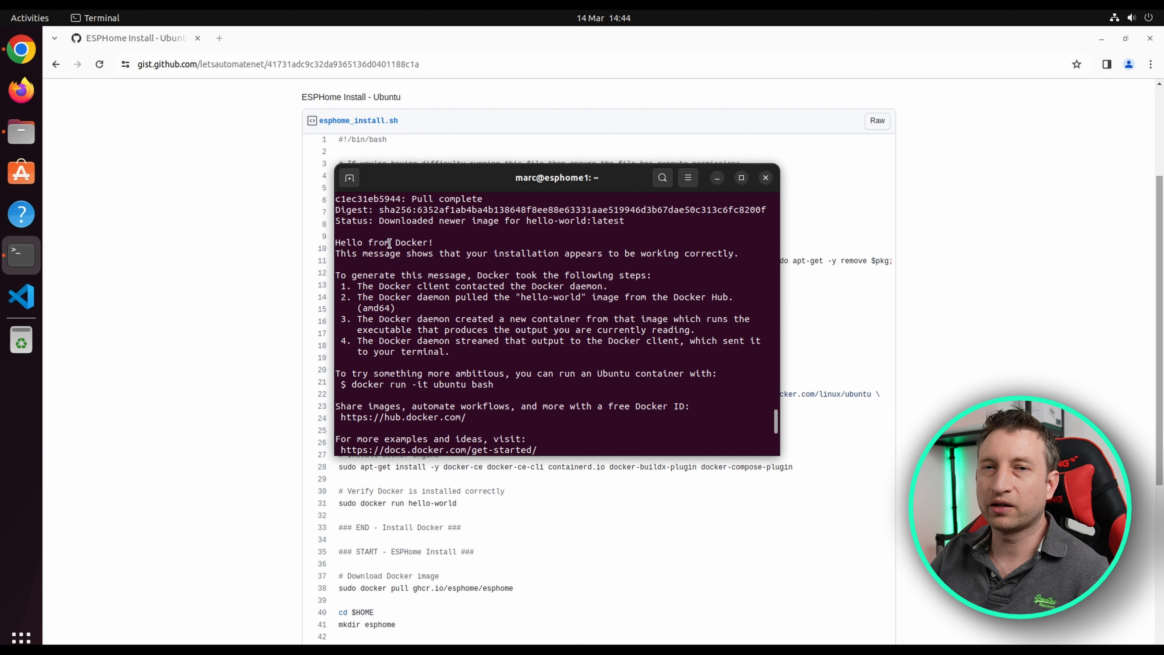
scroll(down, 3)
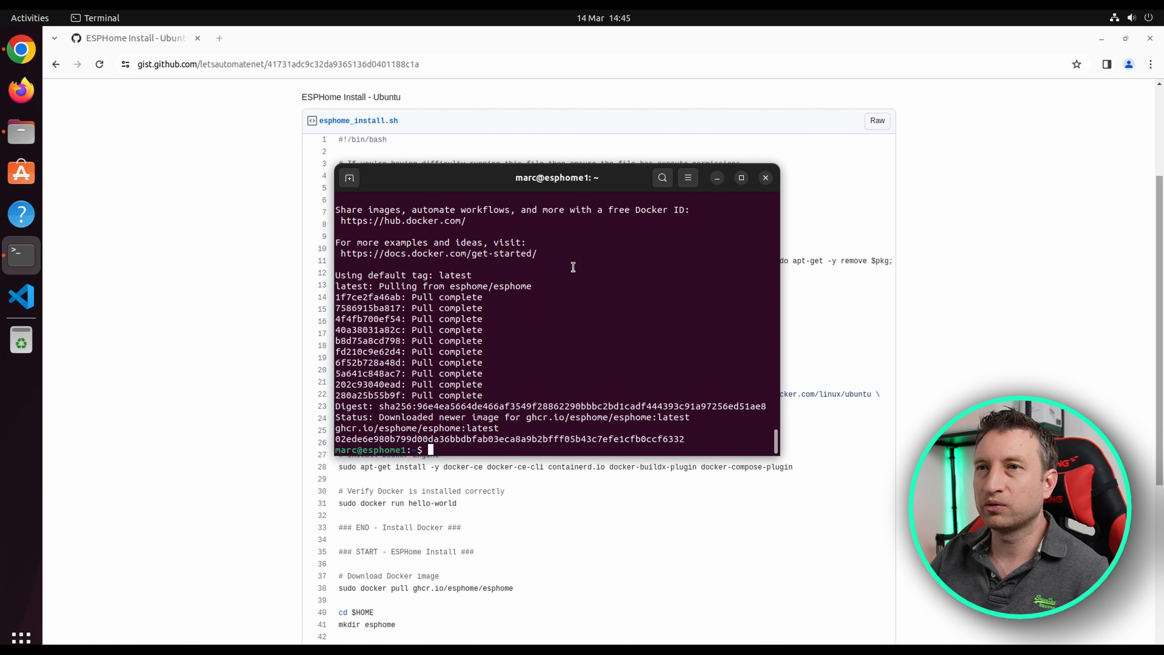
mouse_move(251, 181)
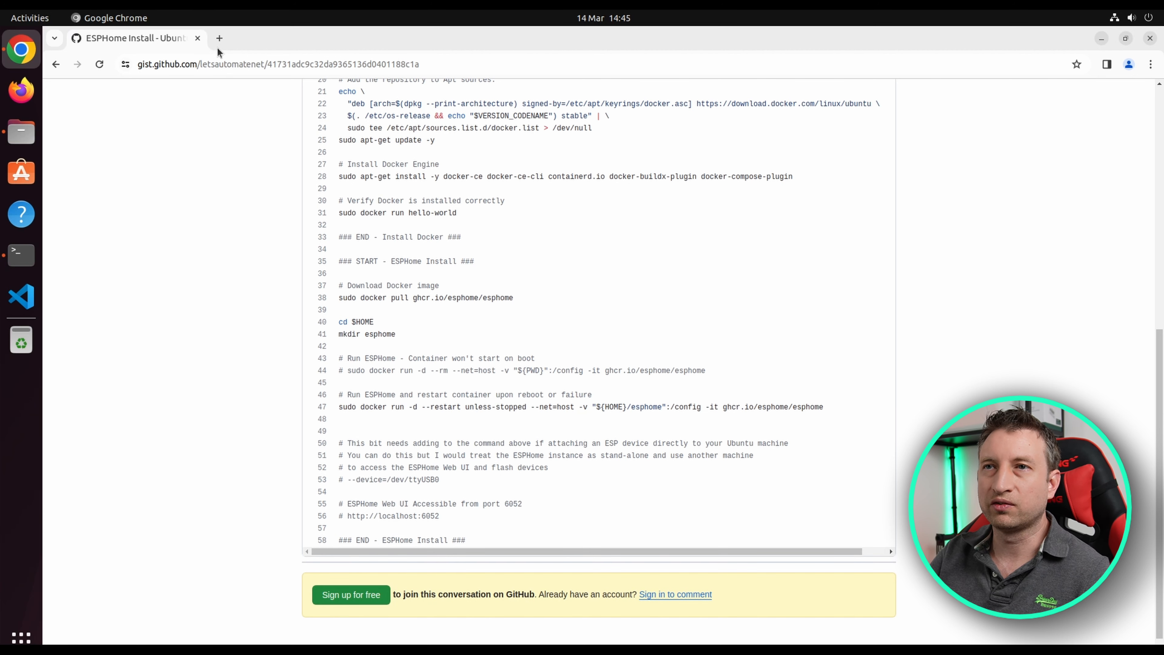
Start a new Chrome tab for the ESPHome dashboard at localhost:6052.
click(219, 37)
text(localhost:6052)
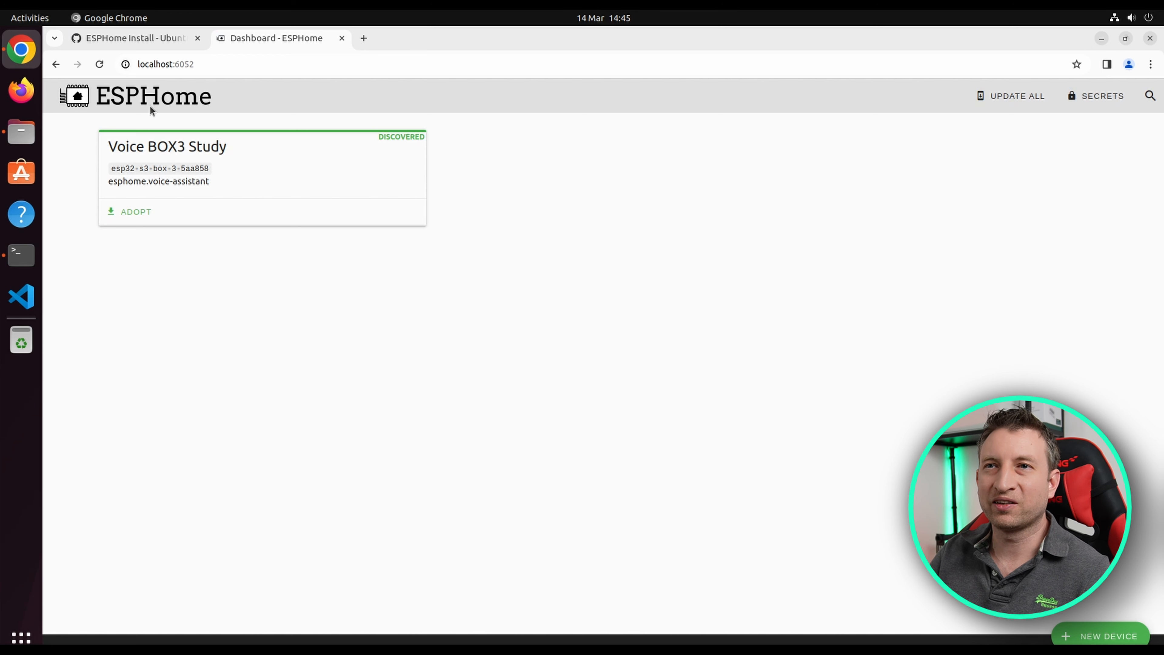
mouse_move(198, 214)
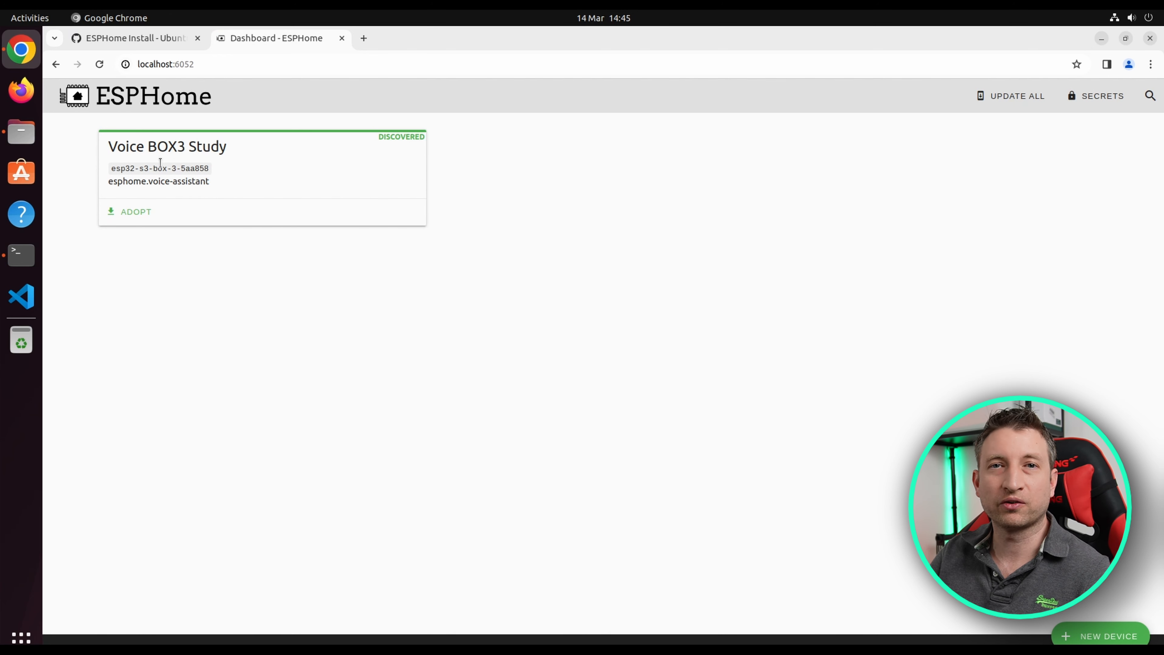
mouse_move(549, 204)
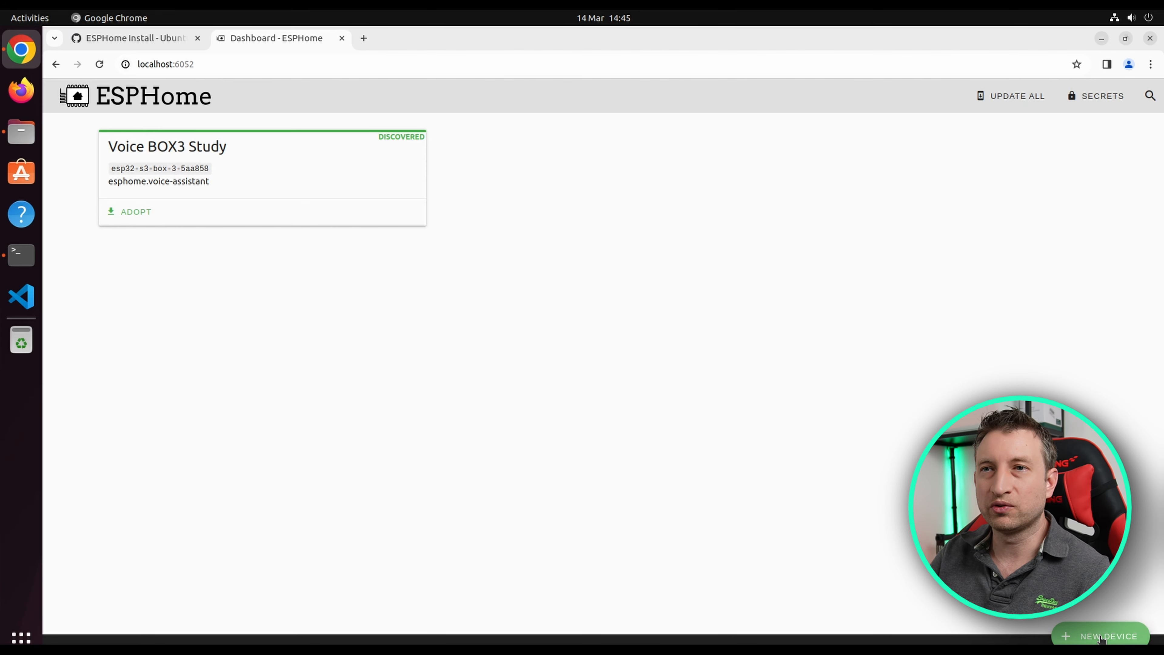
click(1108, 636)
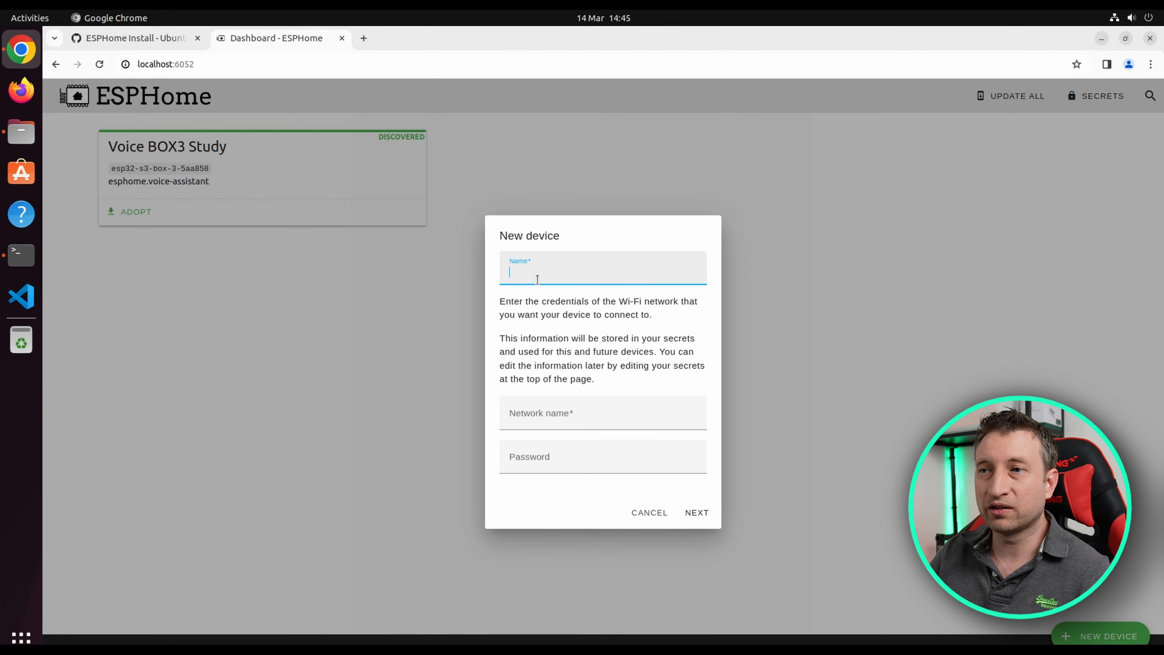
mouse_move(569, 399)
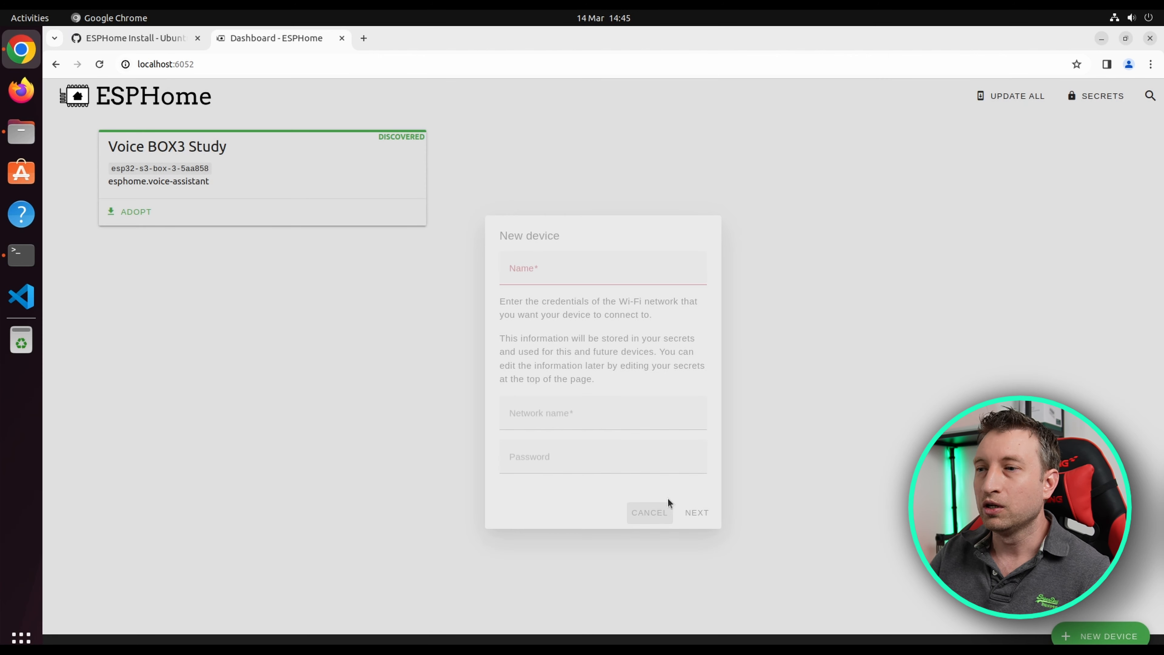
mouse_move(772, 367)
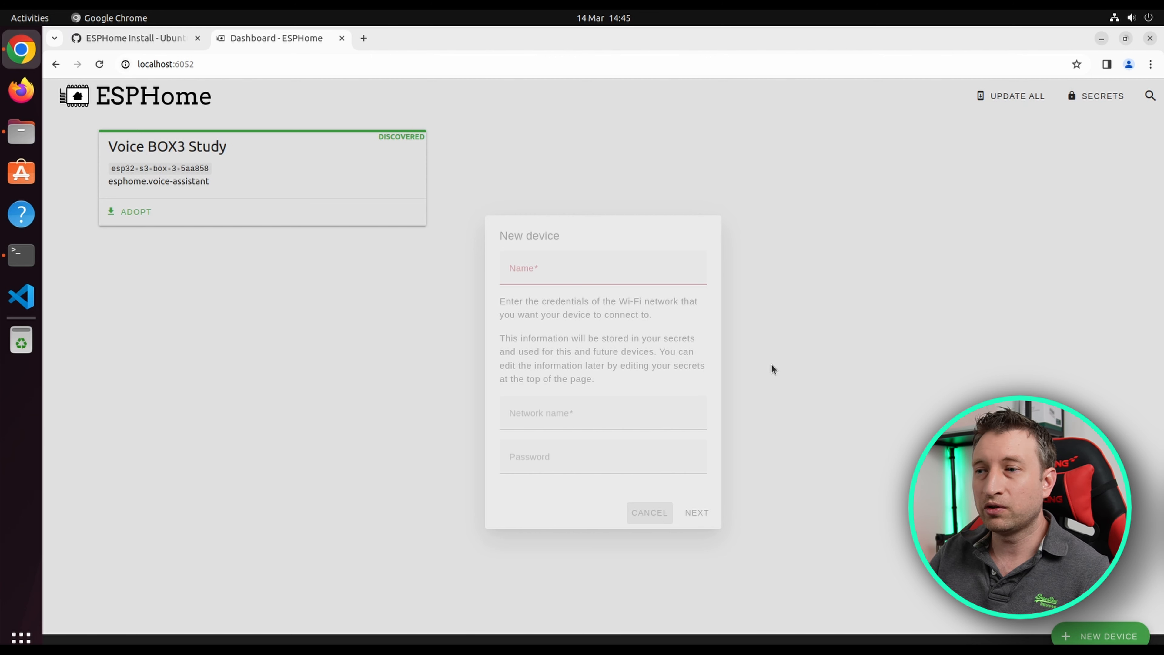
mouse_move(751, 403)
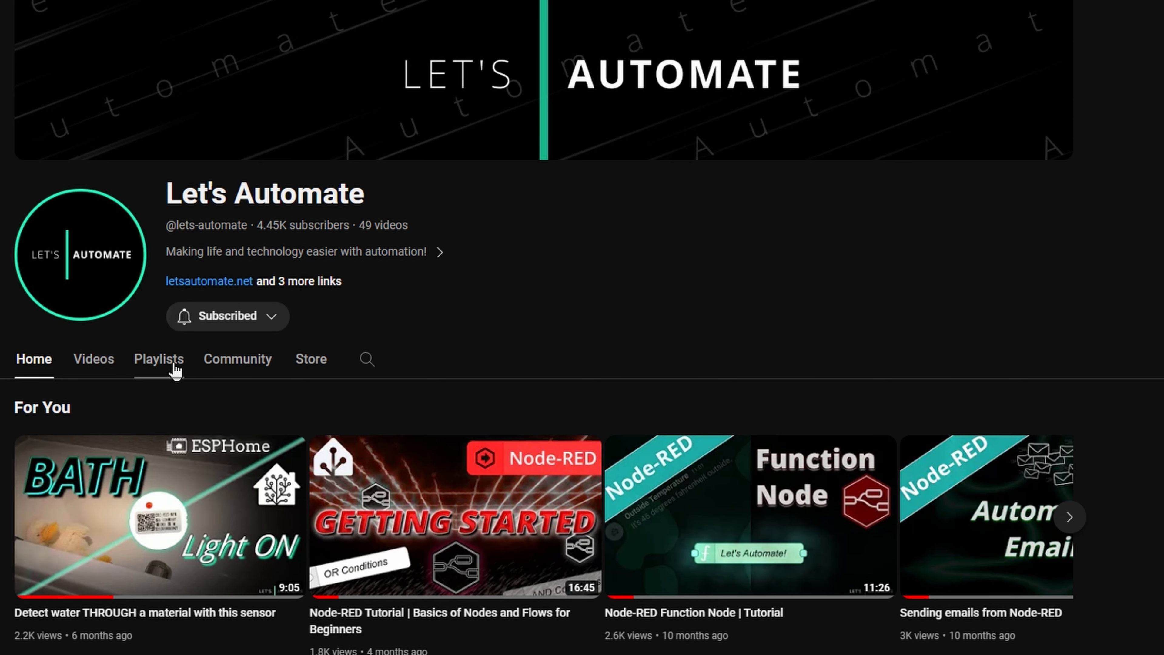
Show the Let's Automate channel's playlists to reach the ESPHome playlist.
click(159, 359)
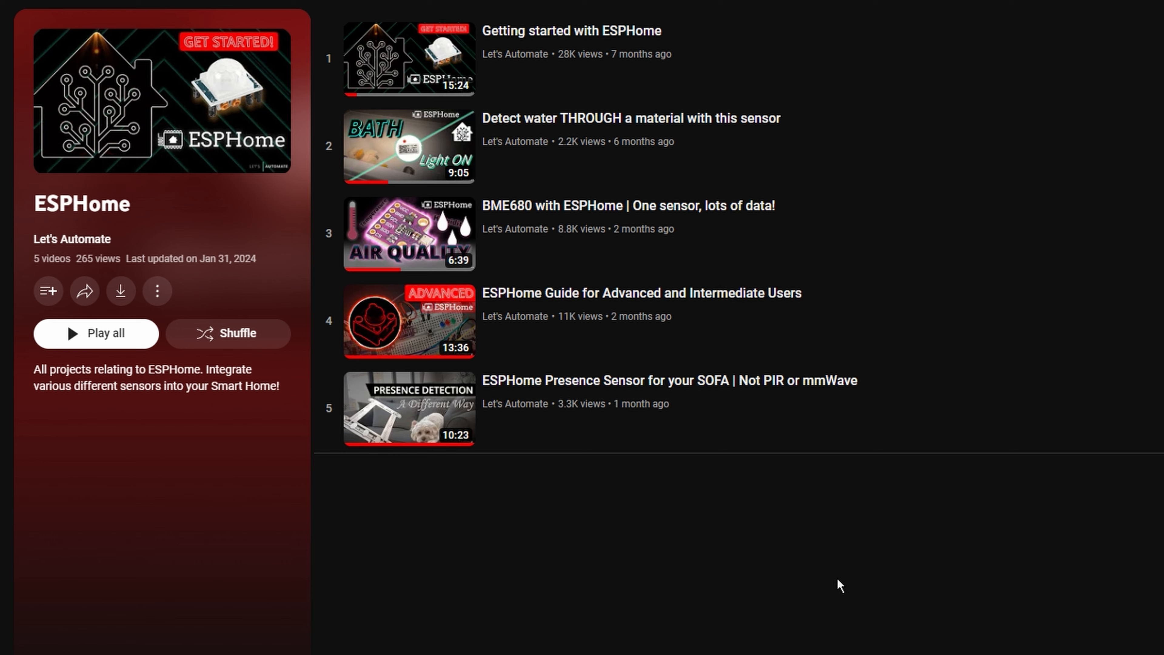
mouse_move(589, 75)
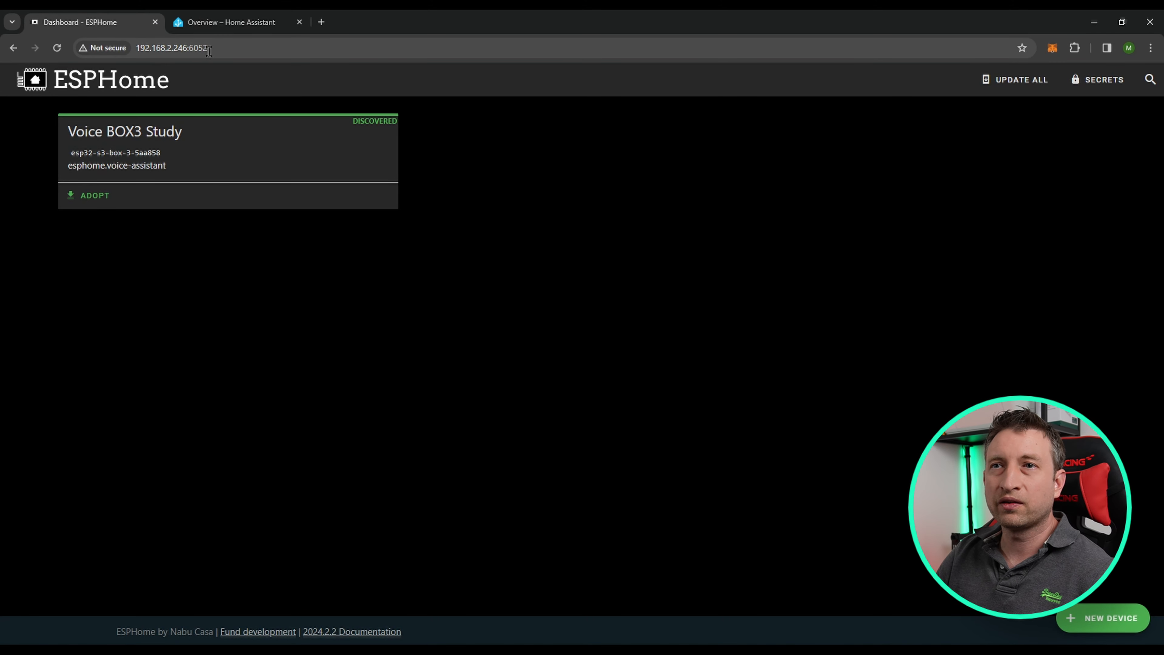
mouse_move(159, 101)
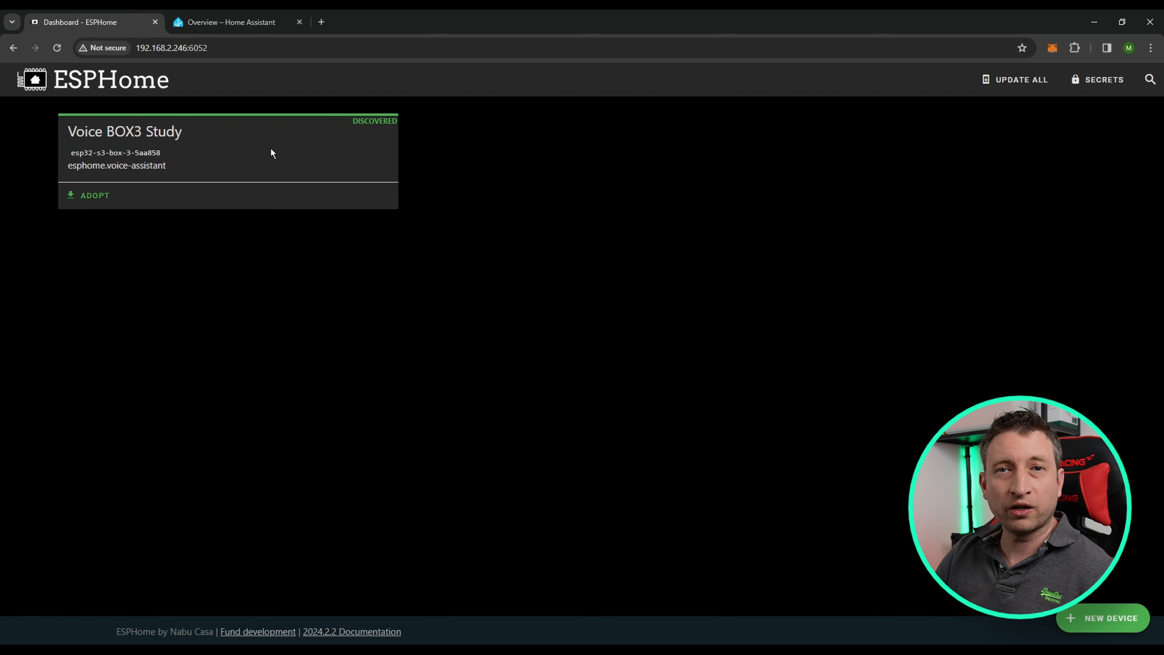
mouse_move(371, 267)
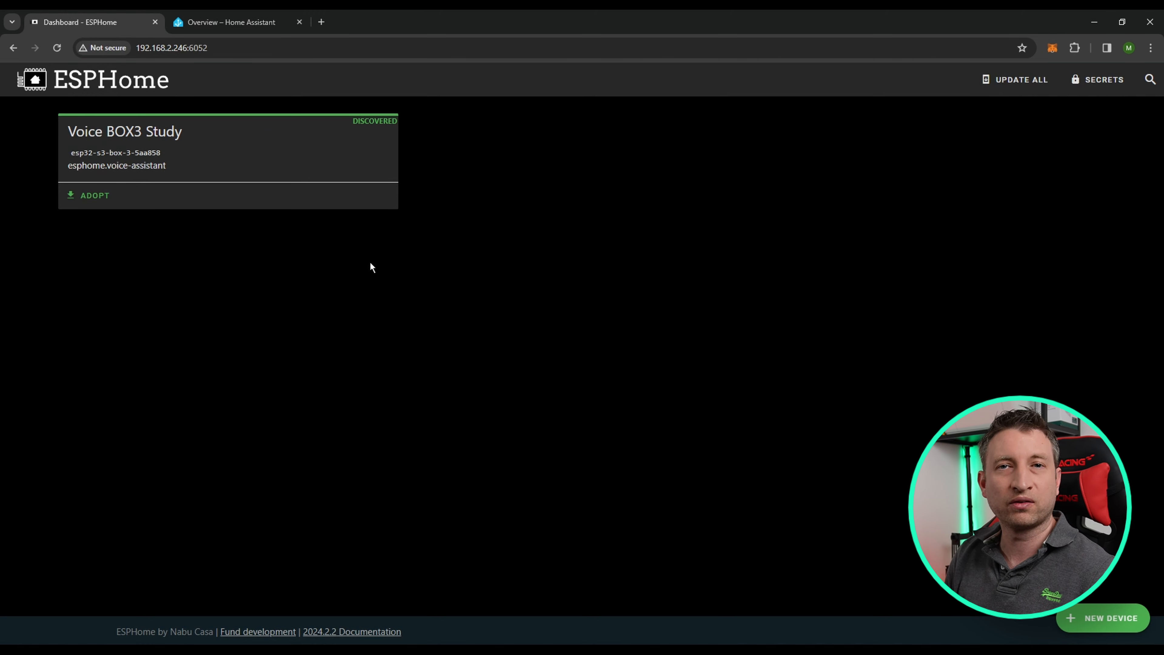
click(231, 21)
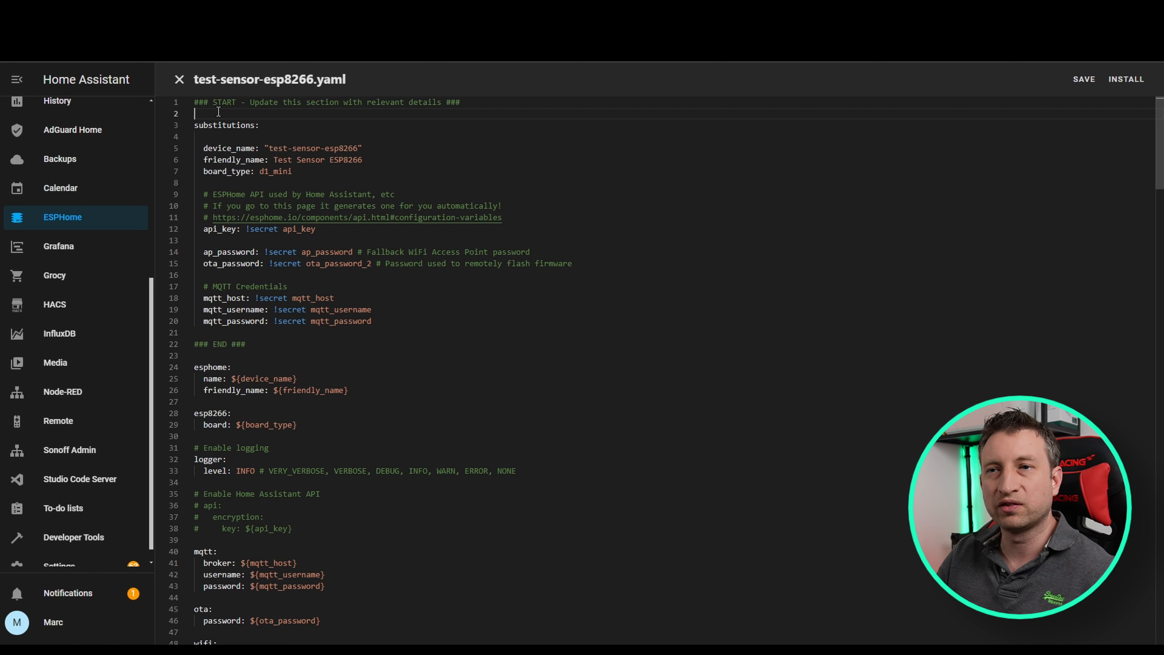
mouse_move(375, 525)
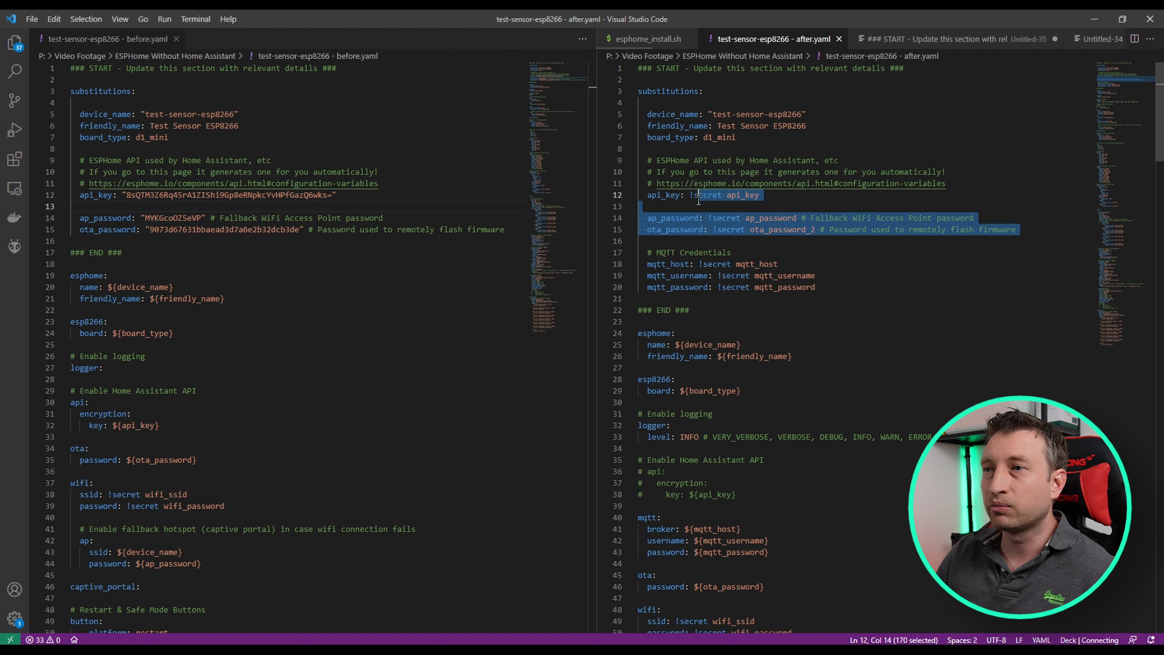
Review after.yaml's mqtt block with broker and credential substitutions against before.yaml.
click(705, 206)
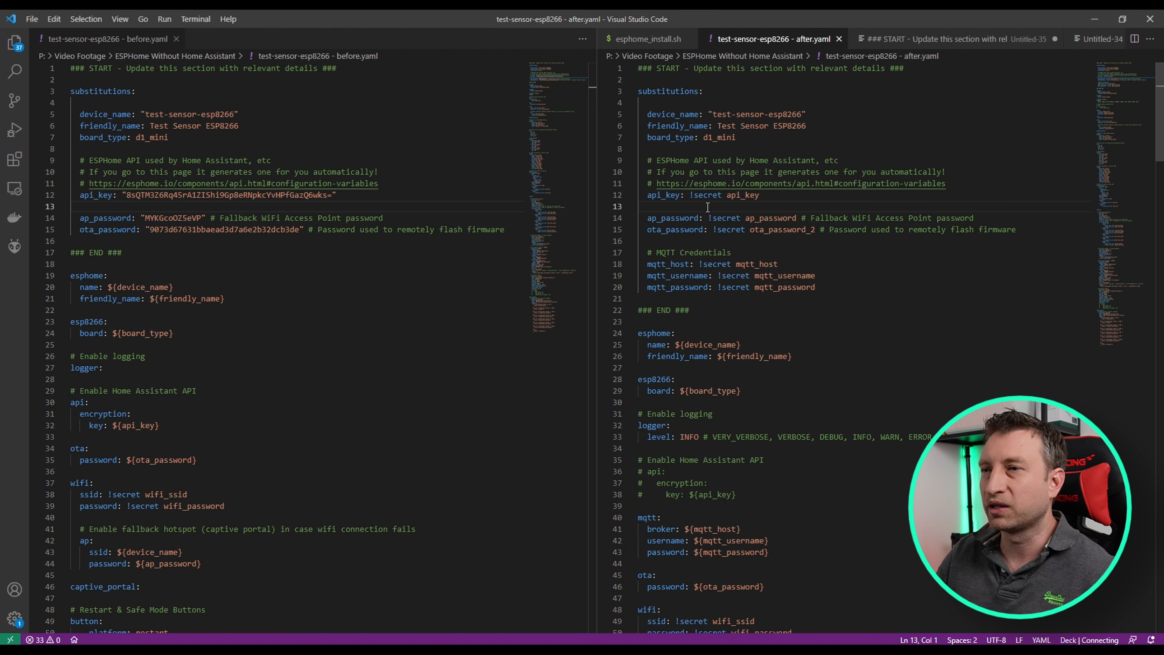
click(668, 298)
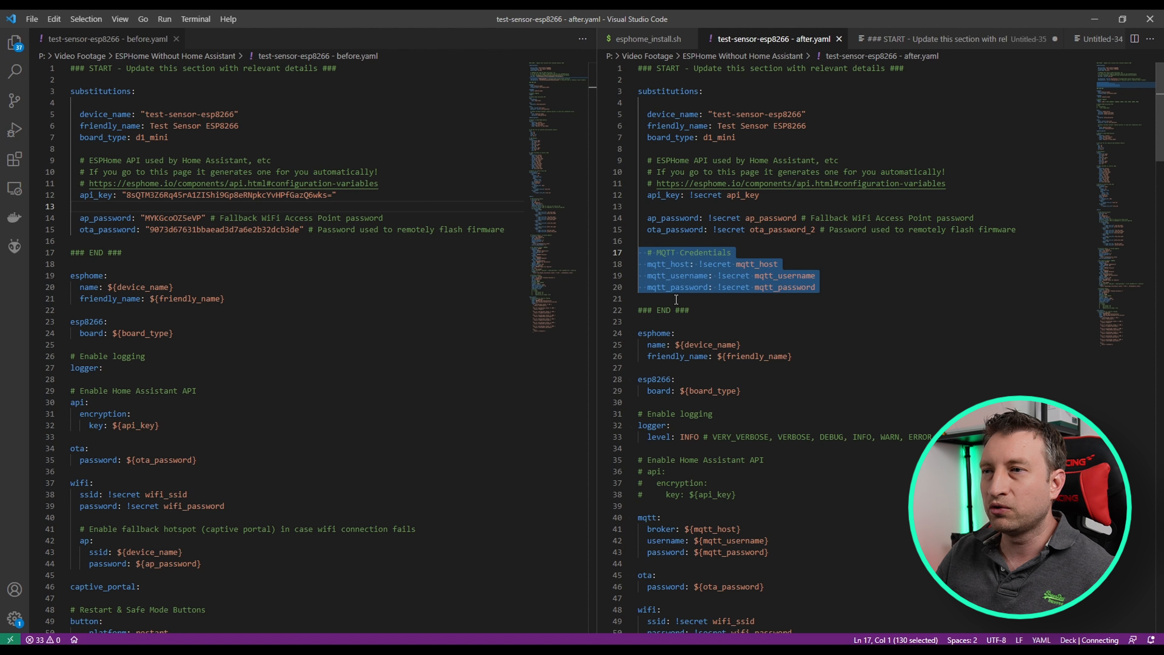
click(676, 298)
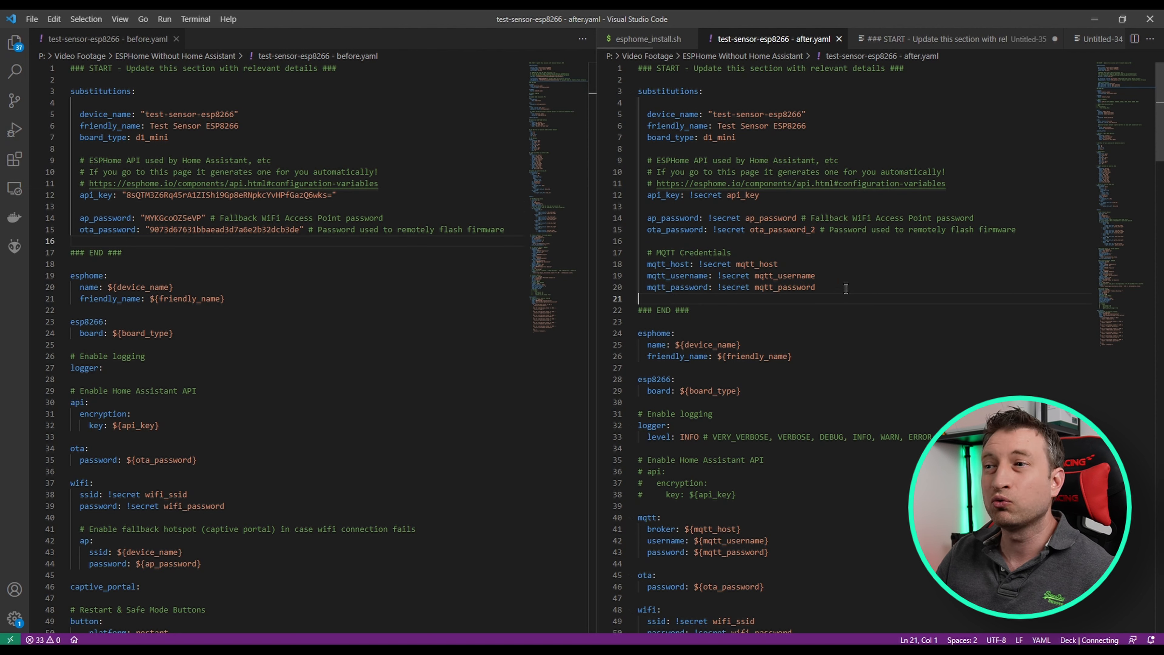
mouse_move(796, 300)
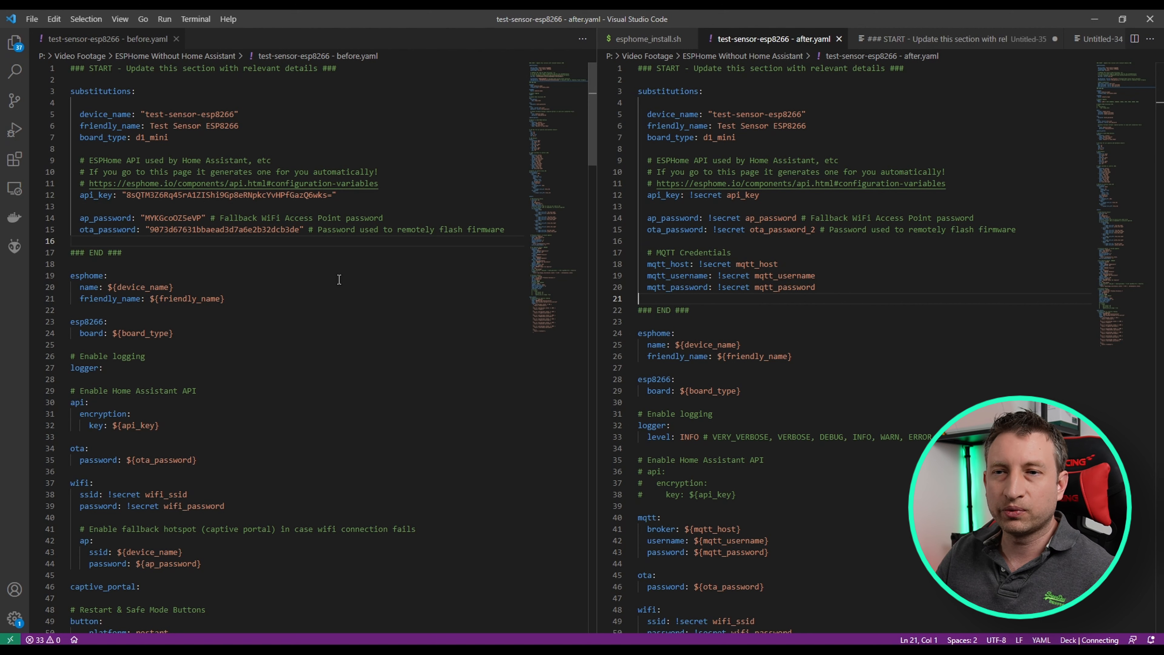
scroll(down, 3)
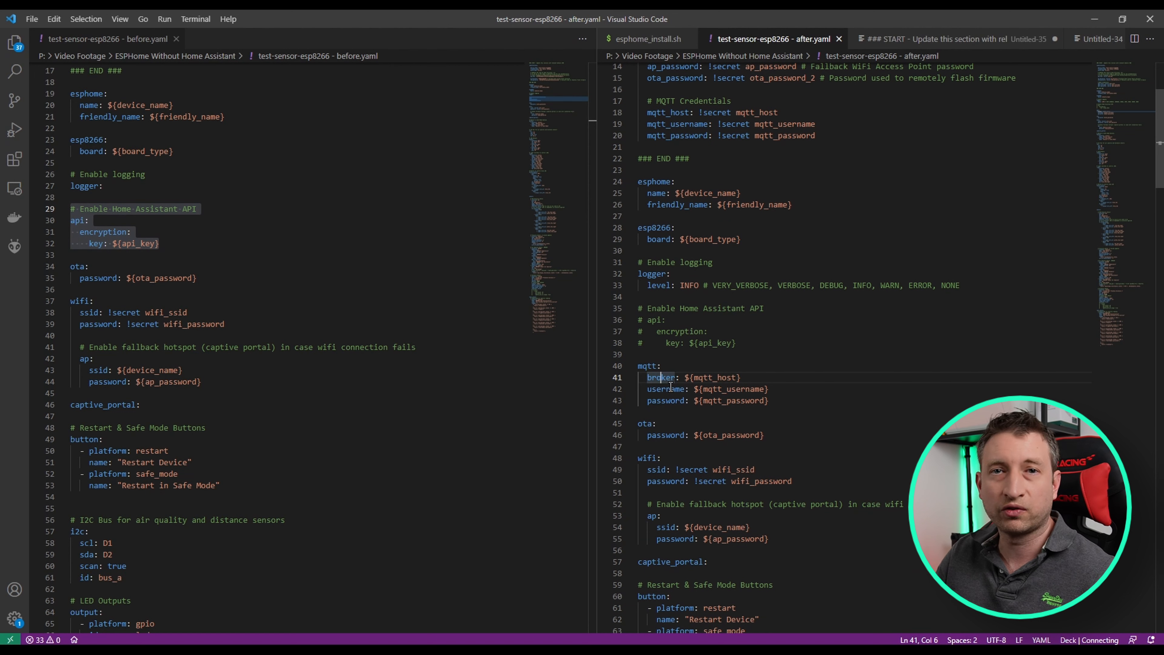
click(668, 389)
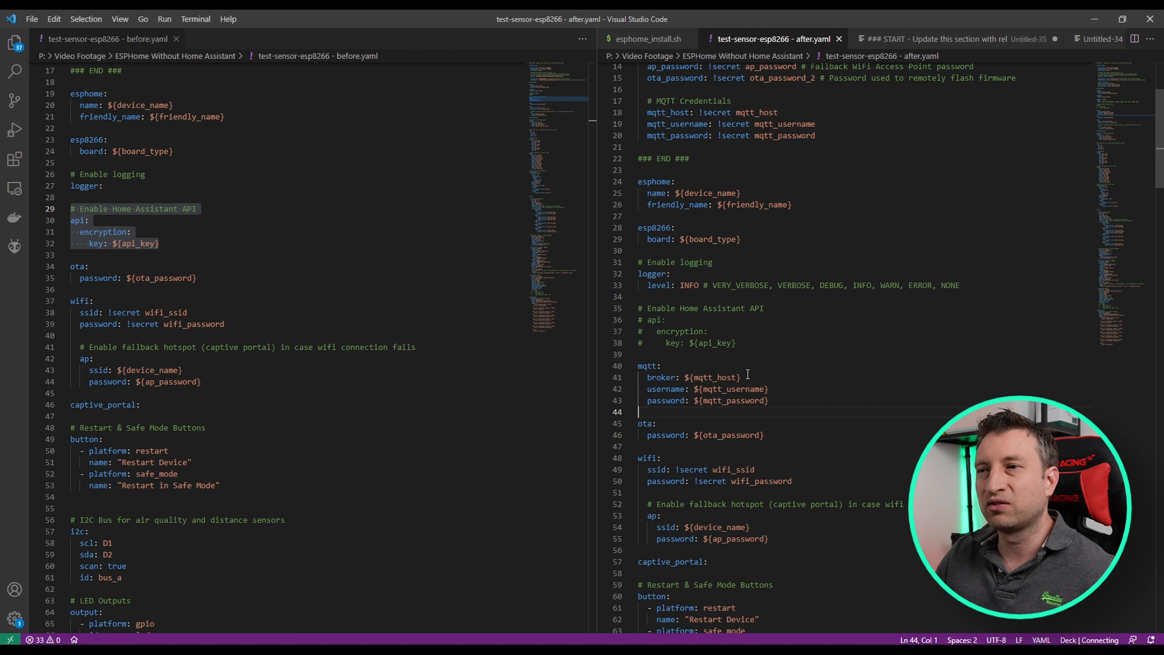
click(674, 354)
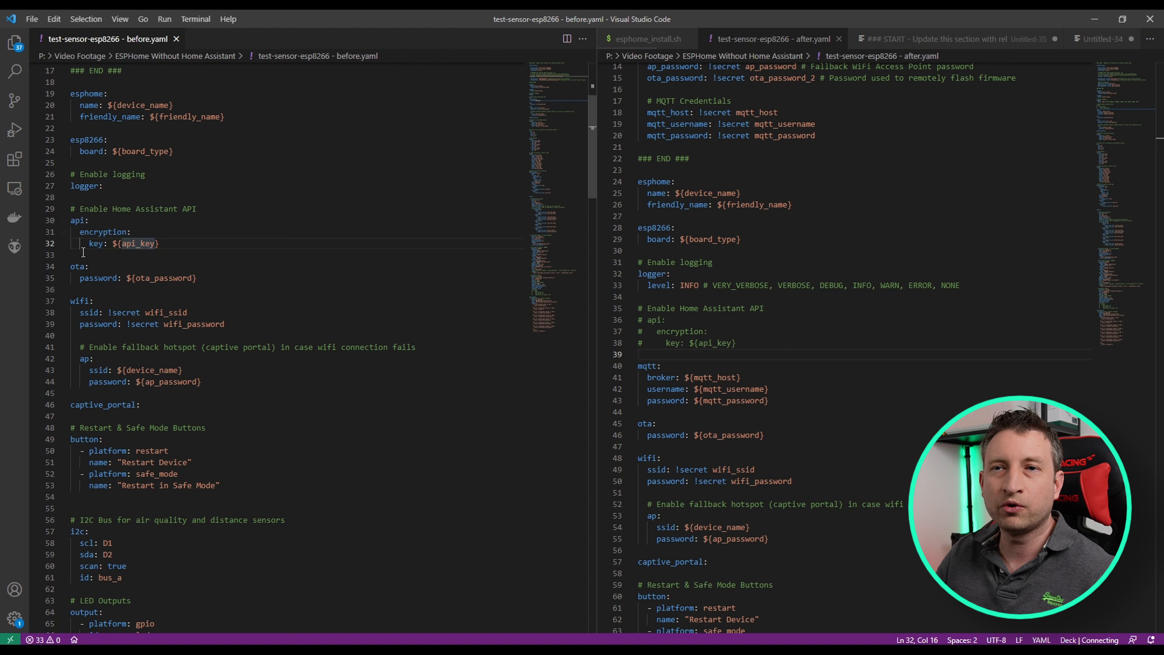
click(71, 255)
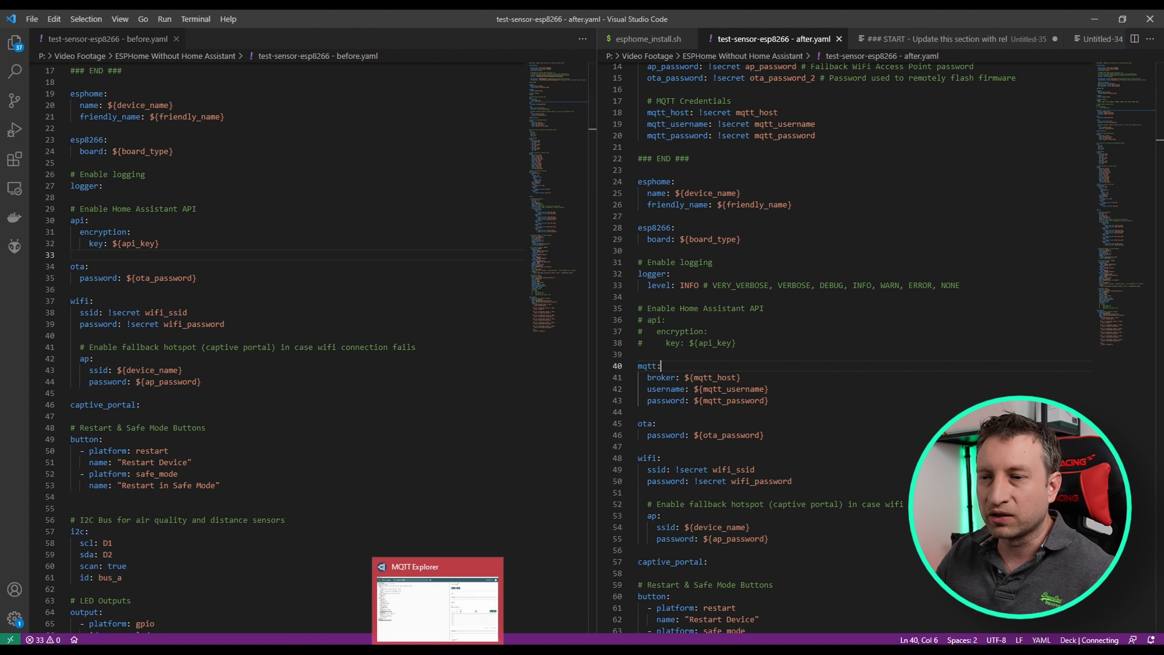
Switch to MQTT Explorer and expand the test-sensor-esp8266 topic tree.
click(437, 599)
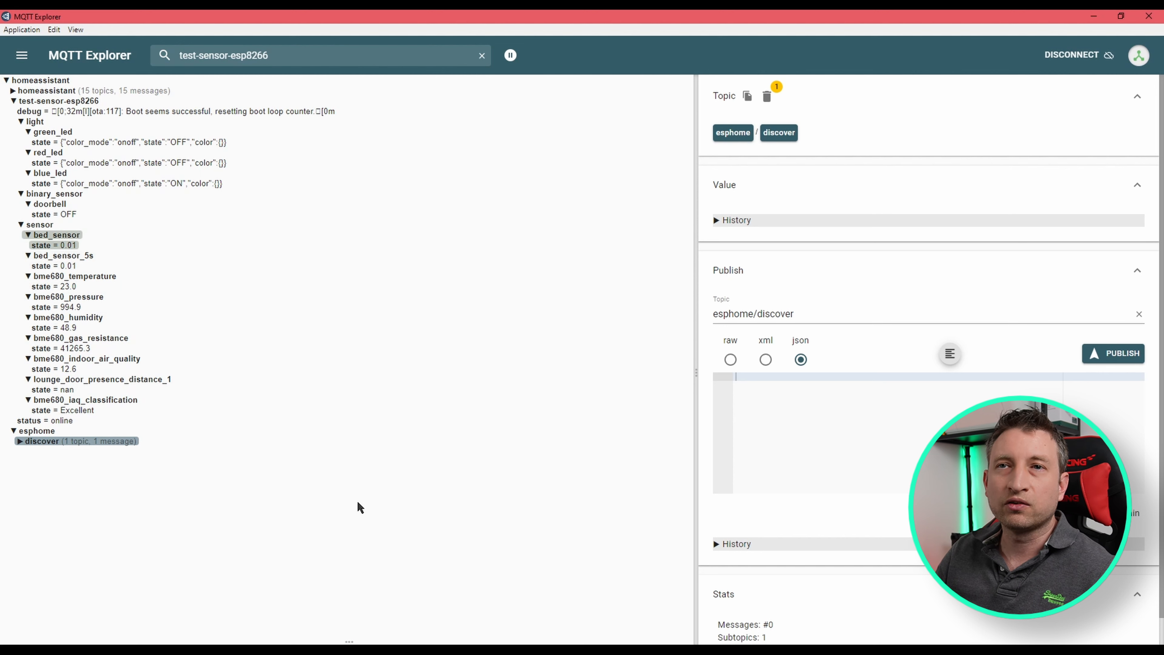
mouse_move(48, 114)
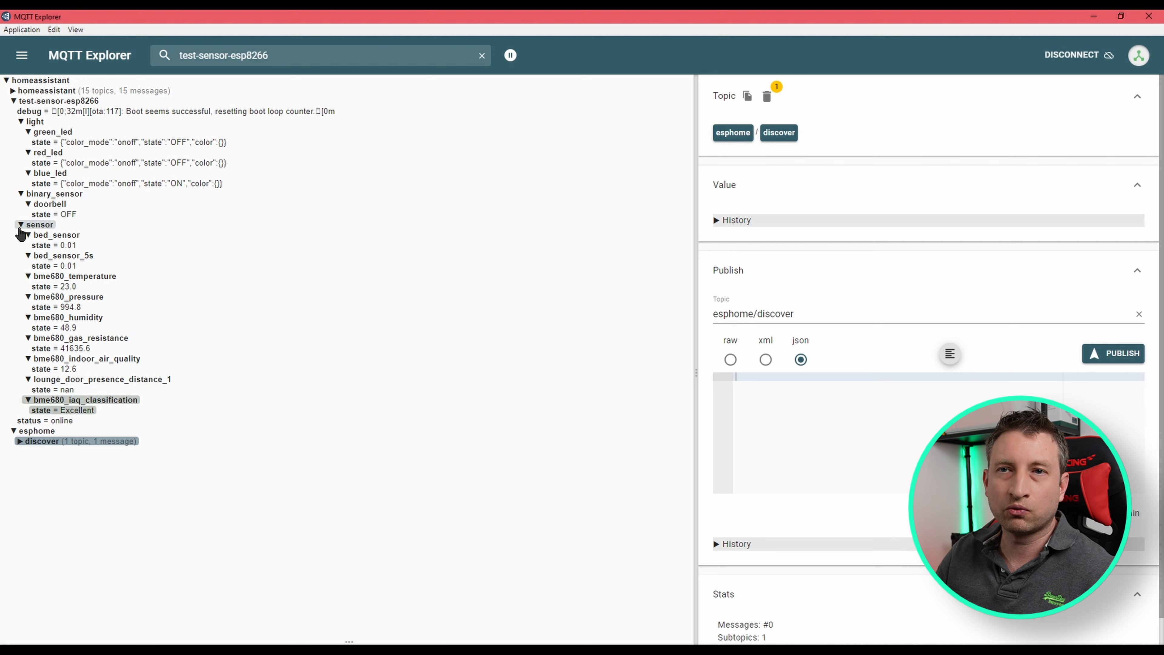
click(56, 234)
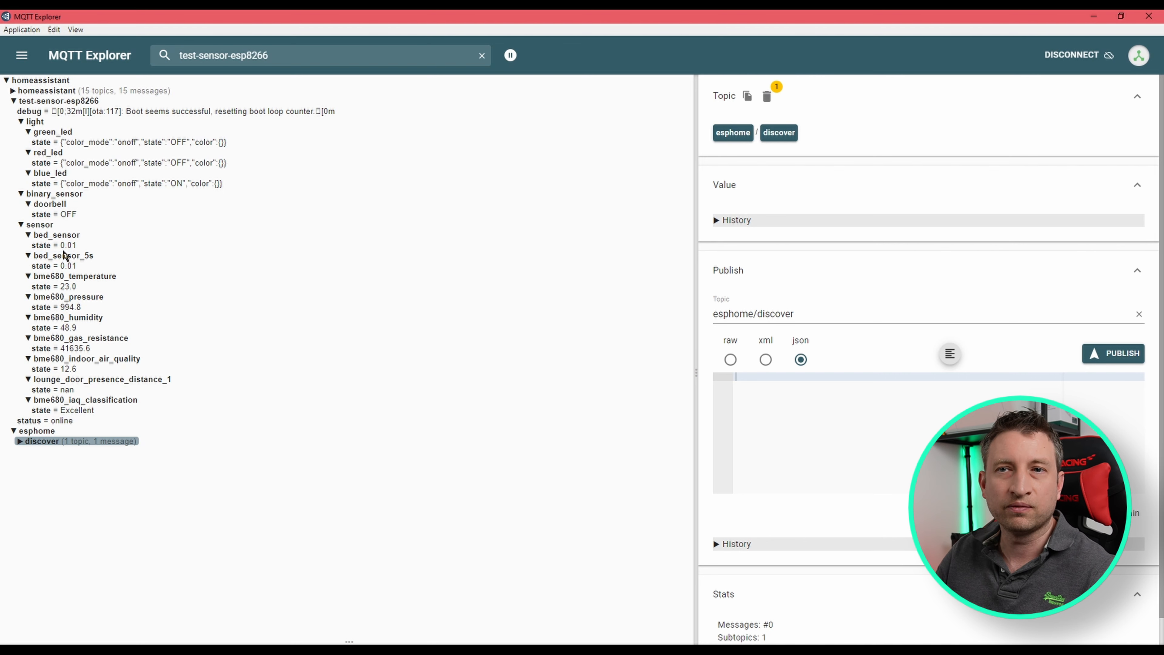
mouse_move(74, 277)
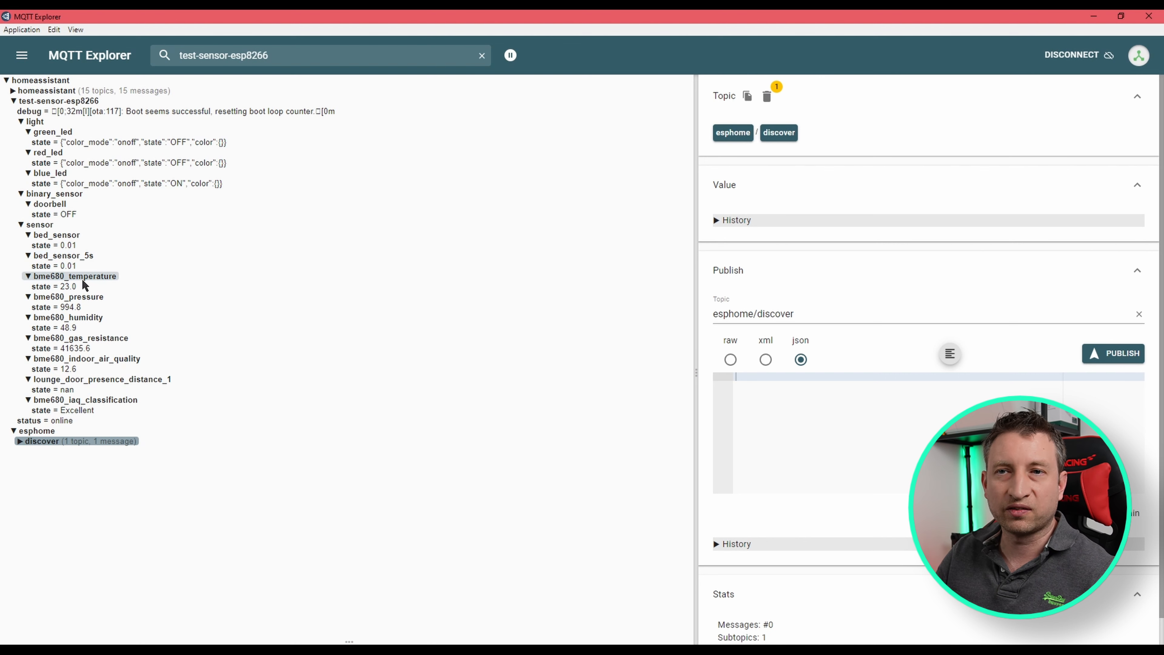
mouse_move(97, 297)
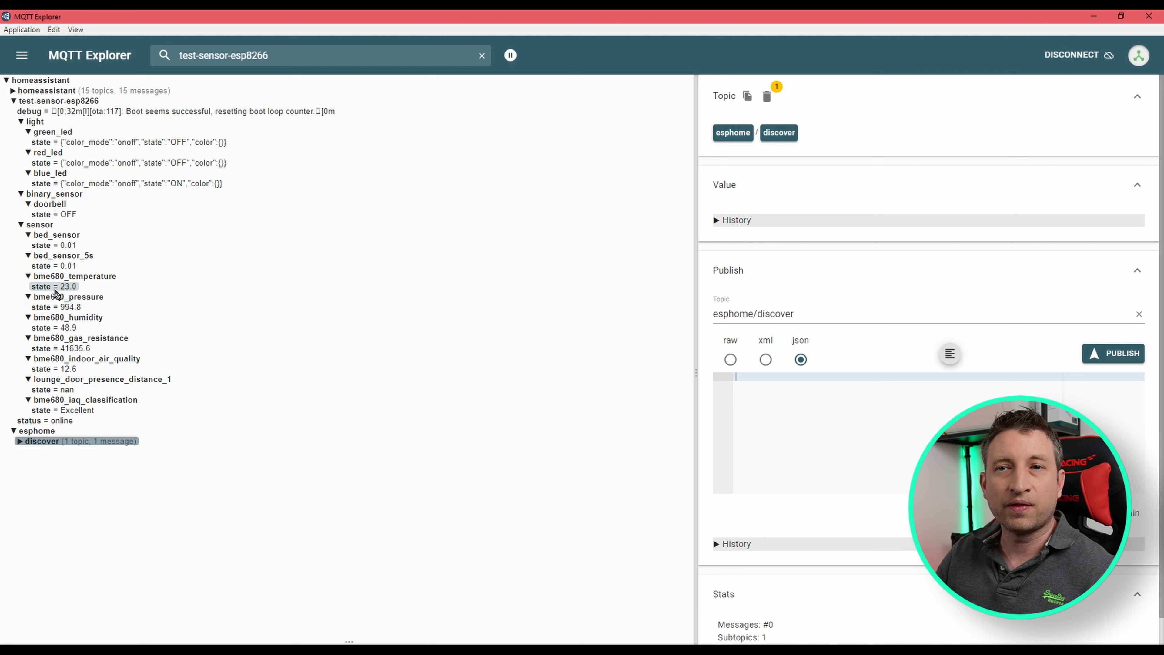
mouse_move(241, 290)
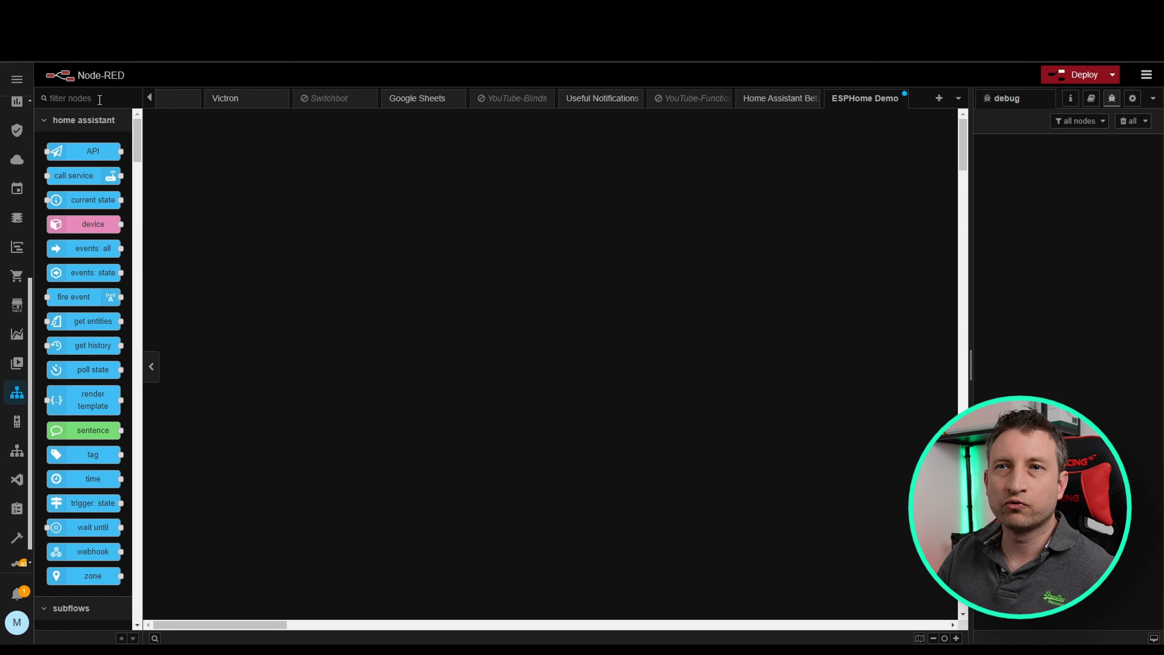
Filter the palette for mqtt, drop an mqtt in node onto the flow and edit its settings.
text(mqtt)
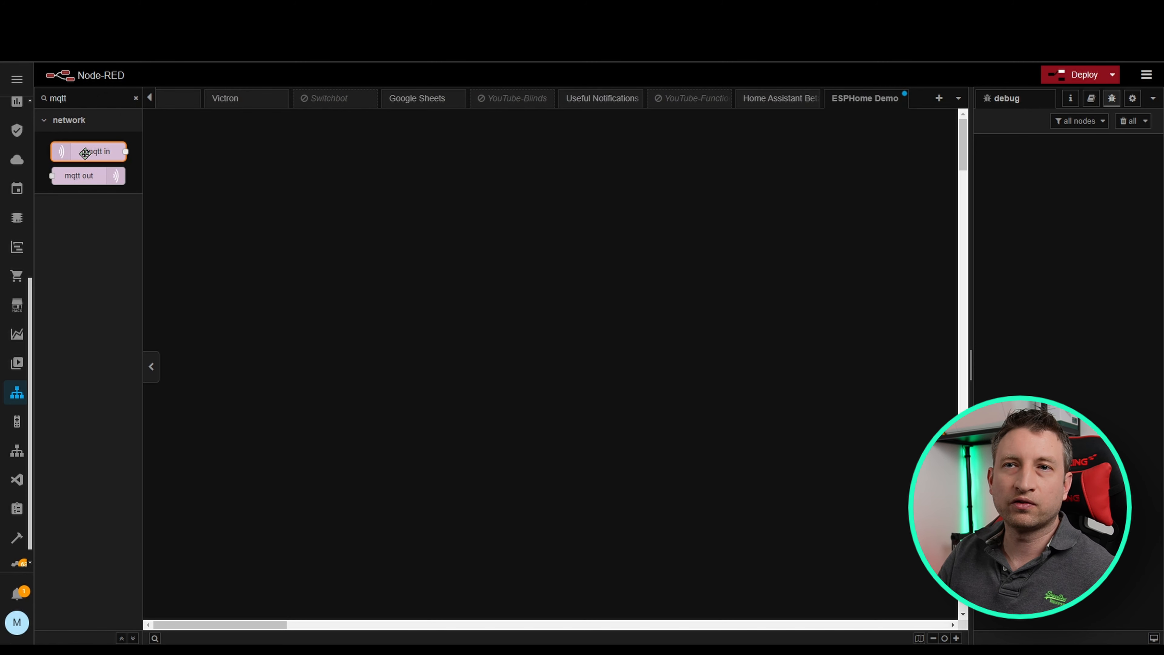
drag(89, 152, 235, 188)
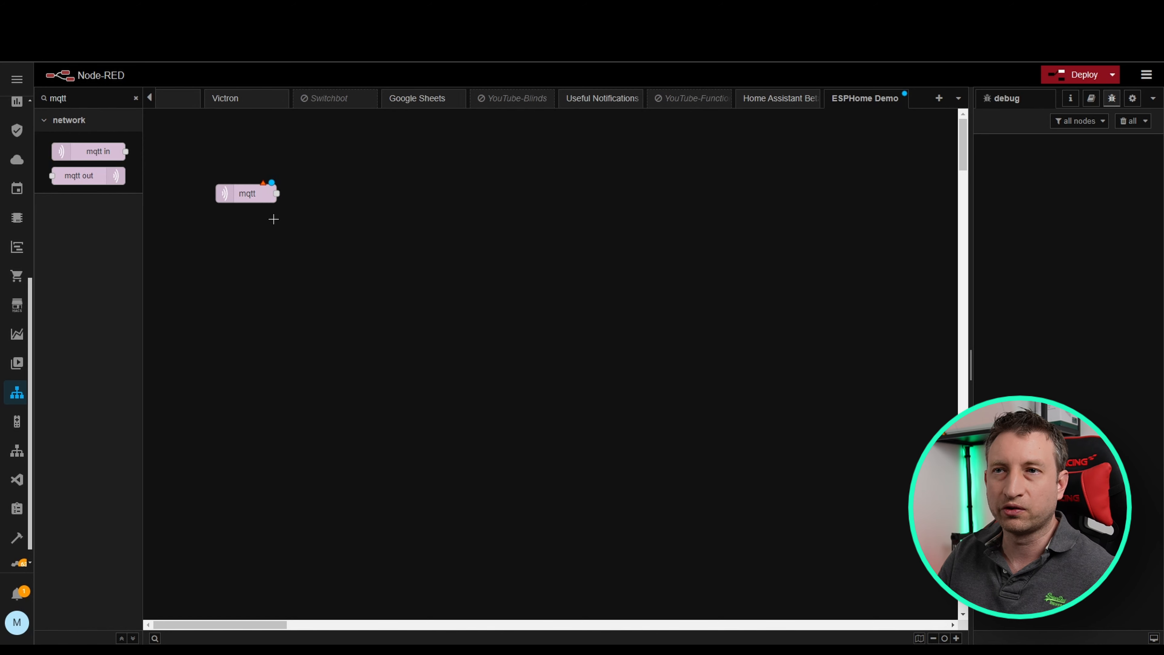
double_click(247, 192)
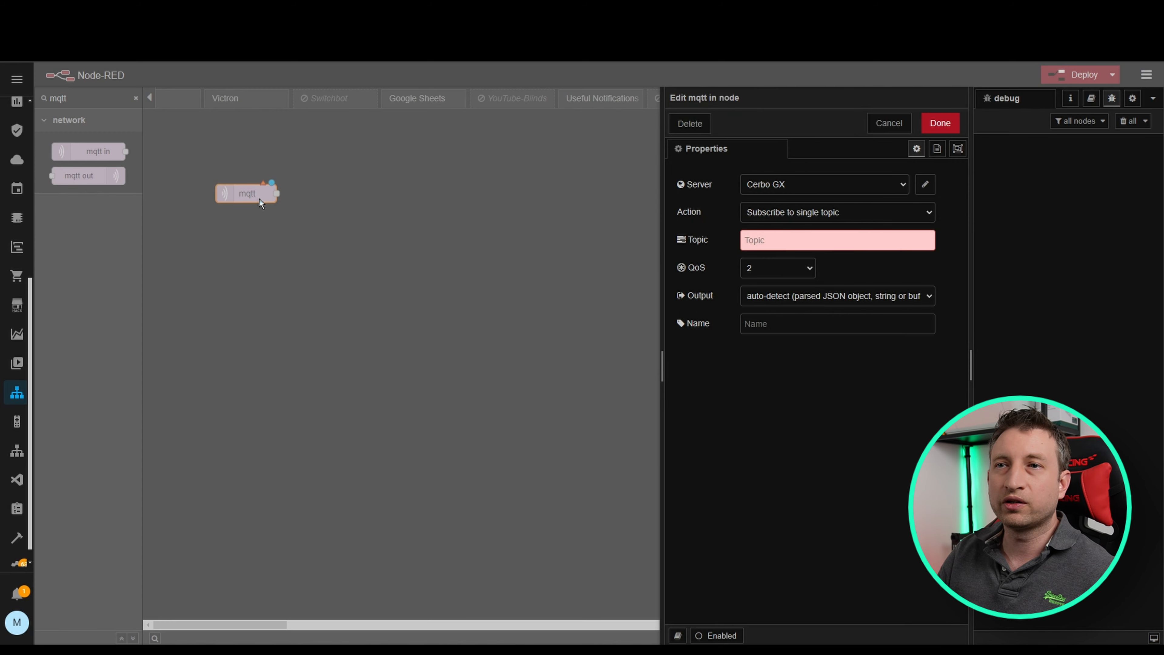
mouse_move(802, 182)
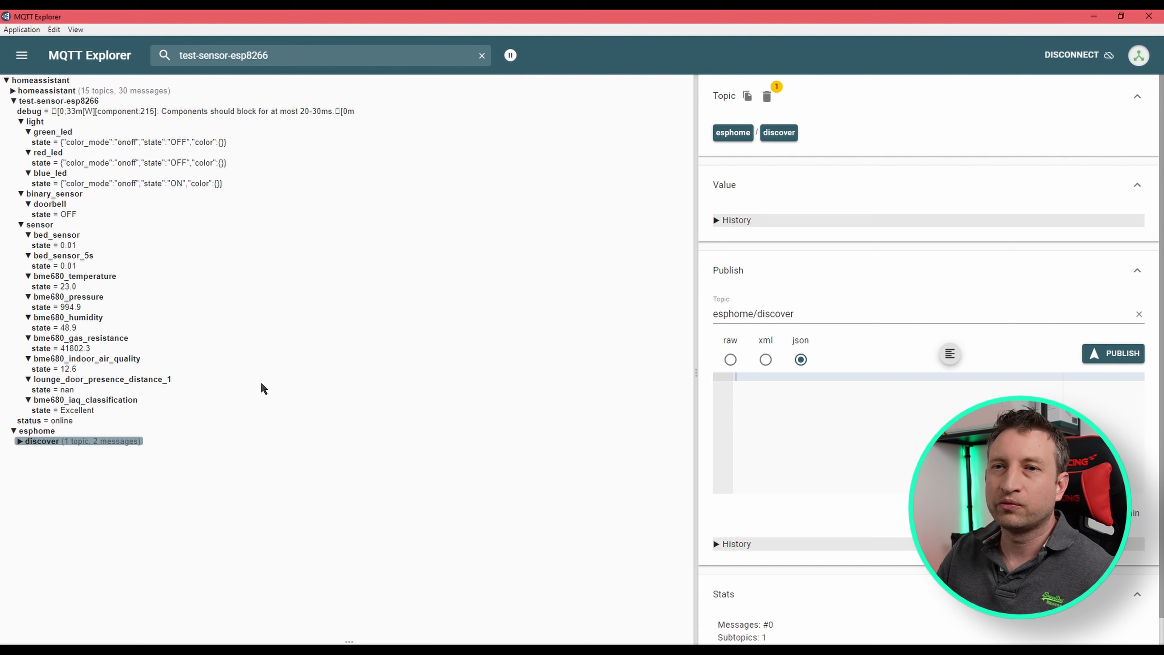
Select the bme680_temperature topic and copy its full topic path to the clipboard.
click(75, 275)
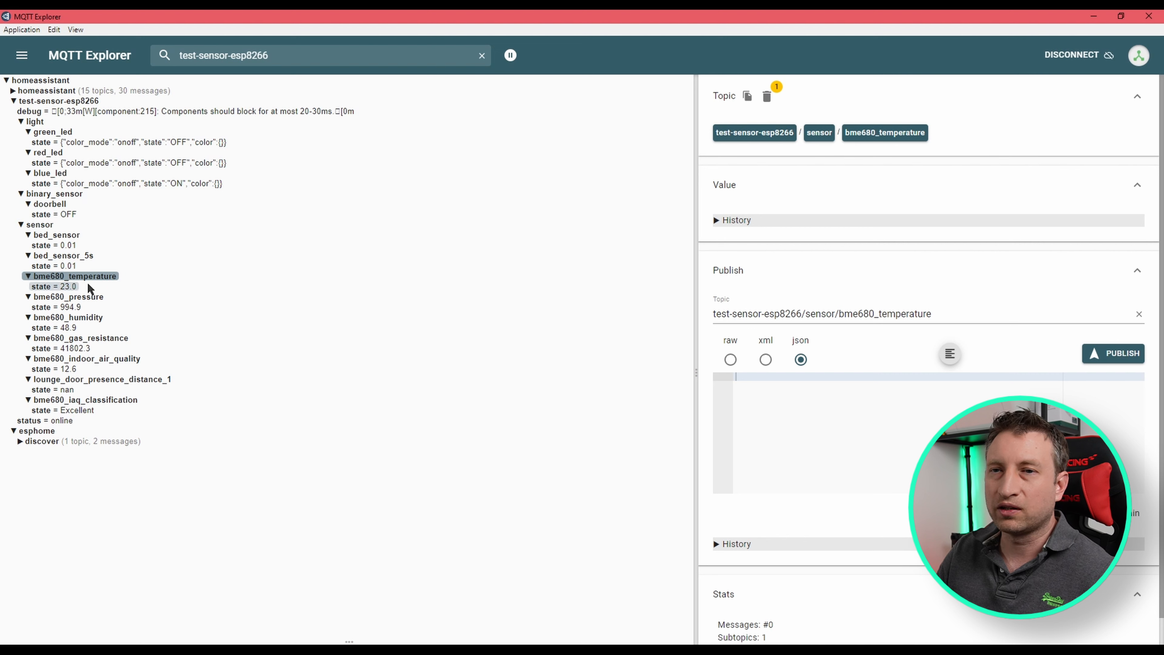
mouse_move(747, 96)
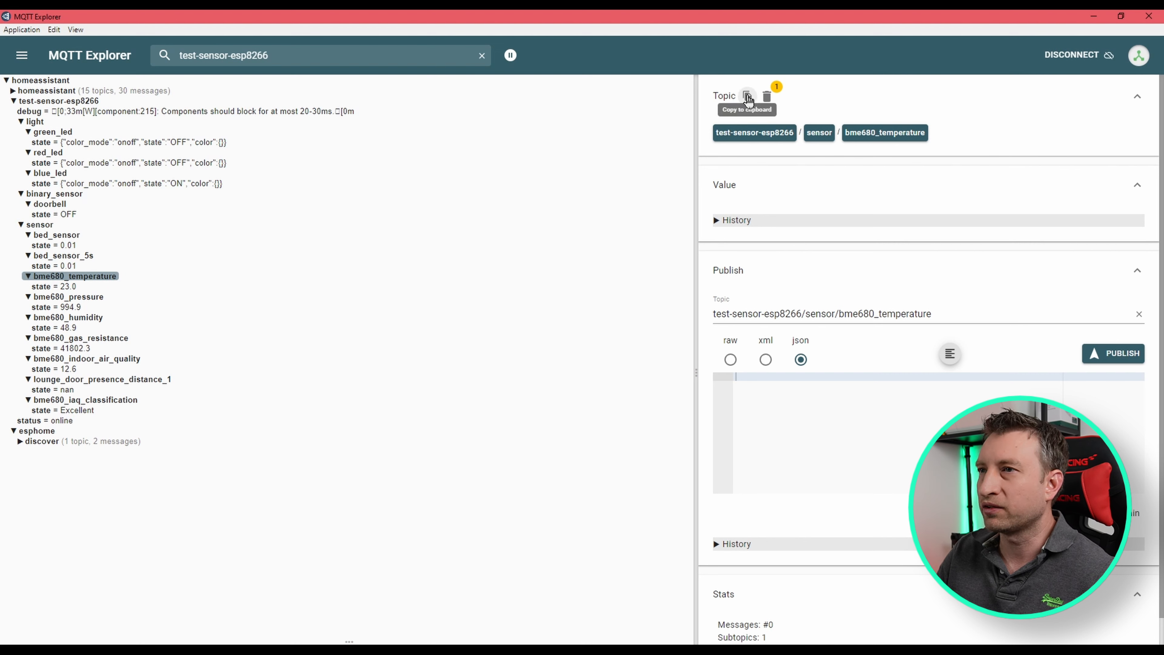
click(748, 95)
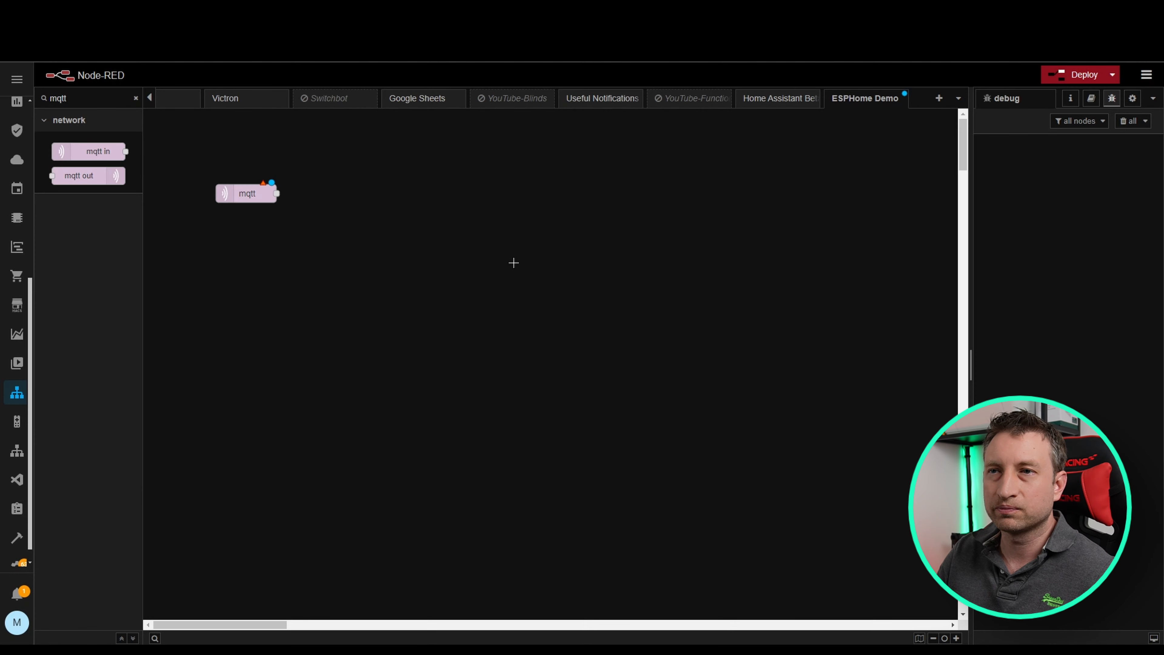
Subscribe the mqtt in node to test-sensor-esp8266/sensor/bme680_temperature and add a debug node wired to it.
double_click(247, 193)
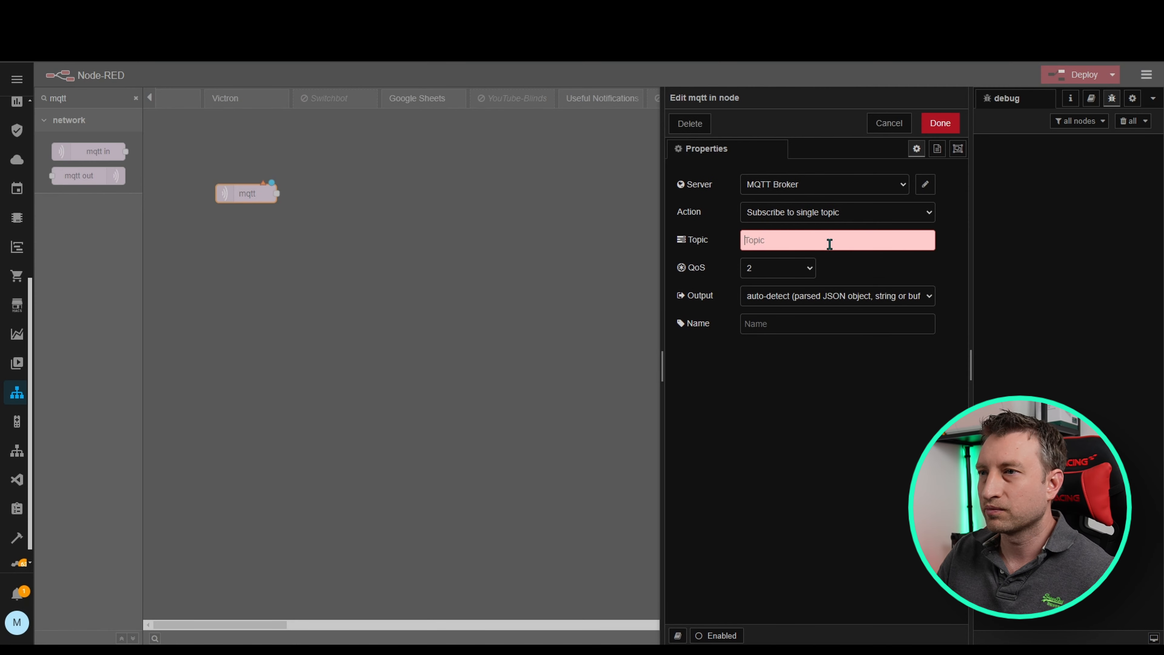
text(est-sensor-esp8266/sensor/bme680_temperature)
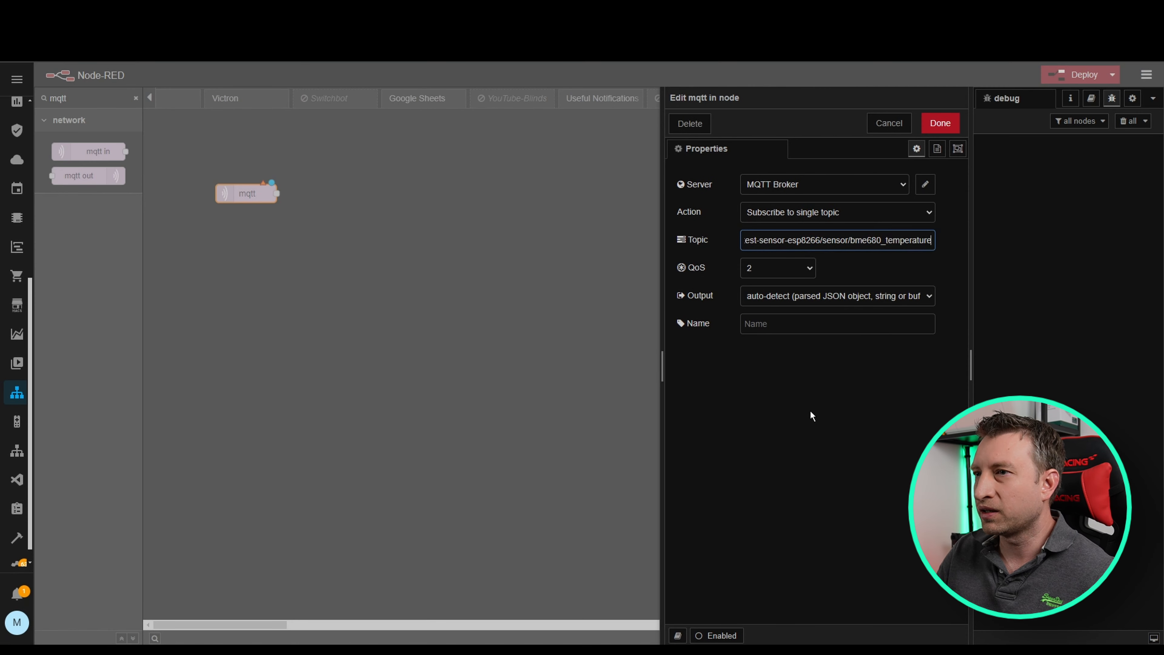
click(939, 123)
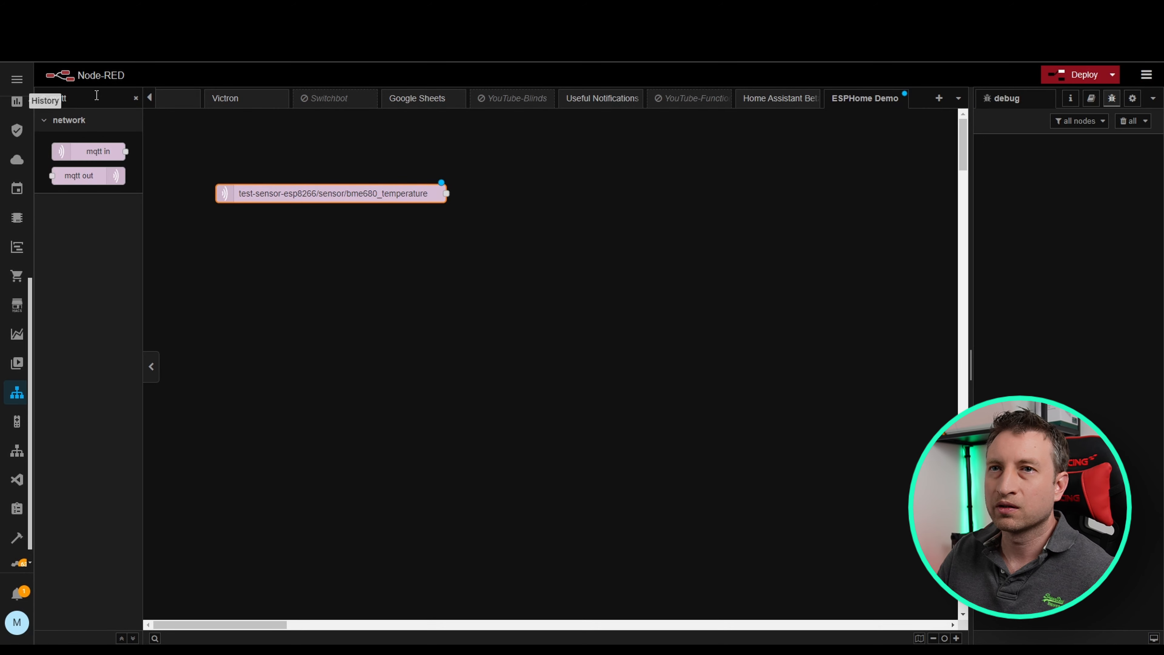
text(debug)
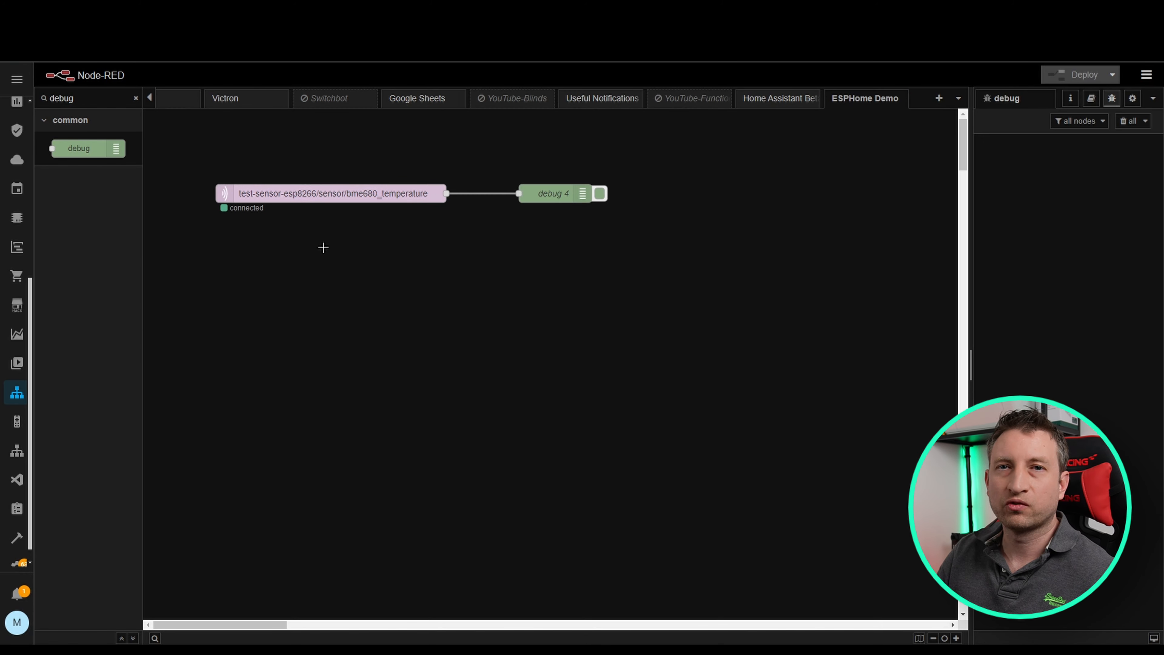
mouse_move(509, 223)
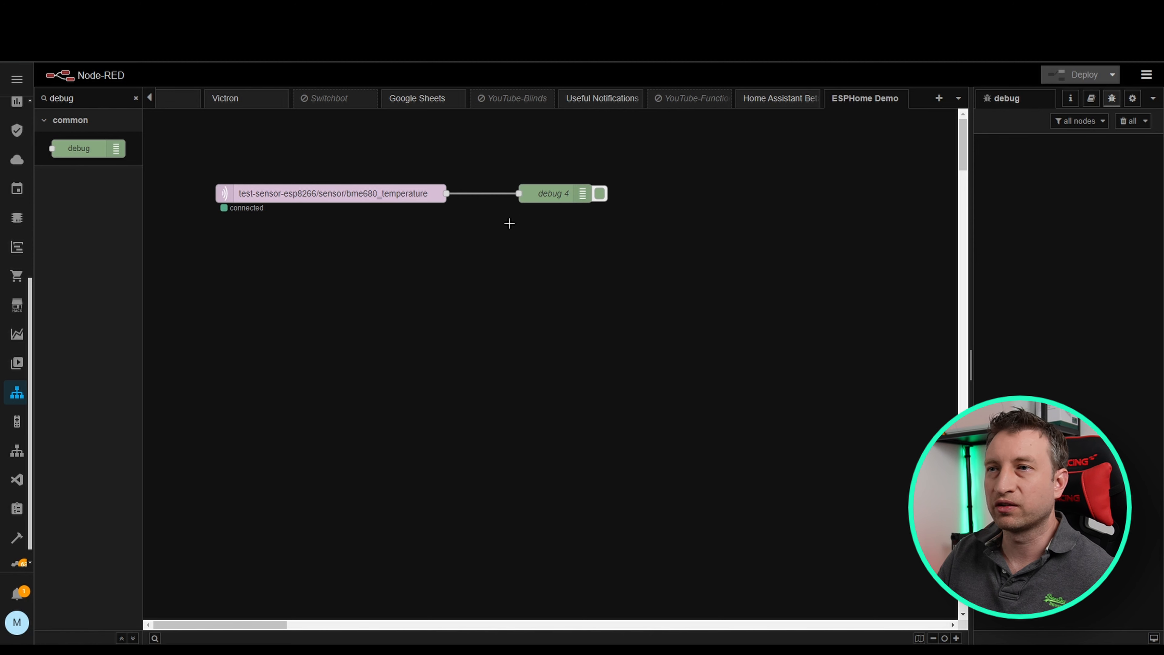
mouse_move(476, 273)
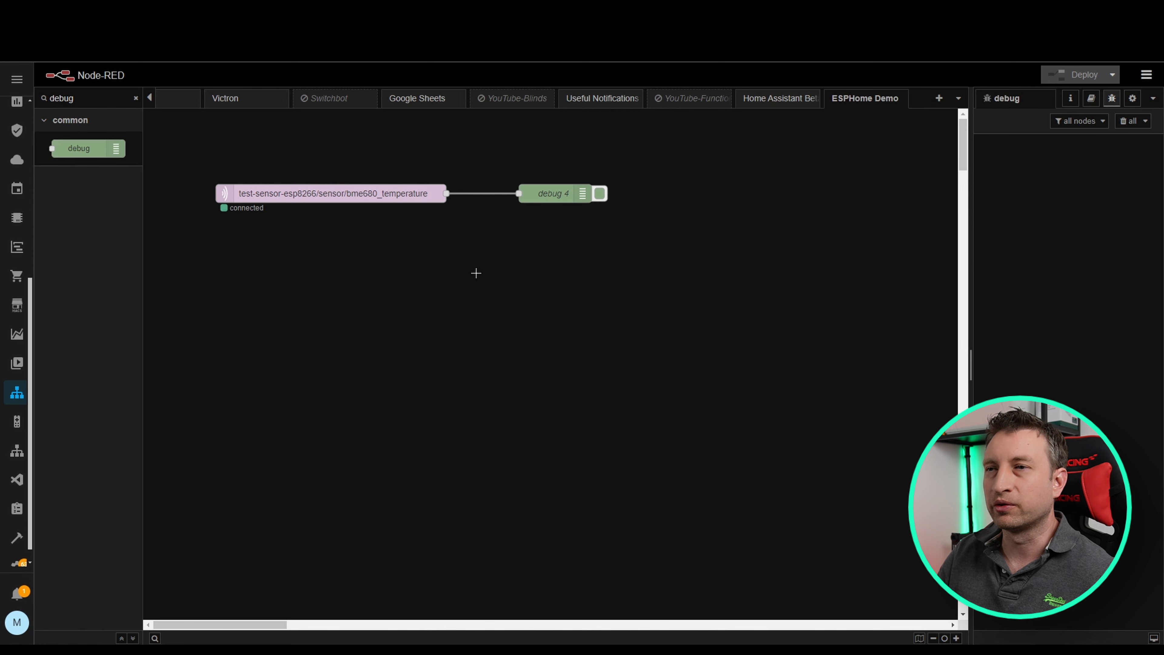
mouse_move(363, 239)
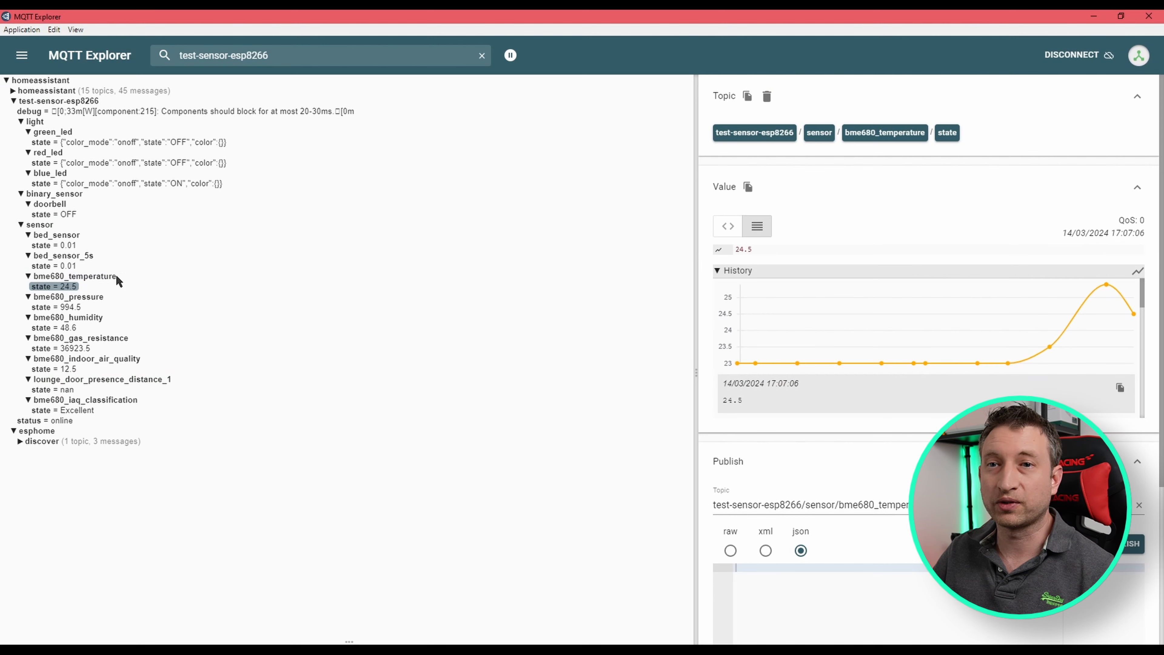
click(748, 96)
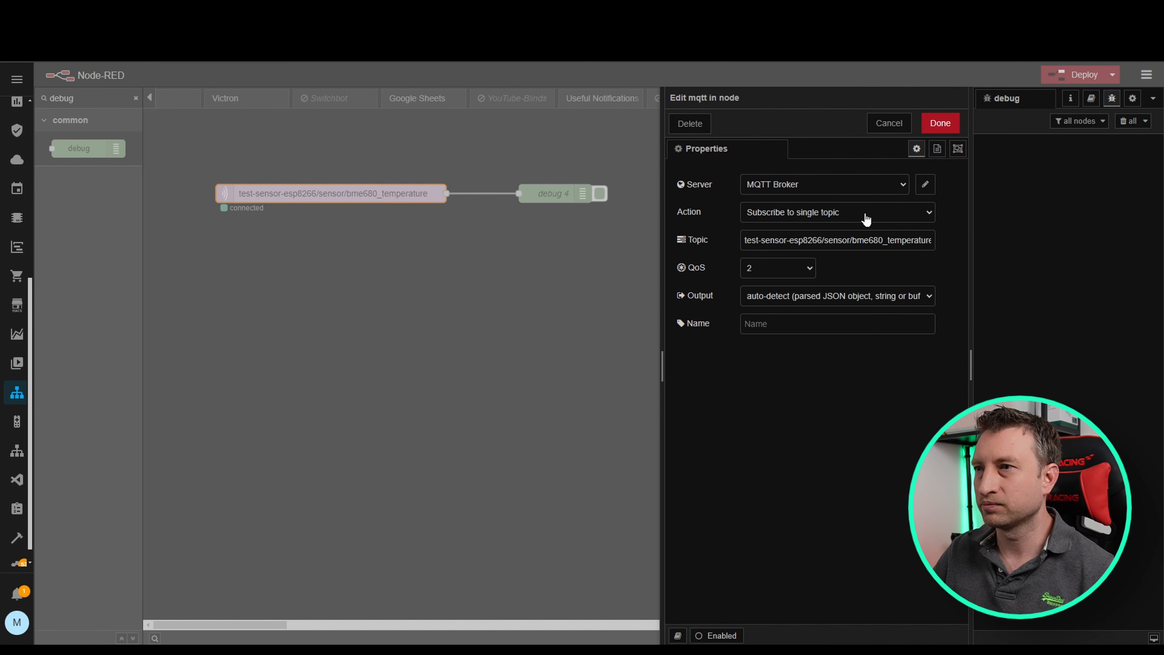
Extend the topic with /state and deploy, so the debug sidebar shows payload 24.5.
text(/state)
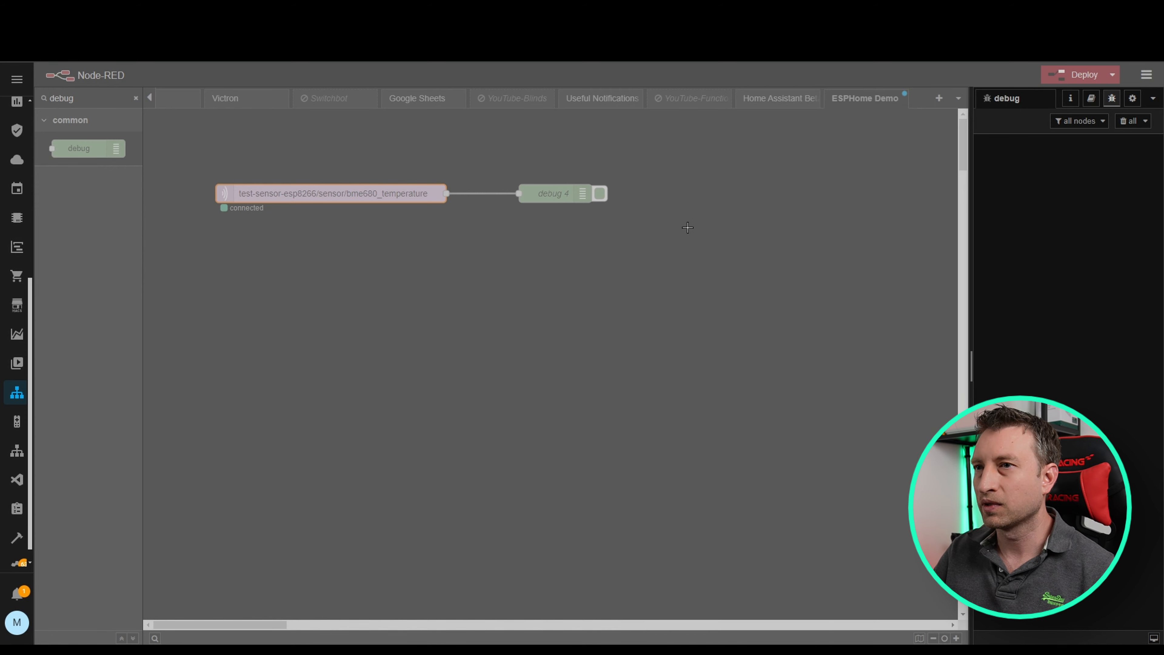
click(1084, 74)
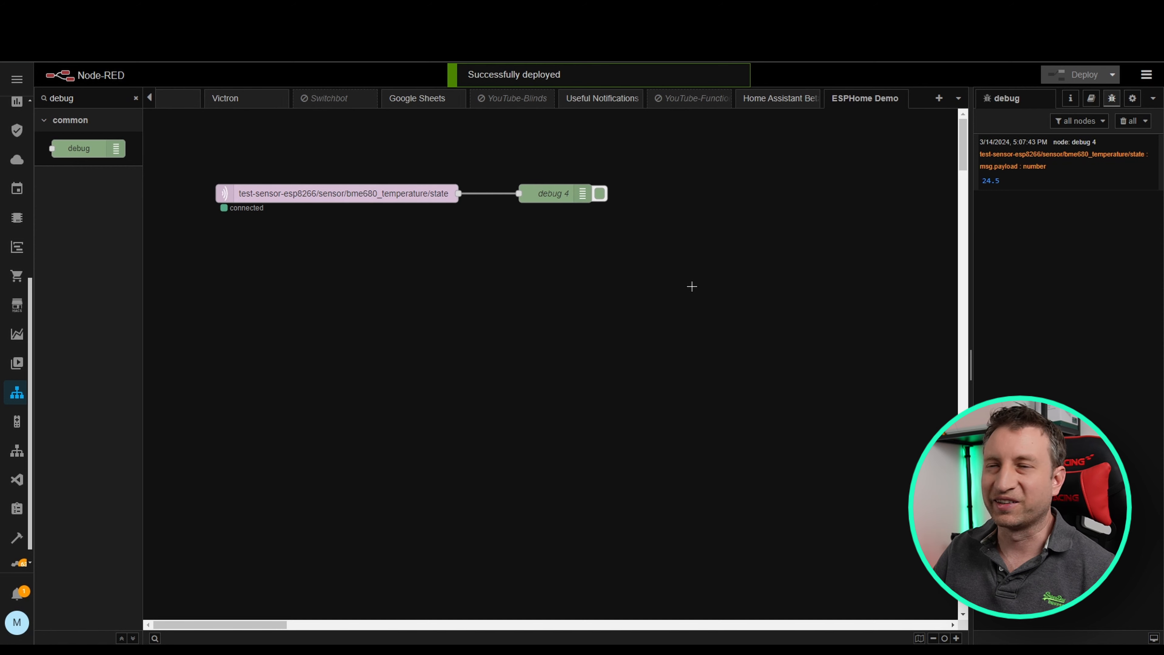
mouse_move(709, 297)
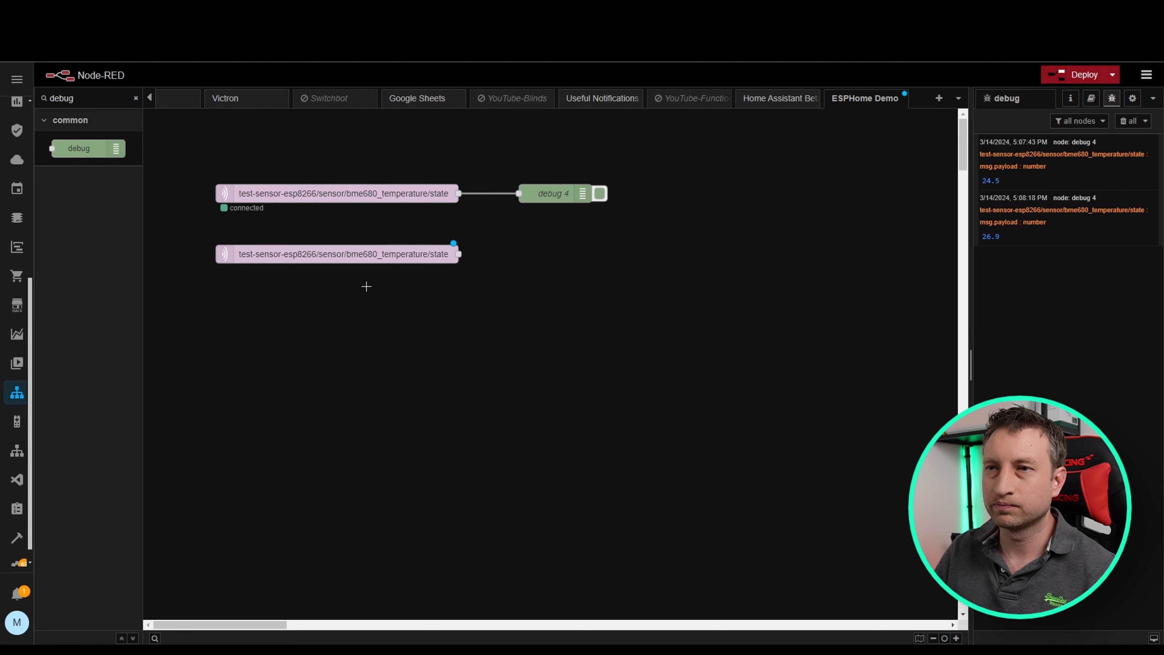
Set the copied node's topic to test-sensor-esp8266/binary_sensor/doorbell/state and deploy the doorbell flow.
double_click(342, 253)
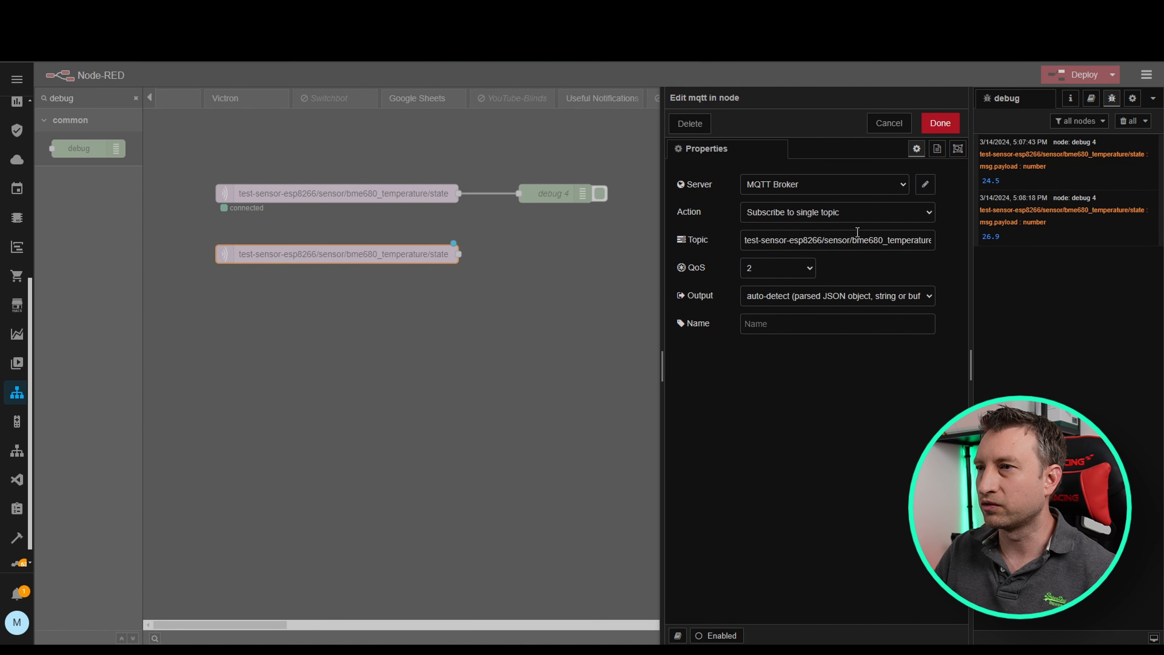
text(test-sensor-esp8266/binary_sensor/doorbell/state)
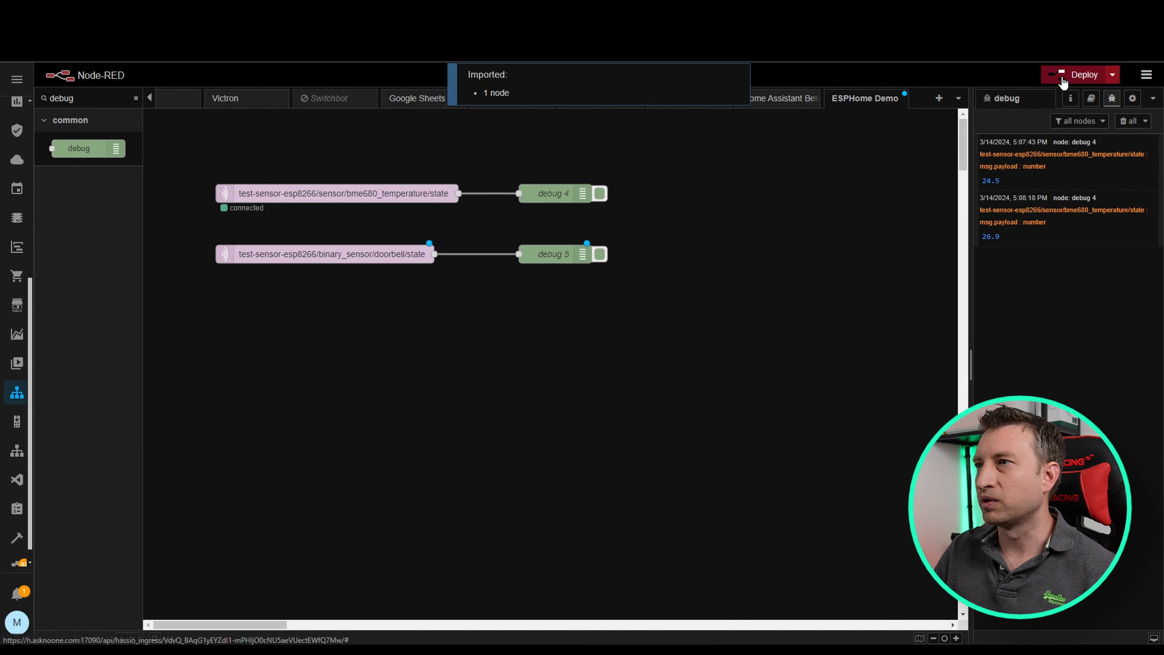
click(1084, 74)
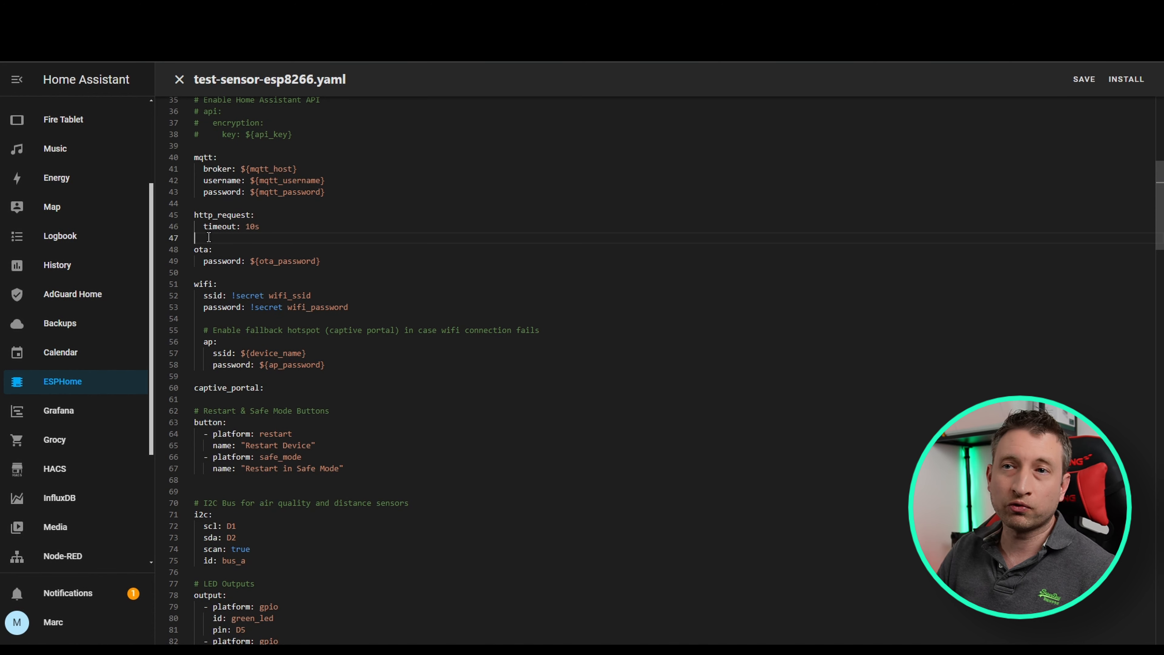
Select the mqtt block region in test-sensor-esp8266.yaml where the http_request section with timeout 10s goes.
drag(196, 156, 324, 191)
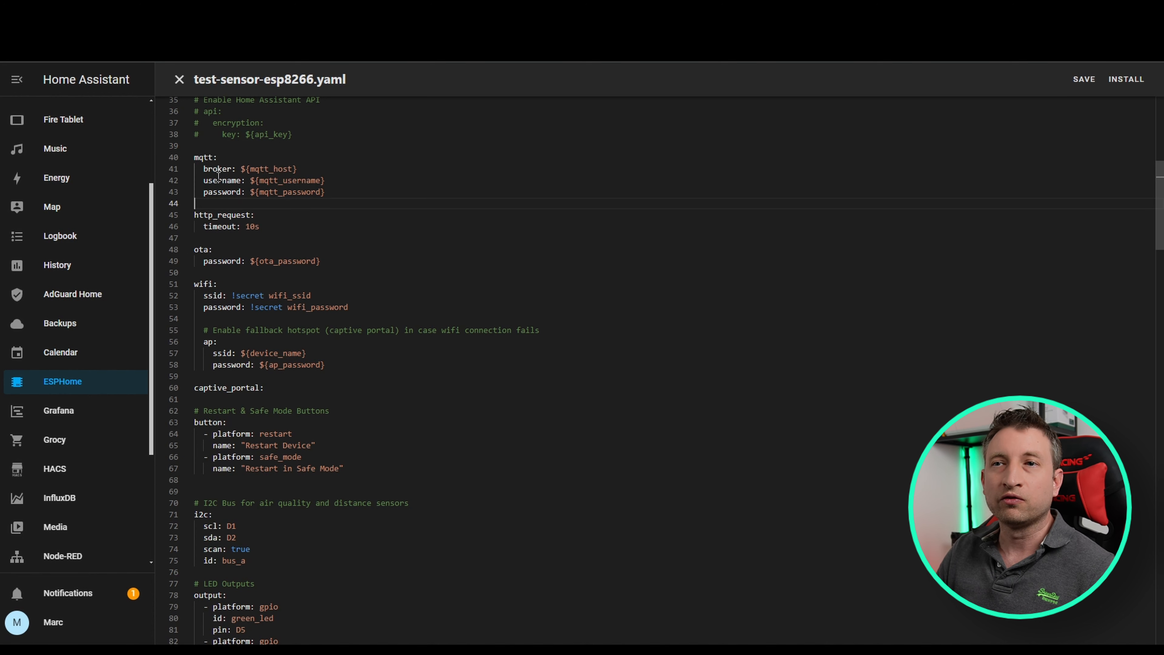
mouse_move(218, 168)
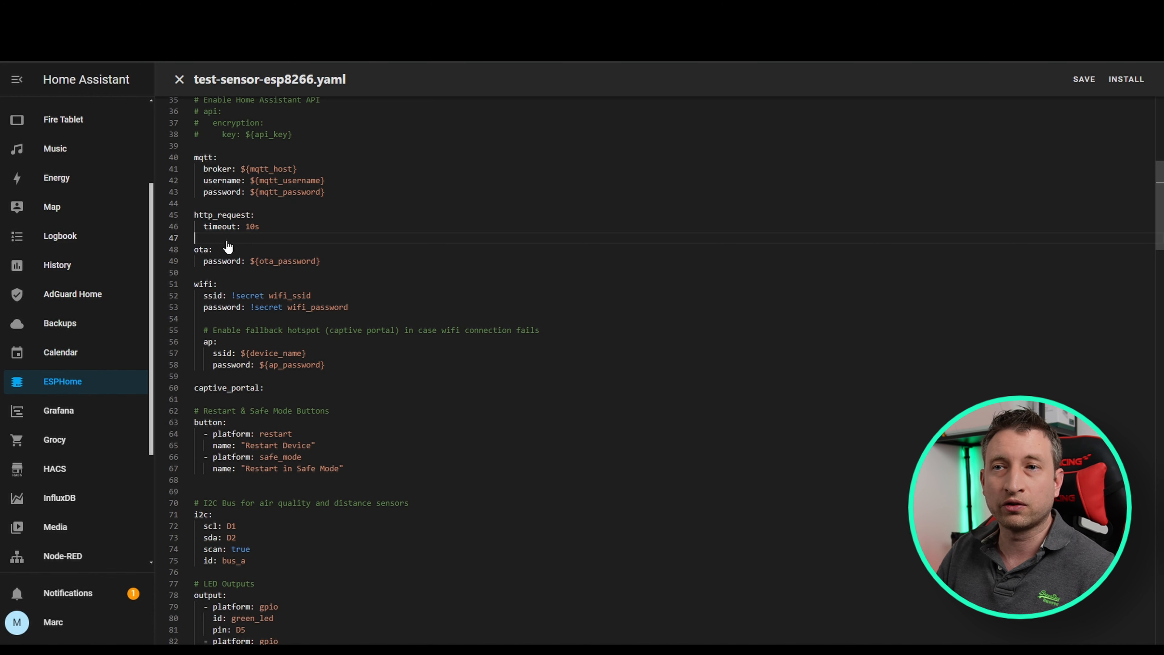
scroll(down, 3)
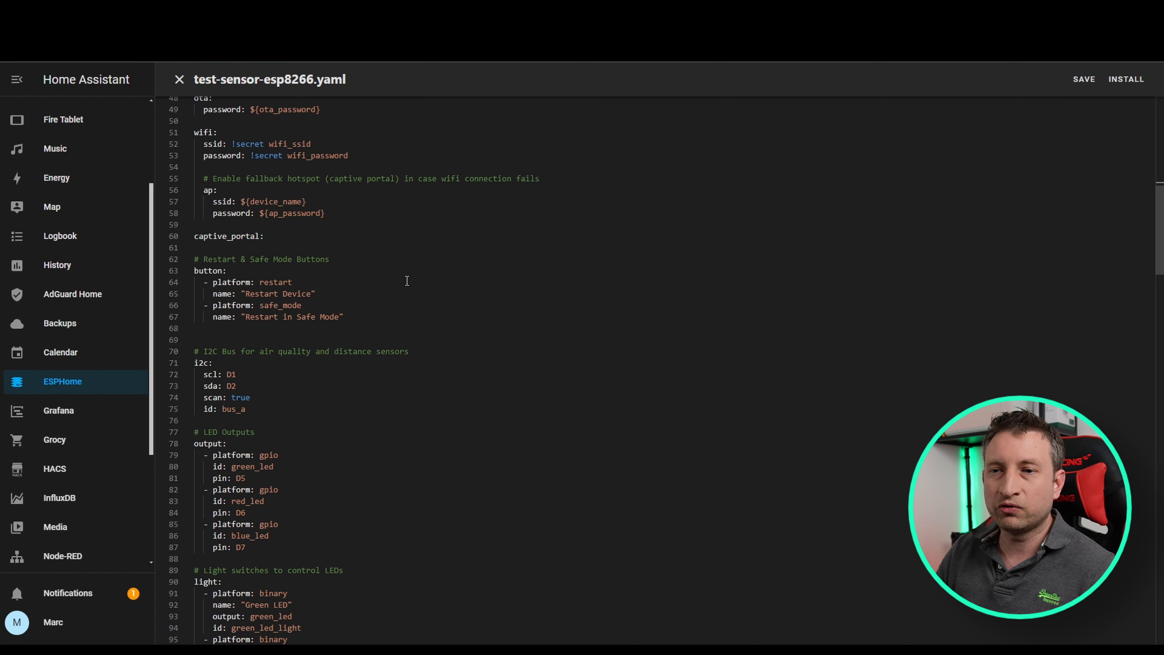
scroll(down, 3)
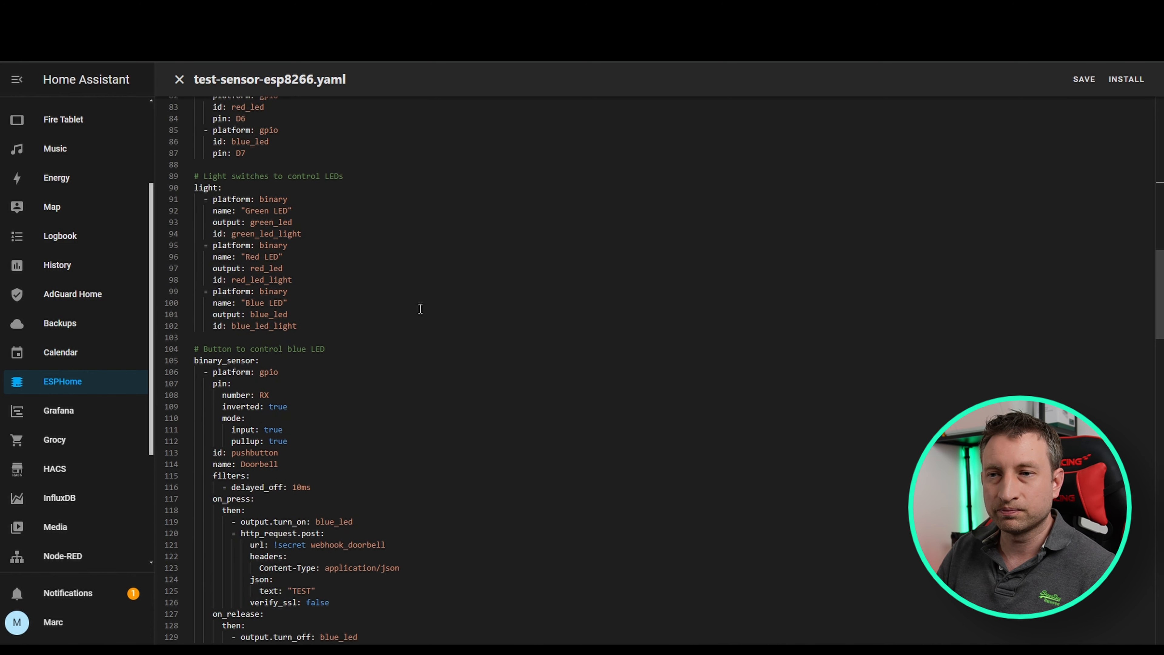
scroll(down, 3)
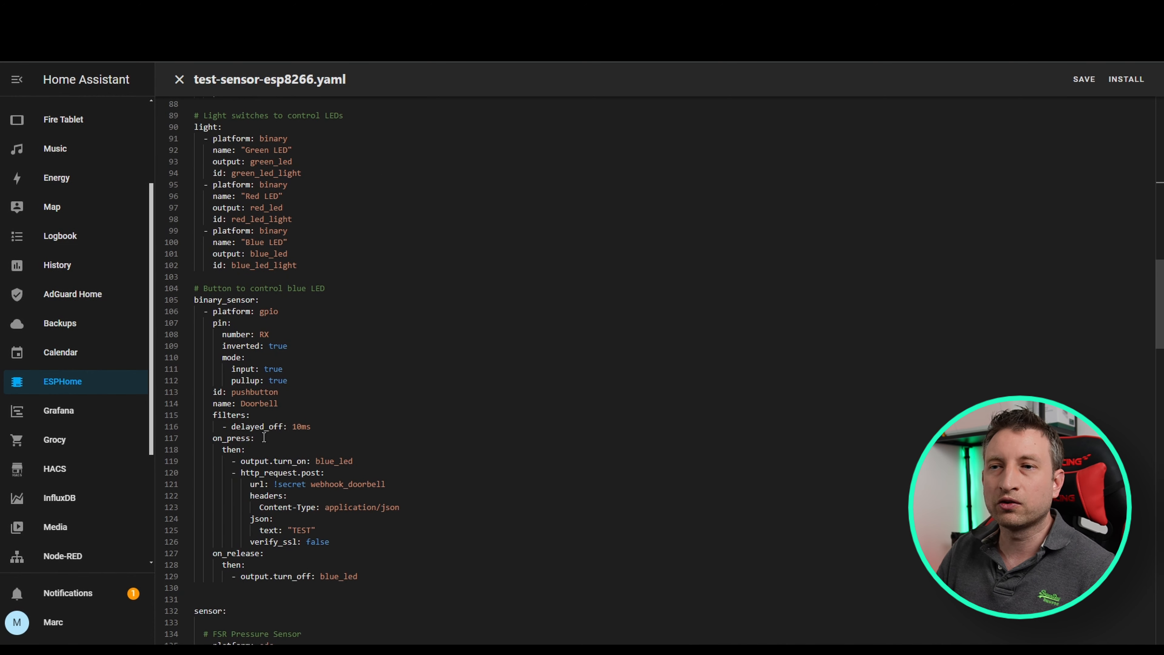
click(354, 460)
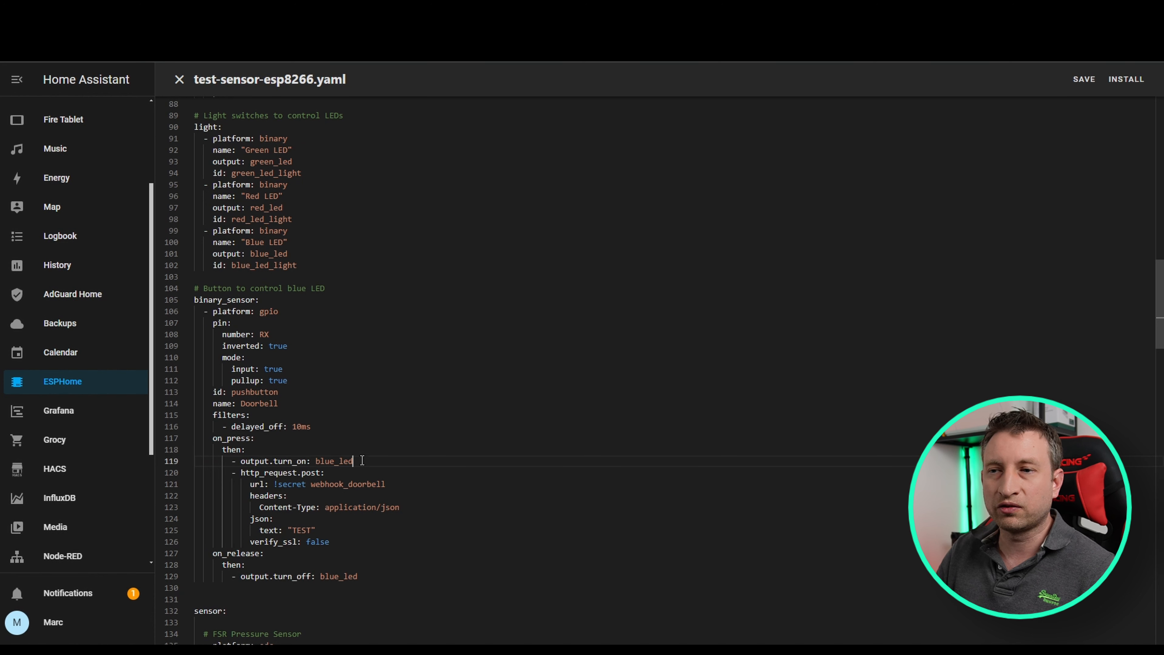
scroll(down, 3)
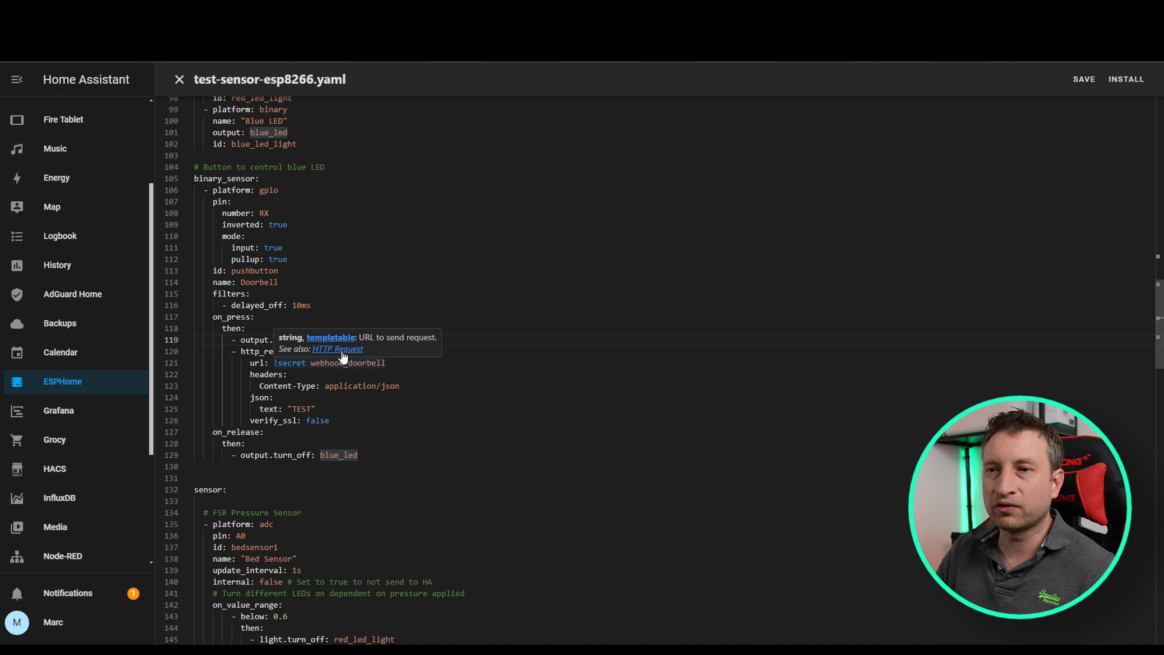
mouse_move(384, 371)
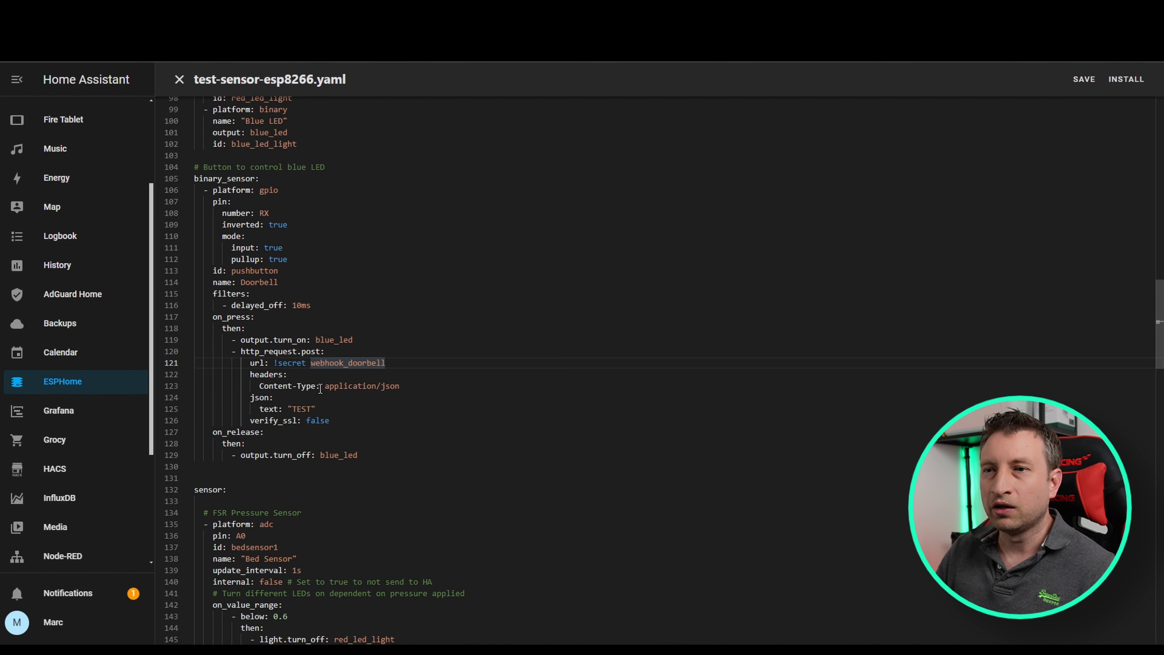
mouse_move(417, 392)
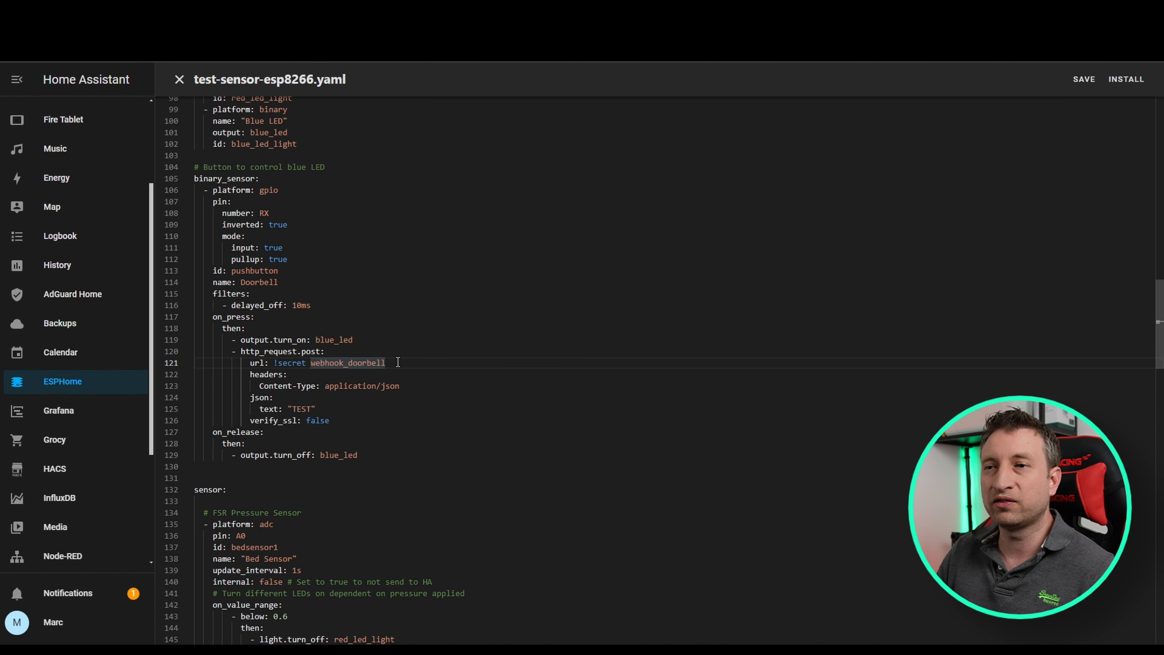
mouse_move(347, 377)
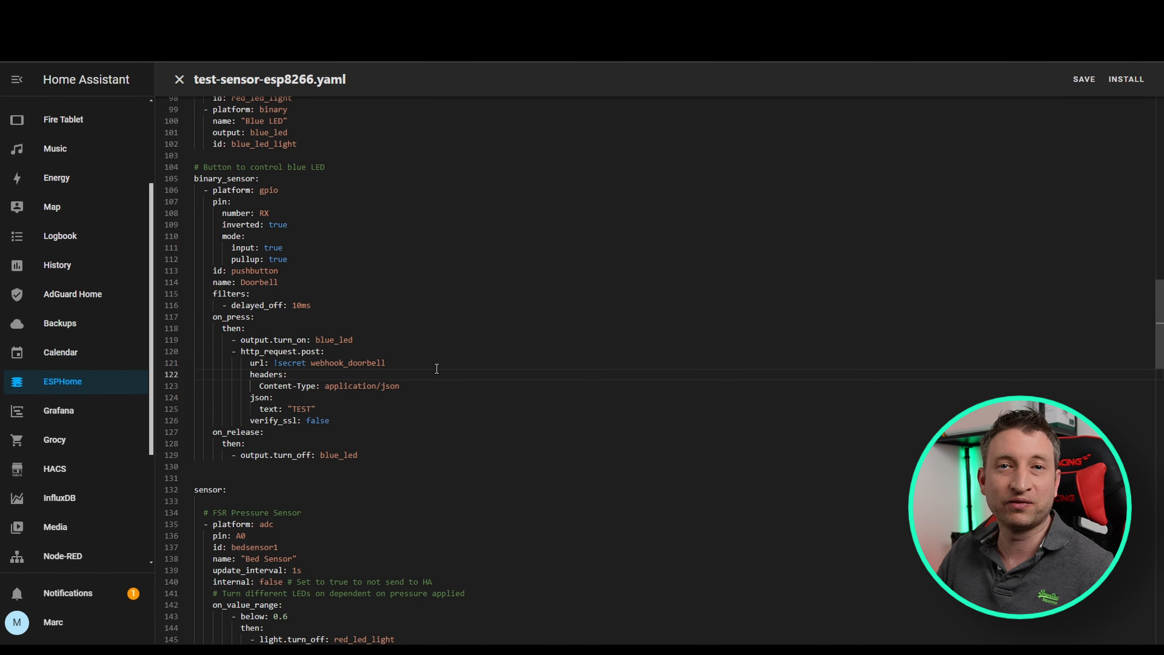
mouse_move(408, 352)
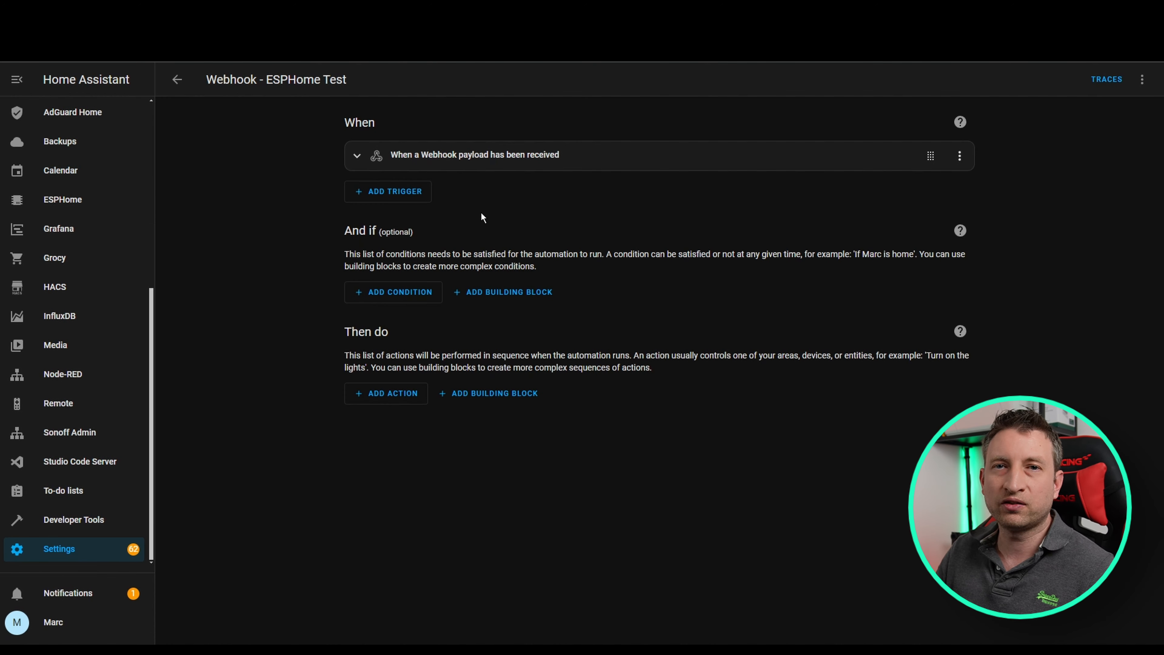
mouse_move(509, 178)
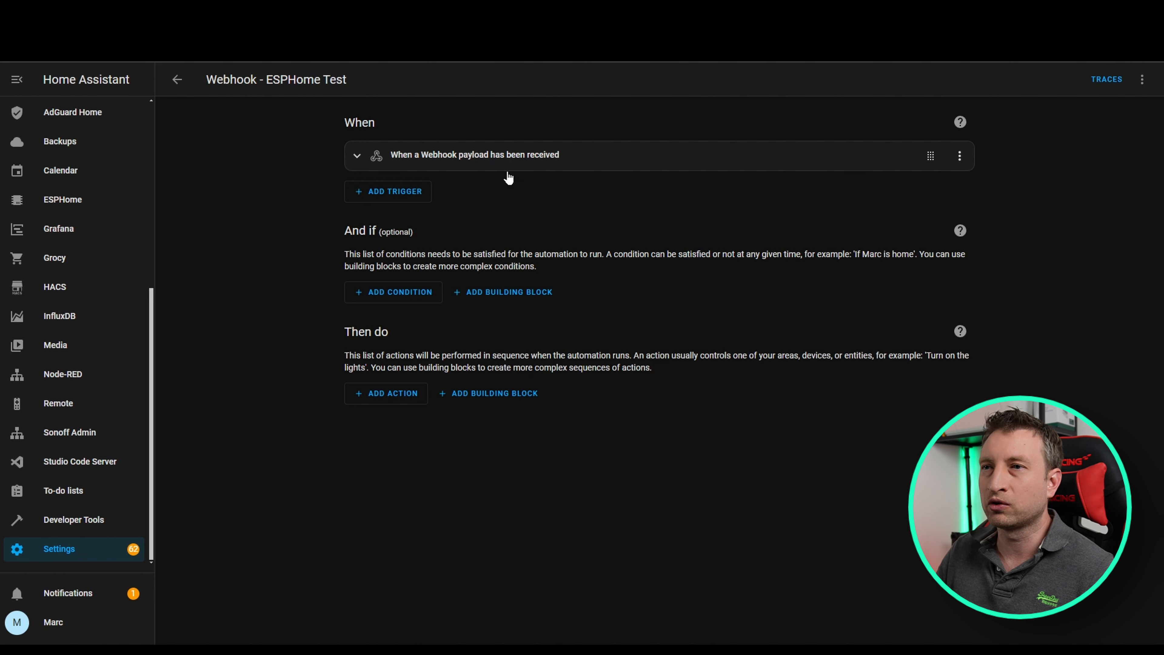
mouse_move(573, 213)
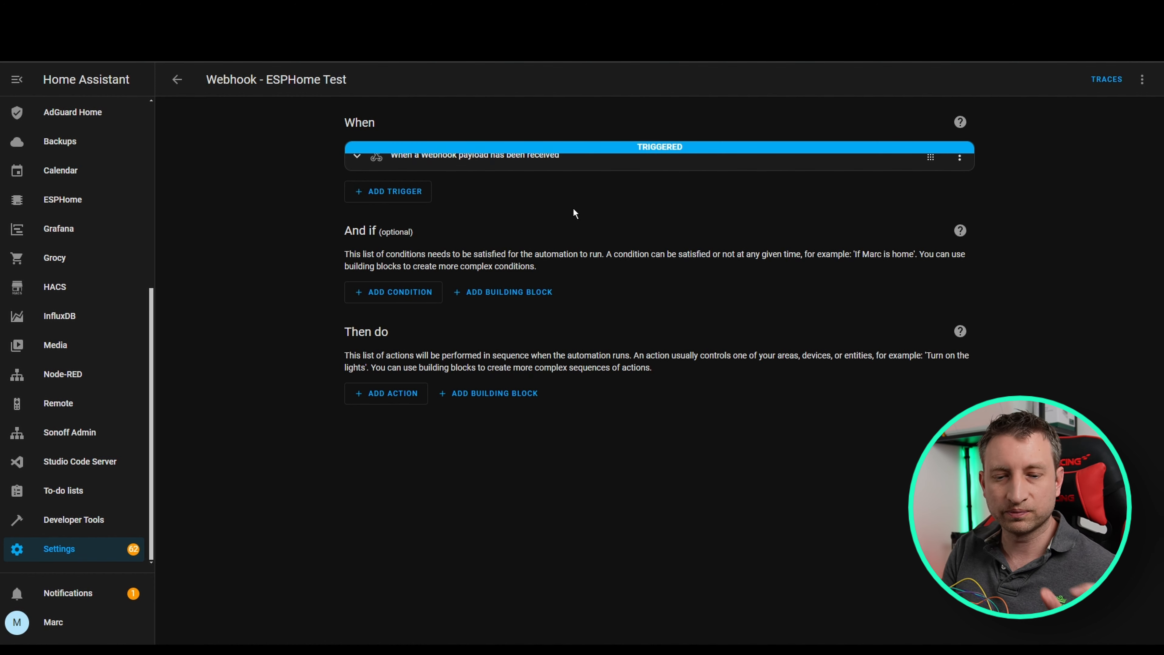
Bring up the run traces of the Webhook - ESPHome Test automation after it fired.
click(176, 80)
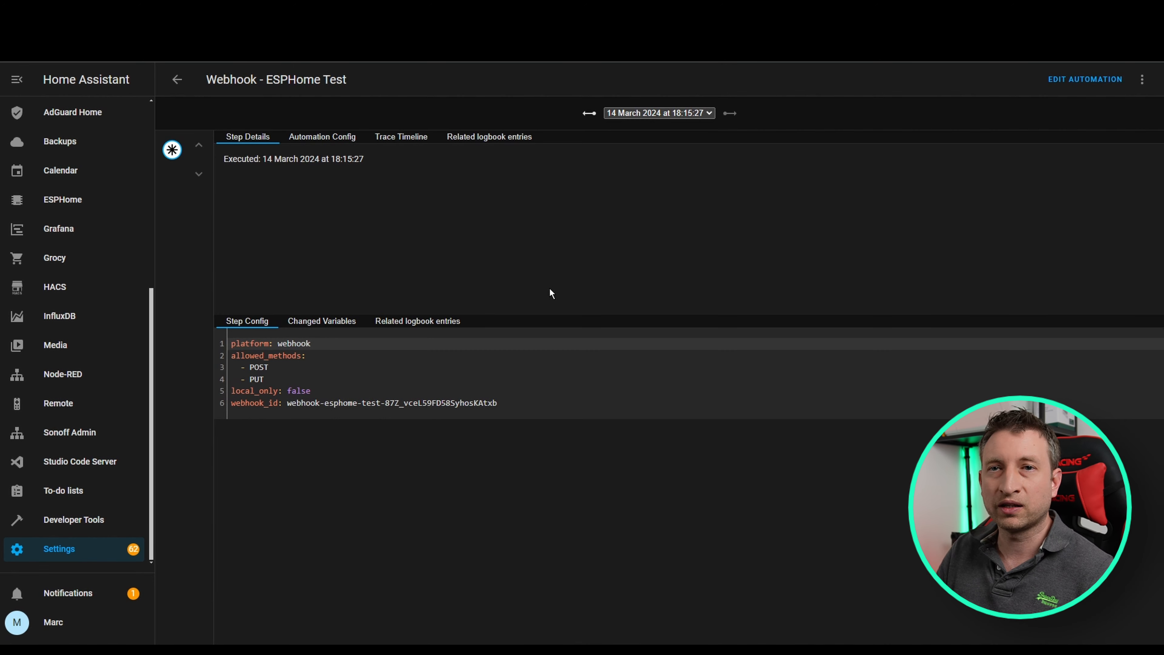
Show the Changed Variables, revealing the webhook trigger carried JSON text TEST.
click(322, 321)
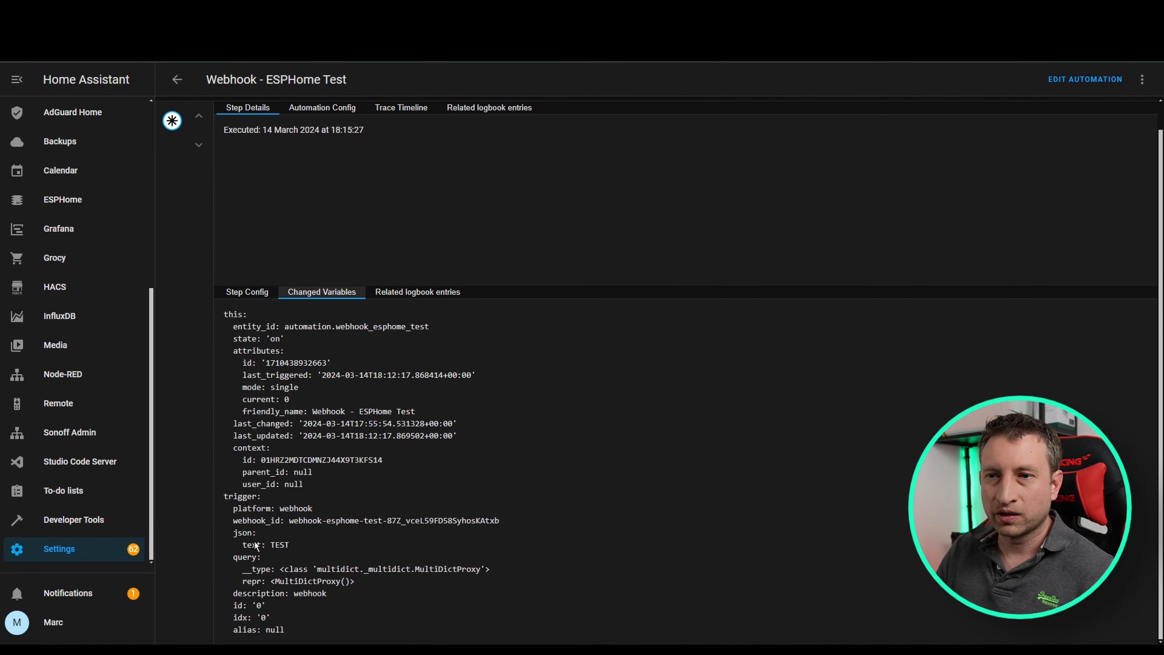
mouse_move(282, 542)
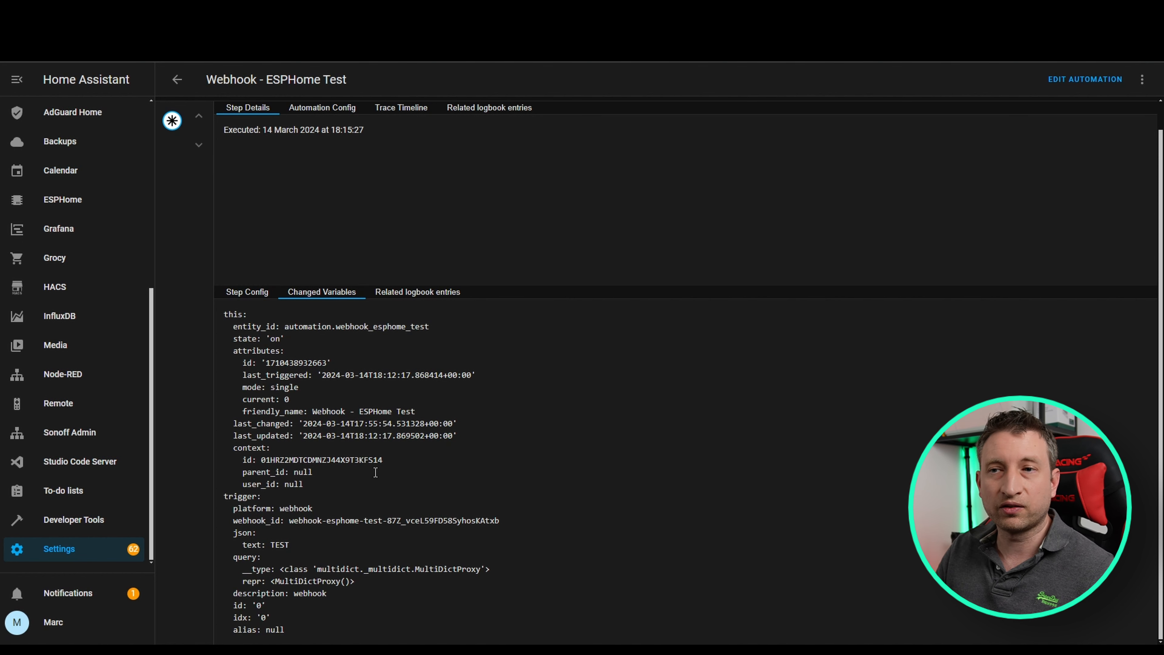
mouse_move(364, 491)
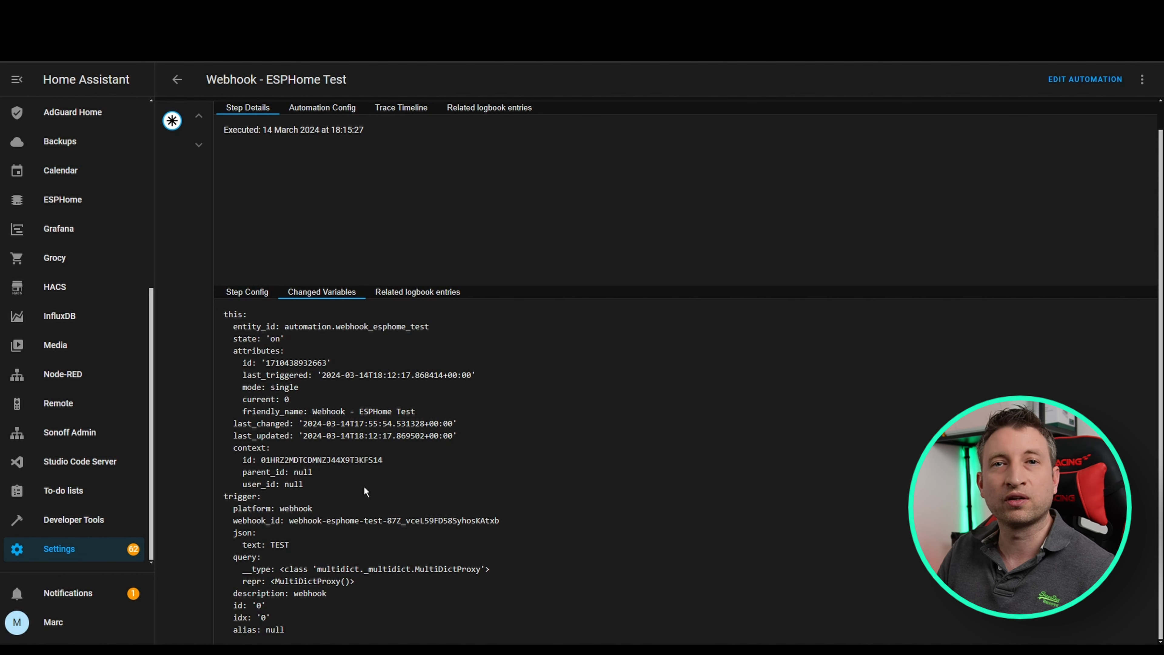
mouse_move(321, 493)
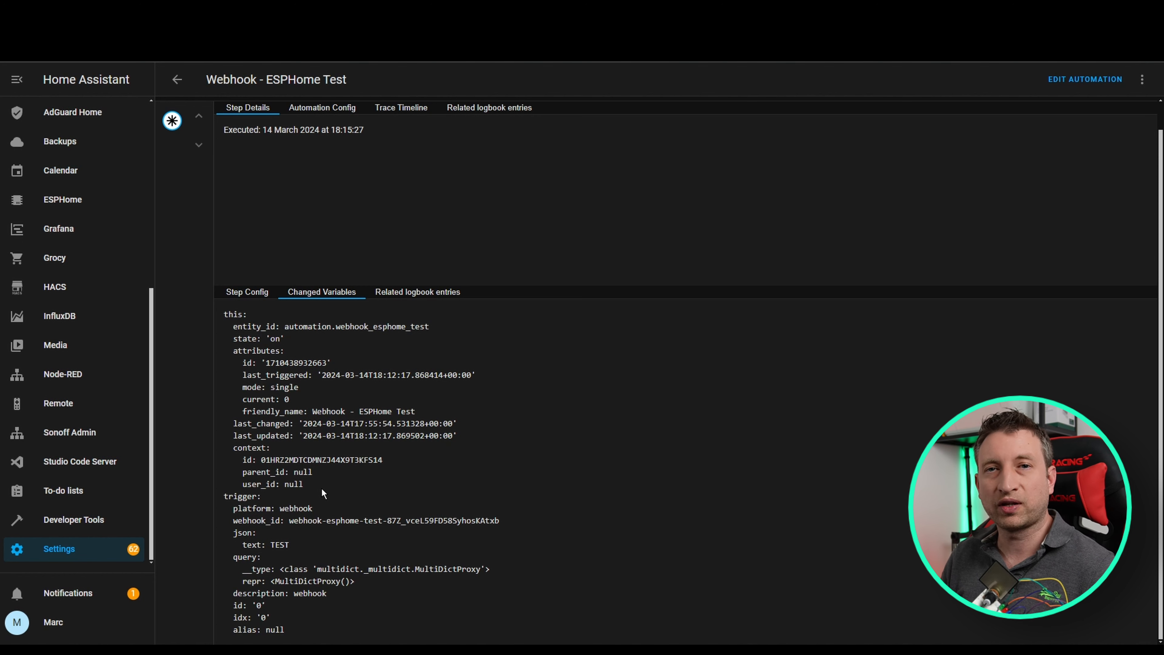